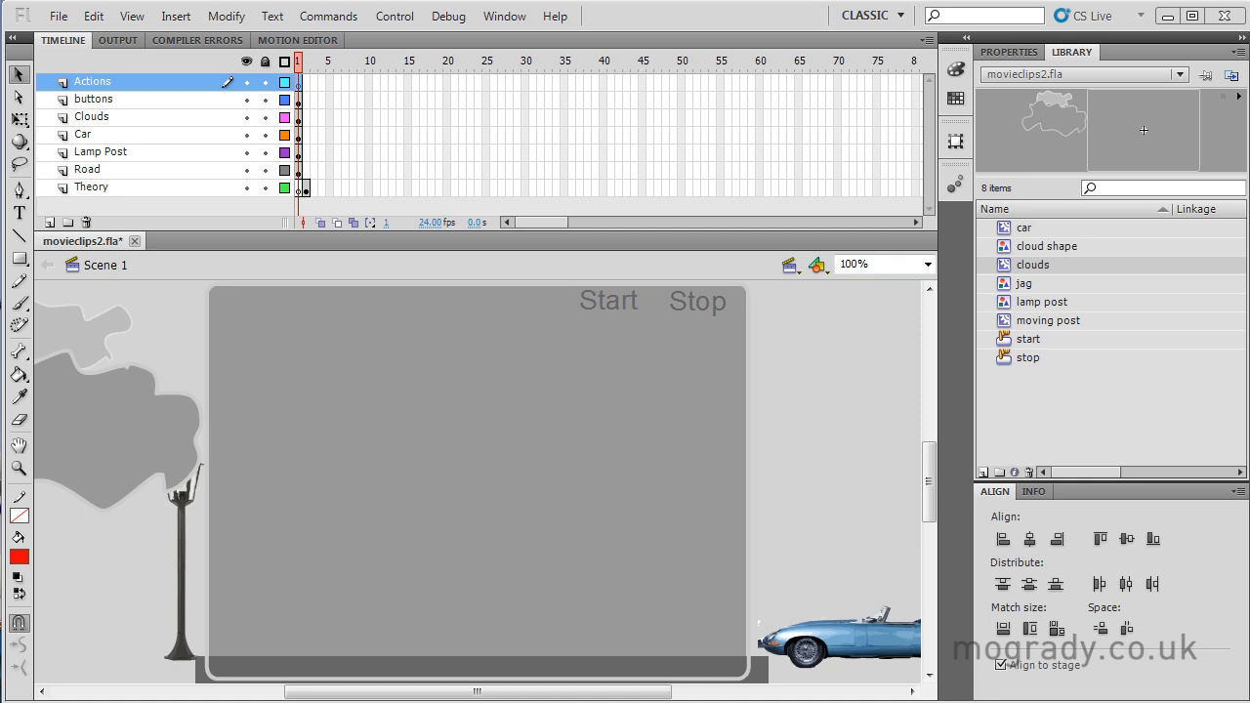
pyautogui.moveTo(773, 549)
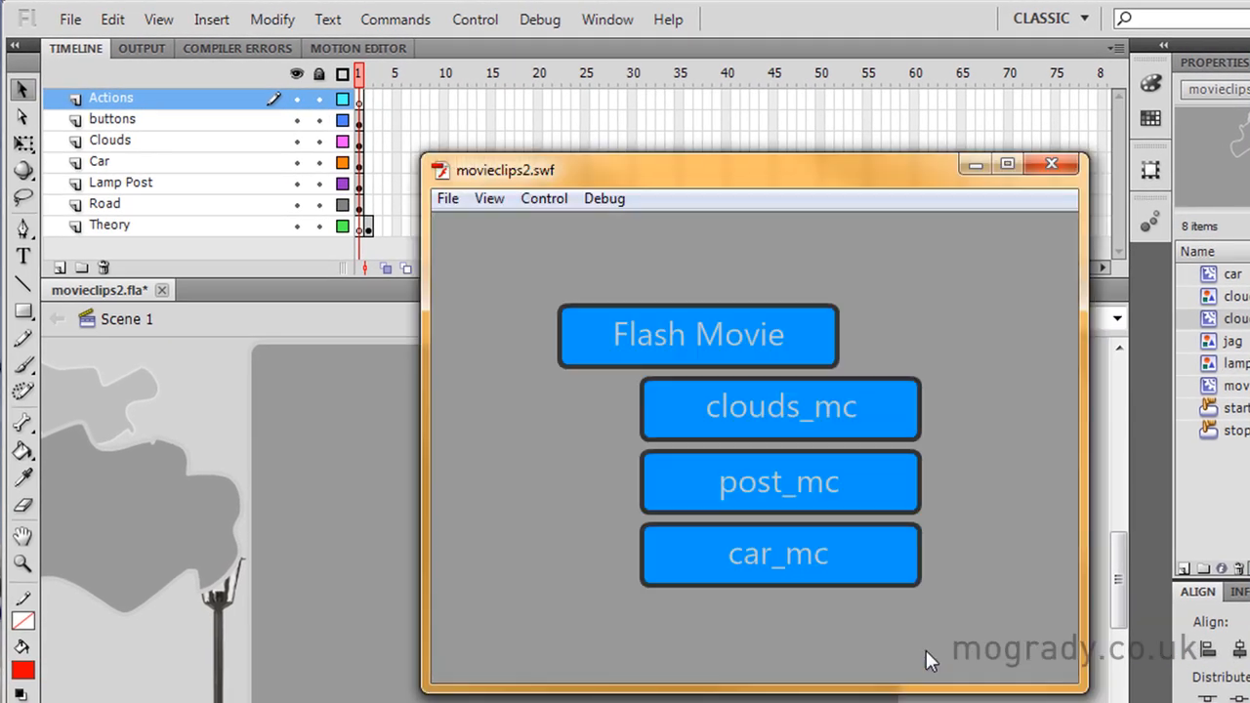
pyautogui.moveTo(571, 356)
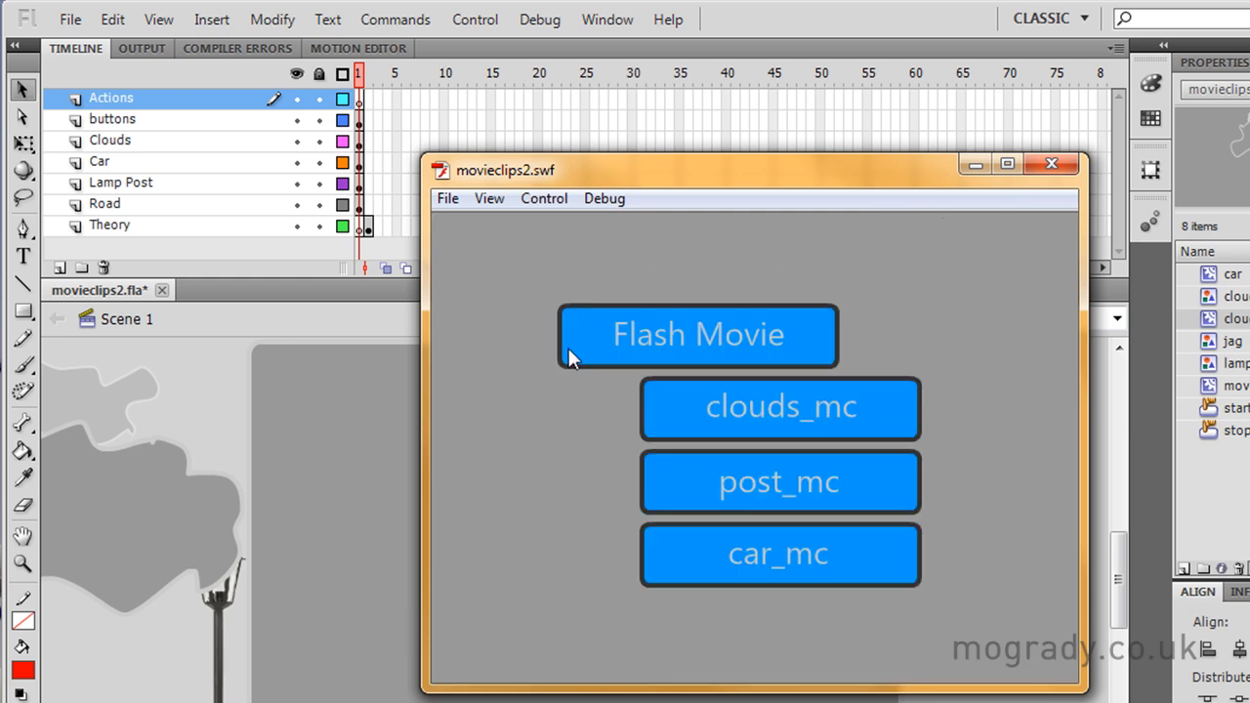
pyautogui.moveTo(844, 380)
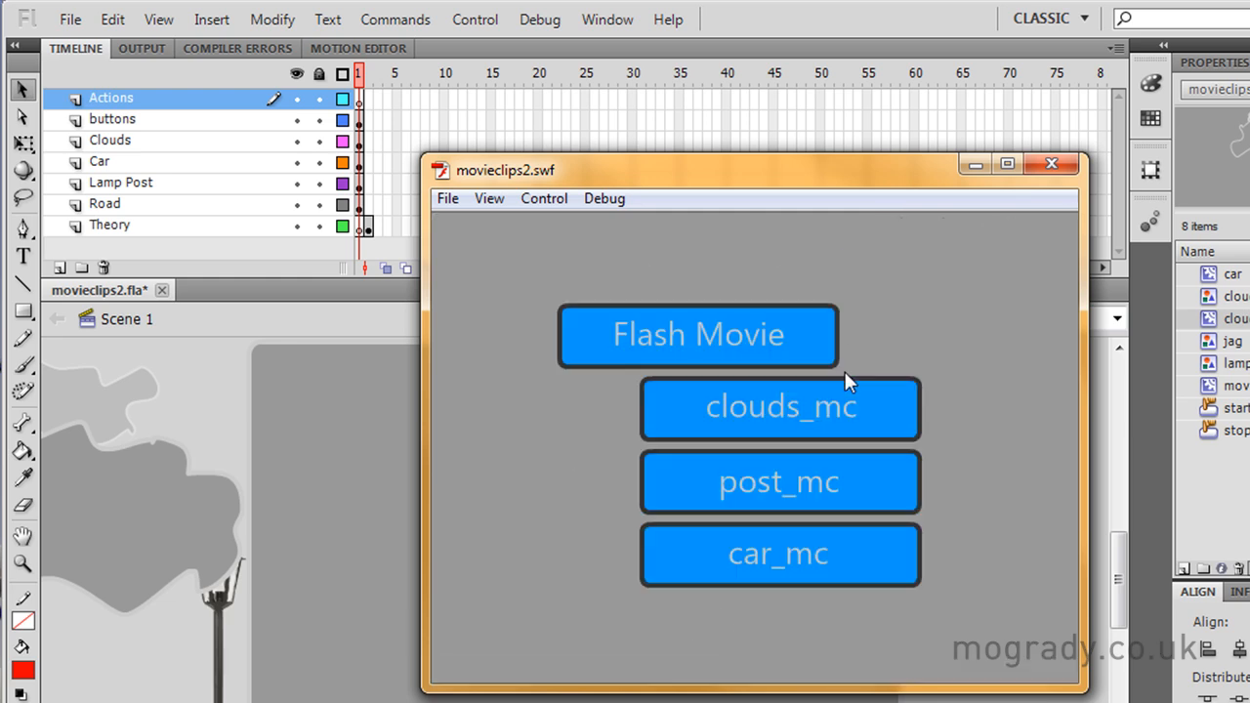
pyautogui.moveTo(1053, 163)
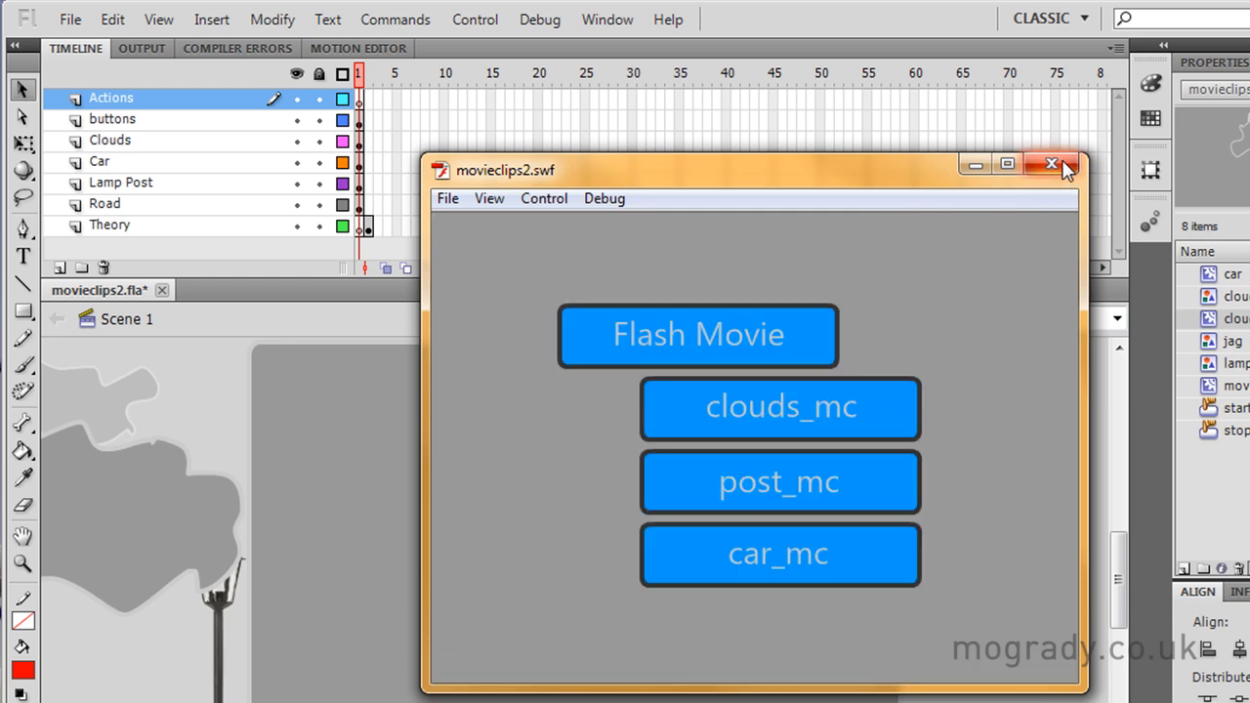
# Close the test movie preview to return to the Flash editor.
pyautogui.click(1052, 164)
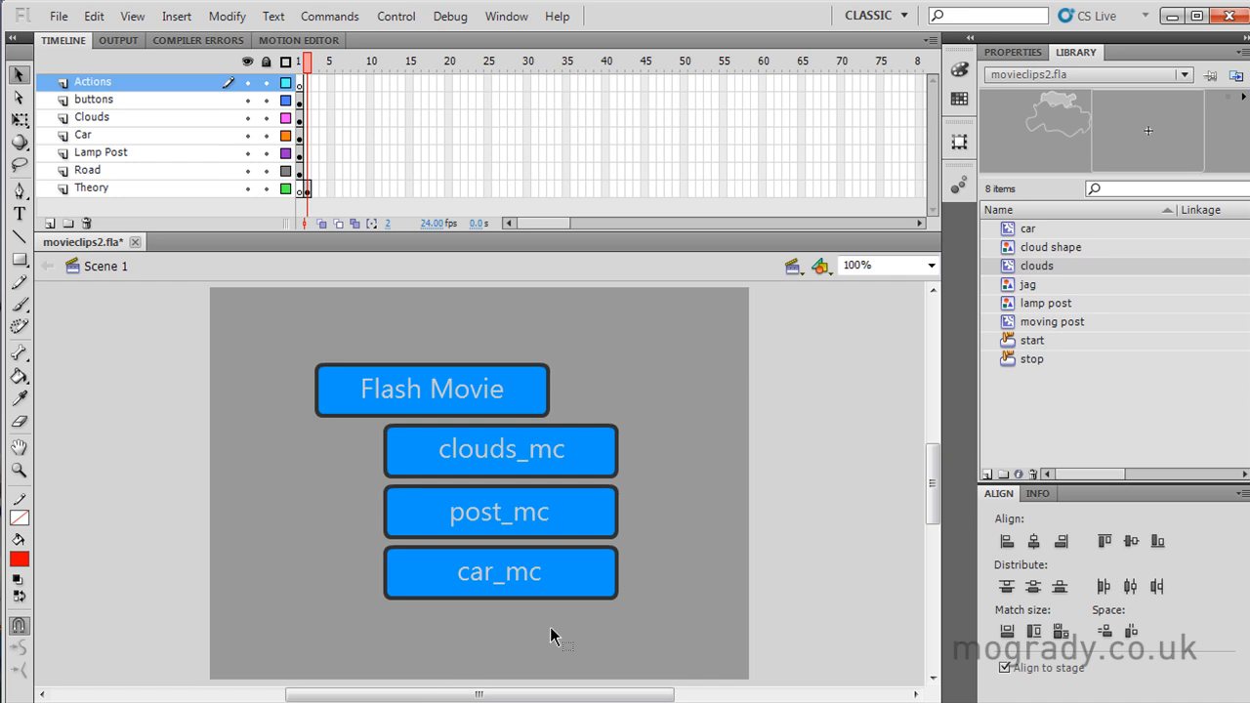
pyautogui.moveTo(527, 422)
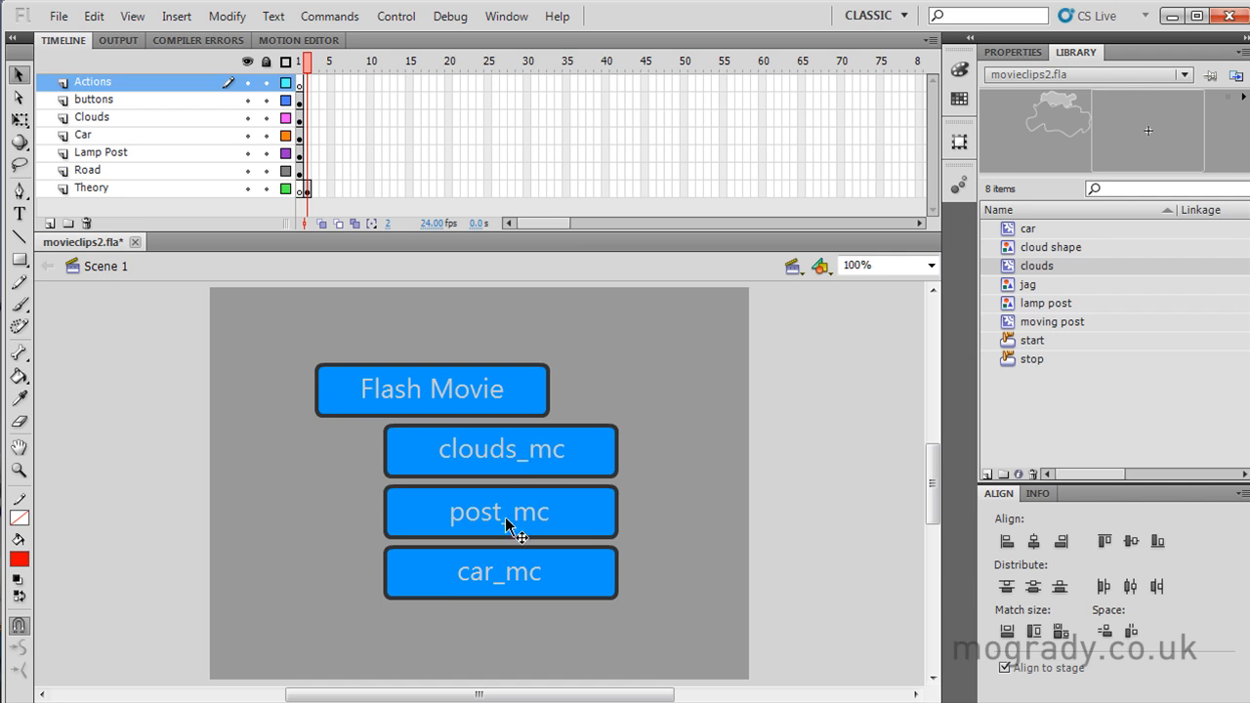
pyautogui.moveTo(556, 450)
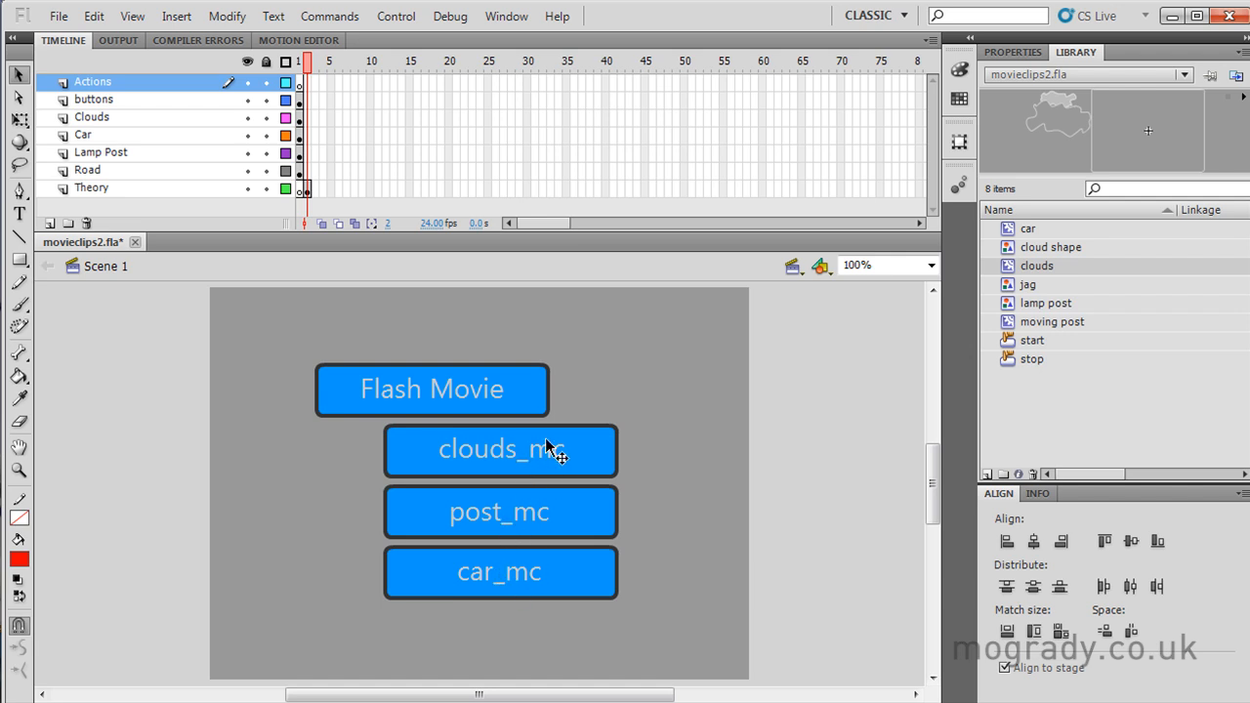
pyautogui.moveTo(553, 456)
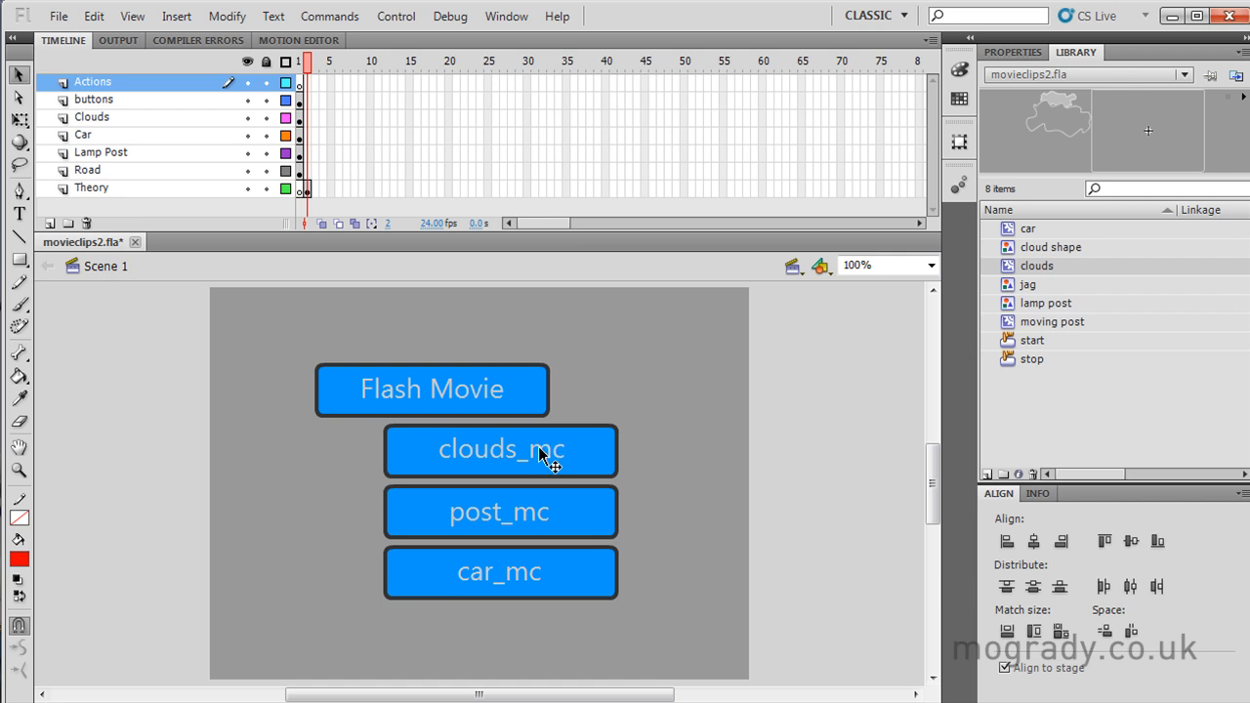
pyautogui.moveTo(540, 521)
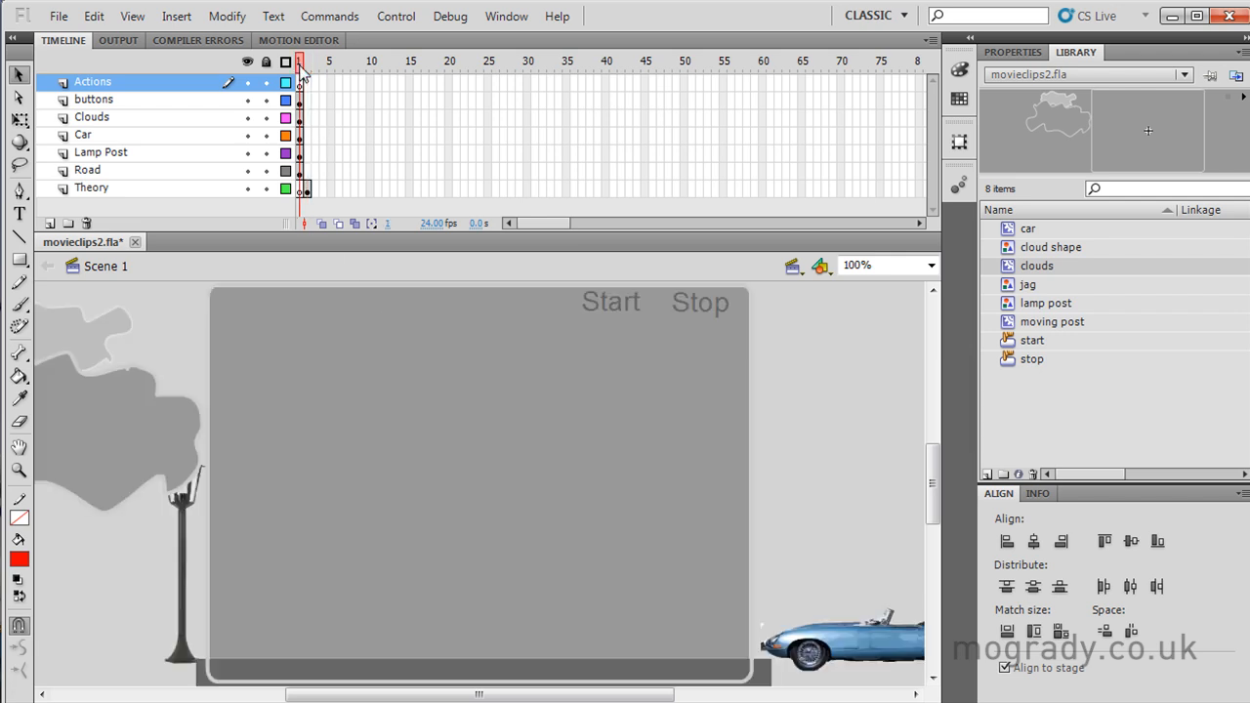
# Select the car and lamp post clips to read their instance names, including car_mc.
pyautogui.click(90, 116)
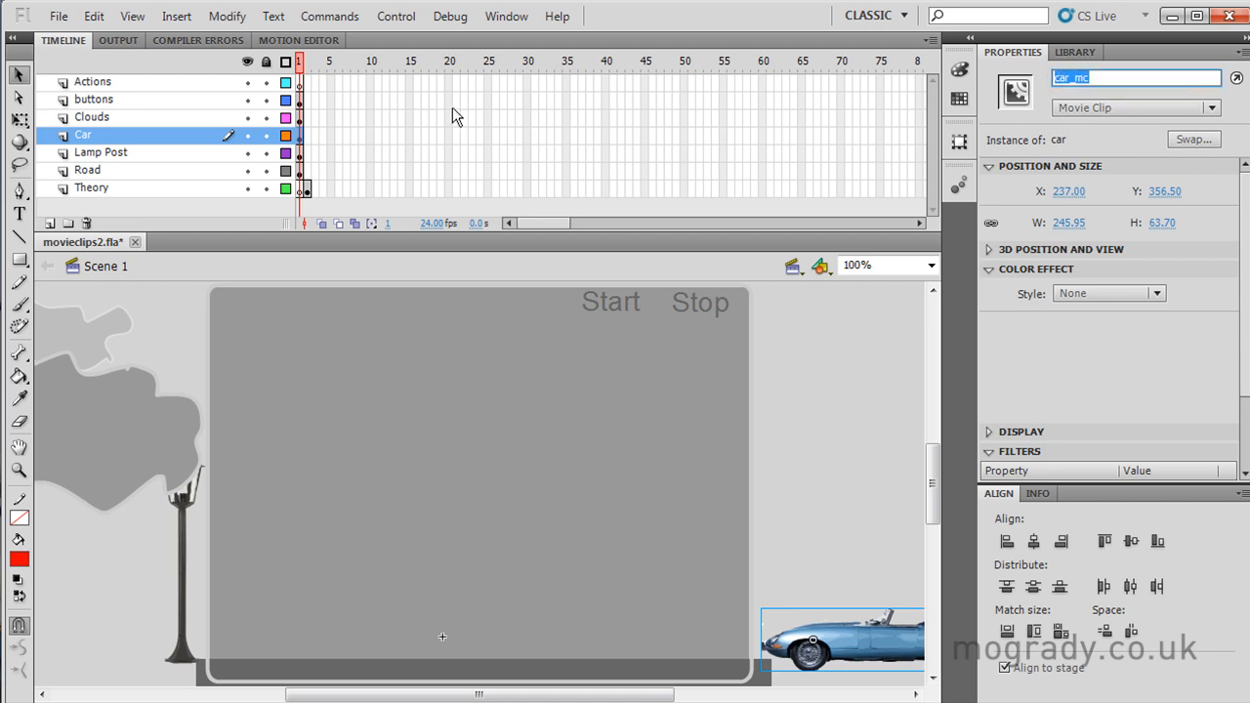
pyautogui.click(101, 153)
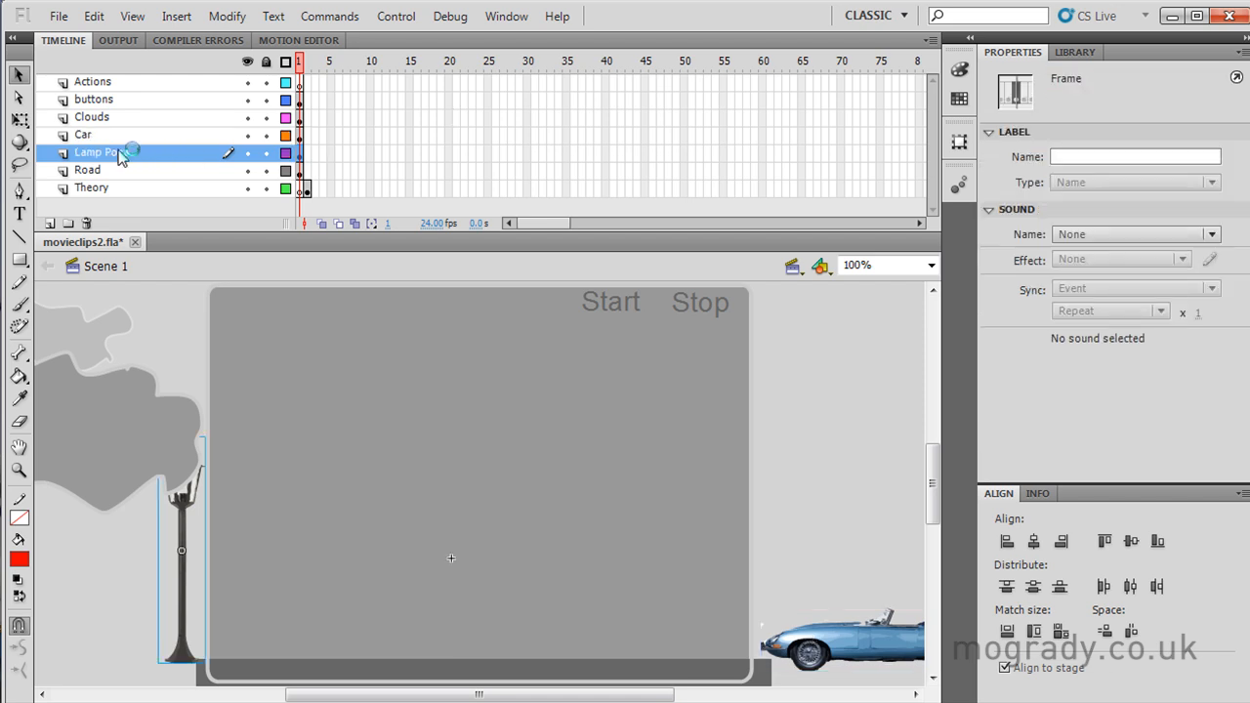
pyautogui.click(180, 550)
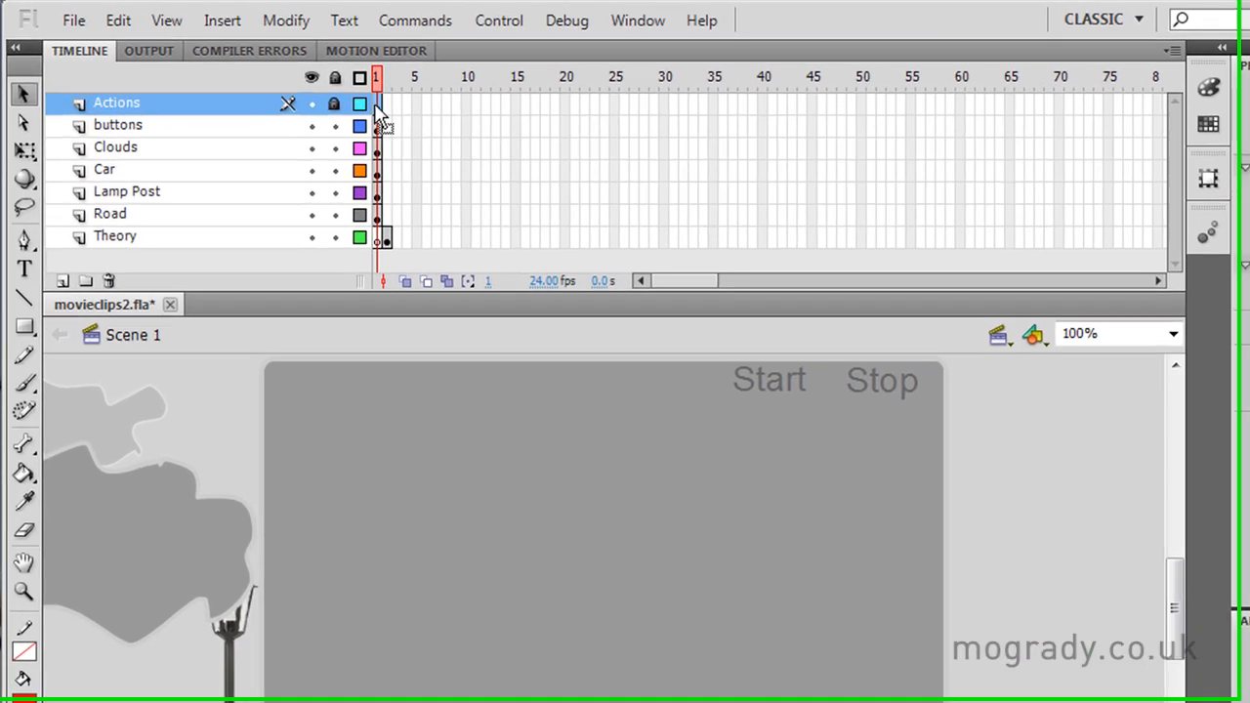
# Add a stop(); action to frame 1 through the Actions panel.
pyautogui.click(645, 20)
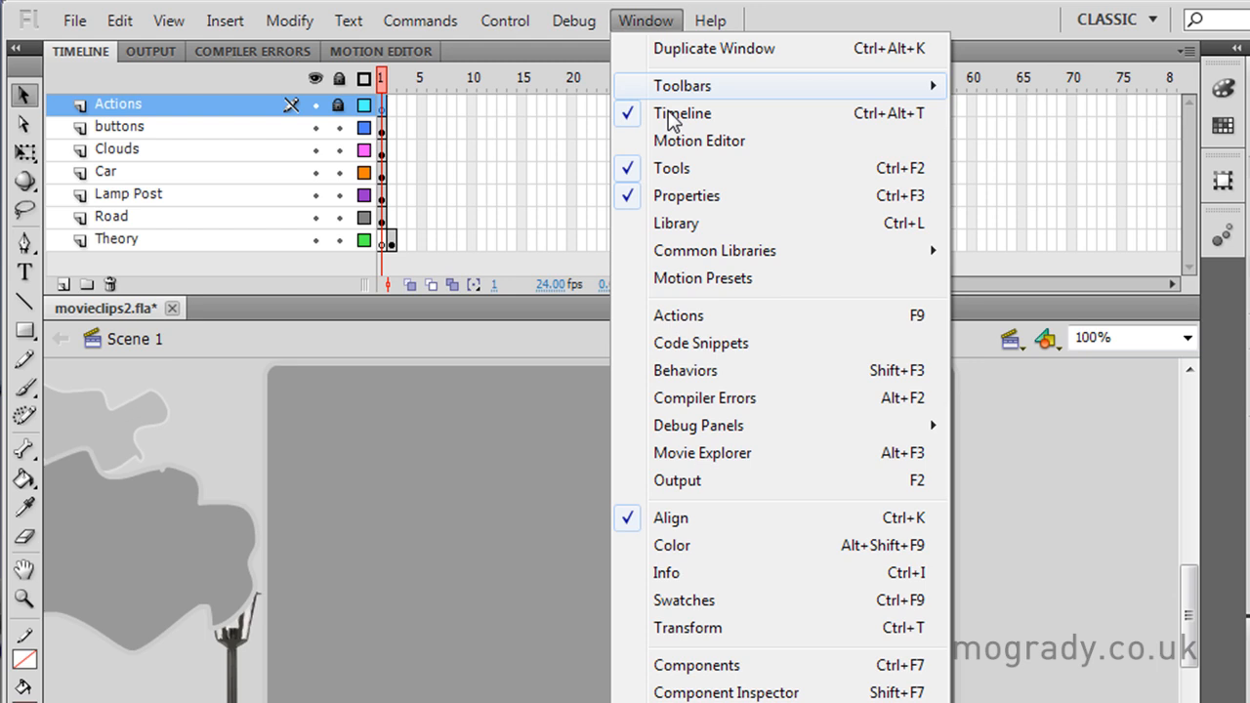
pyautogui.click(678, 315)
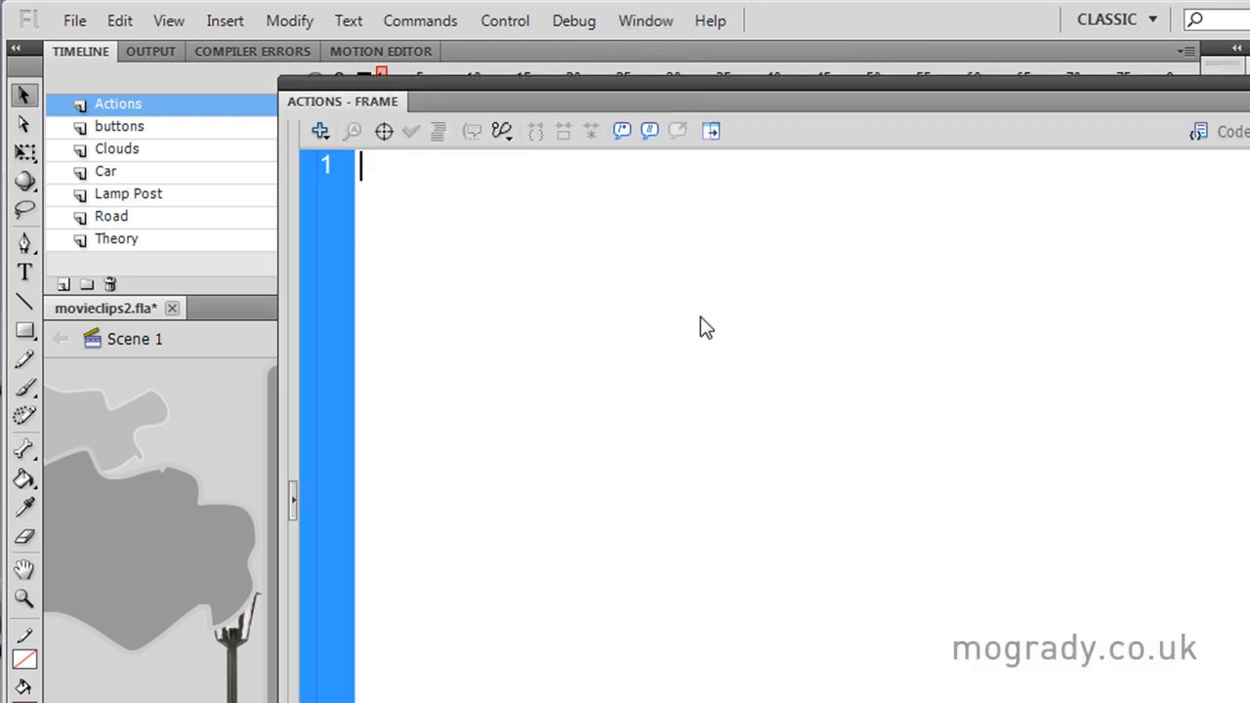
pyautogui.write('stop()')
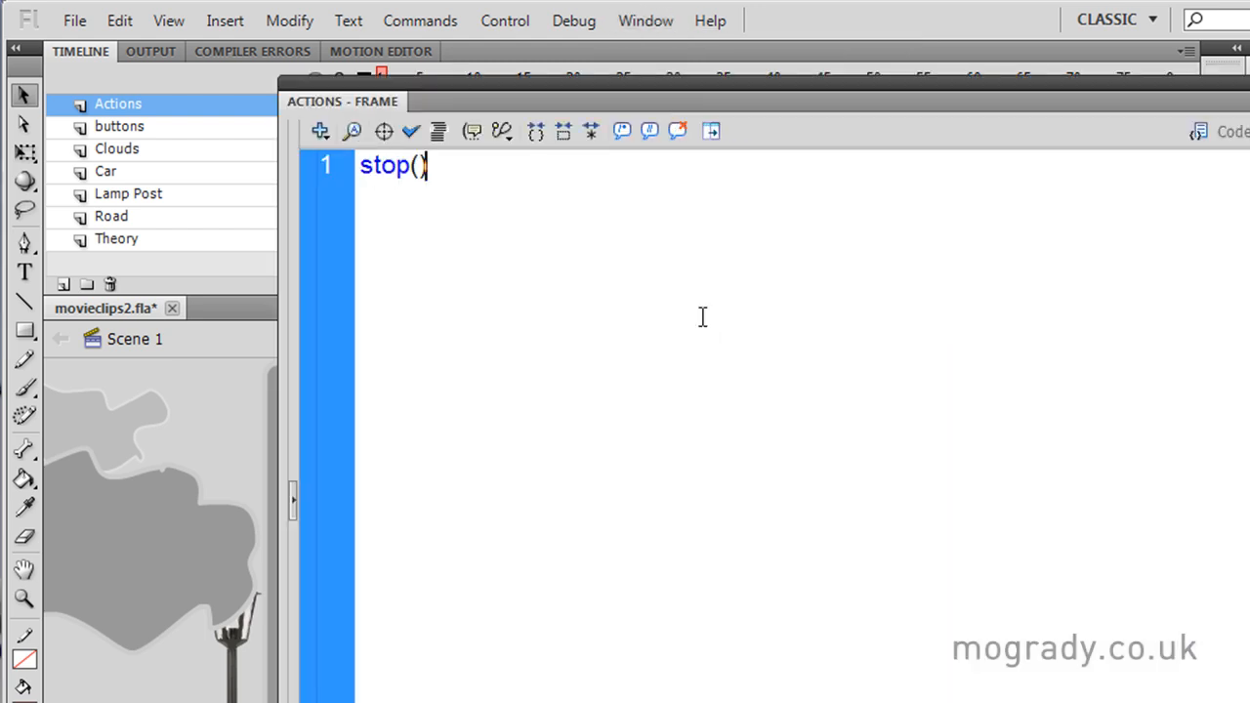
pyautogui.write(';')
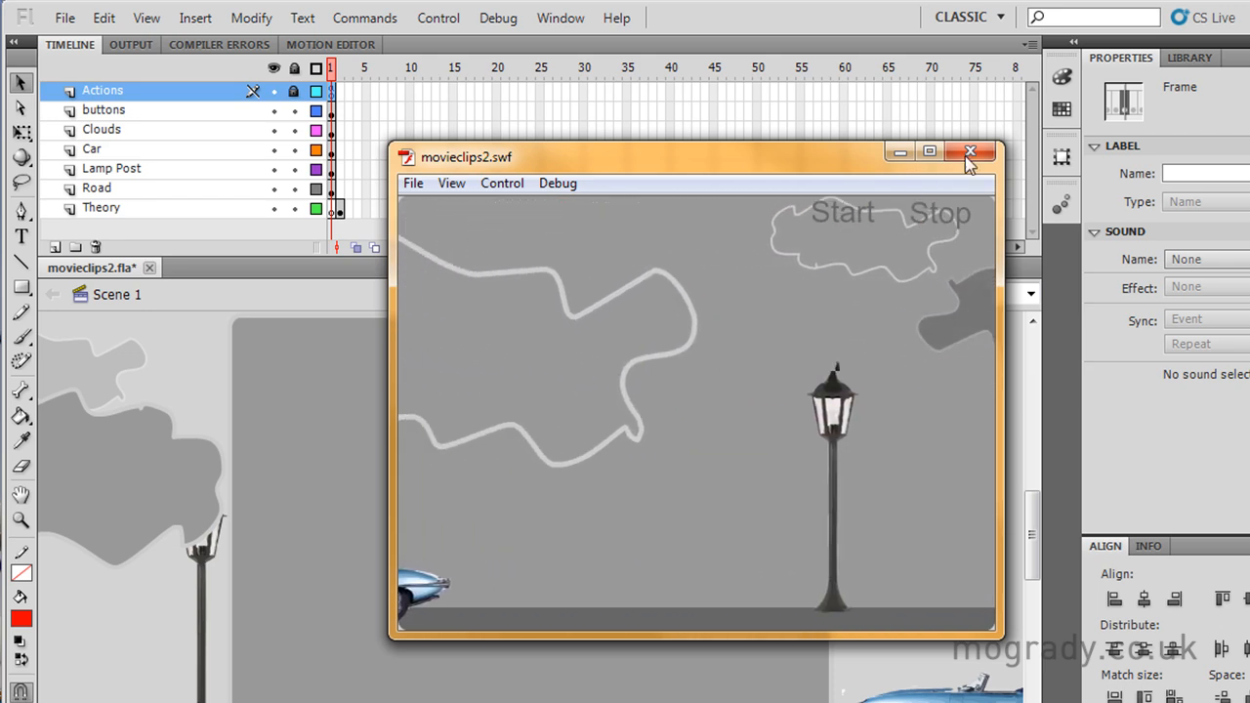
# Close the preview, open the clouds symbol from the Library, and inspect its cloud1 and frame layers.
pyautogui.click(969, 151)
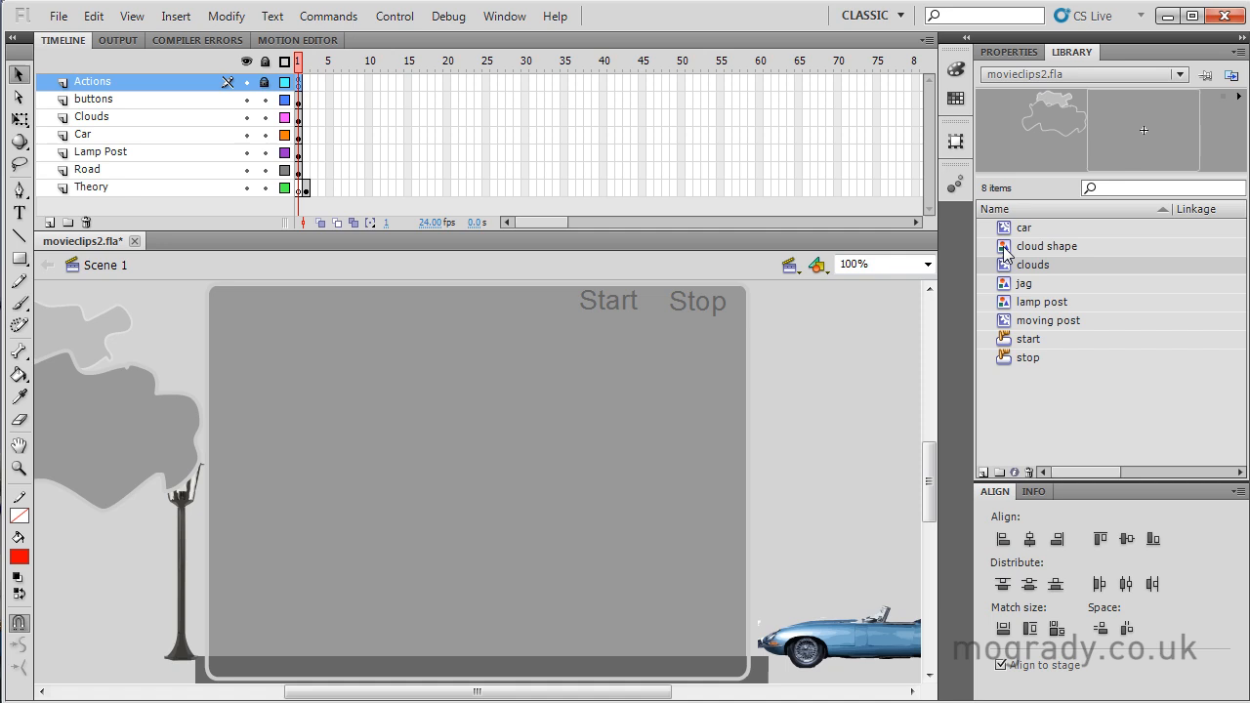
pyautogui.click(1046, 246)
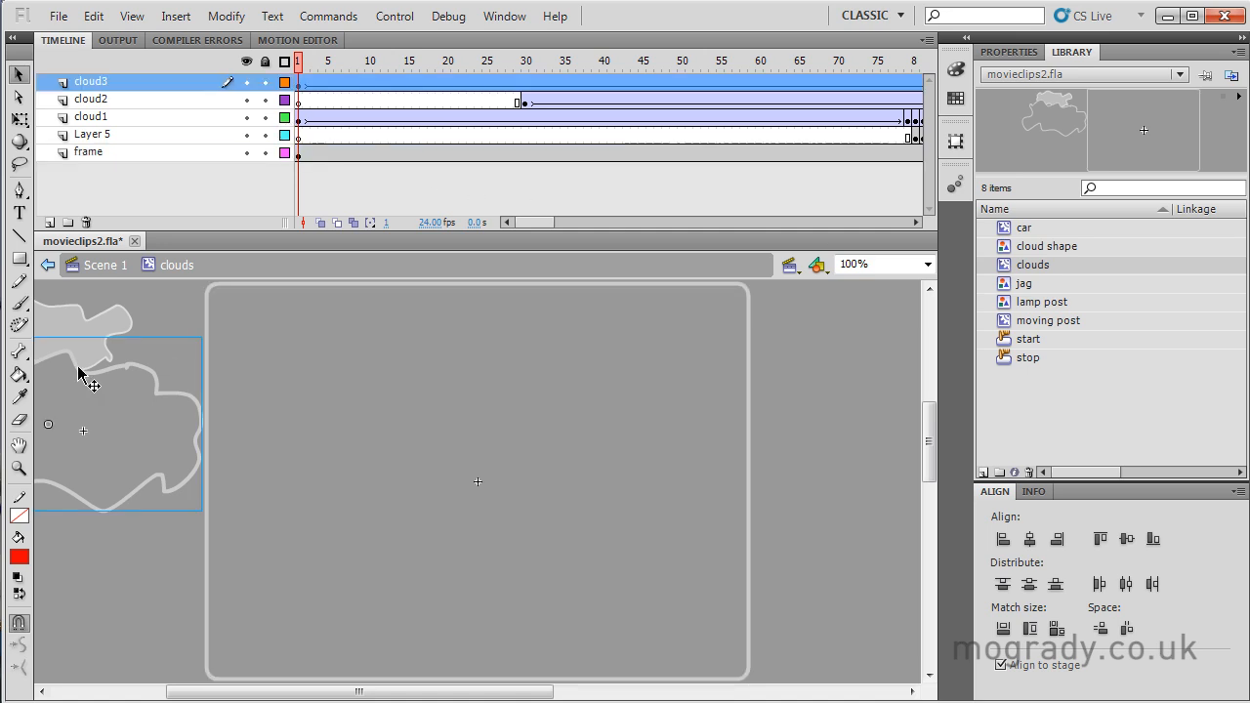
pyautogui.click(90, 116)
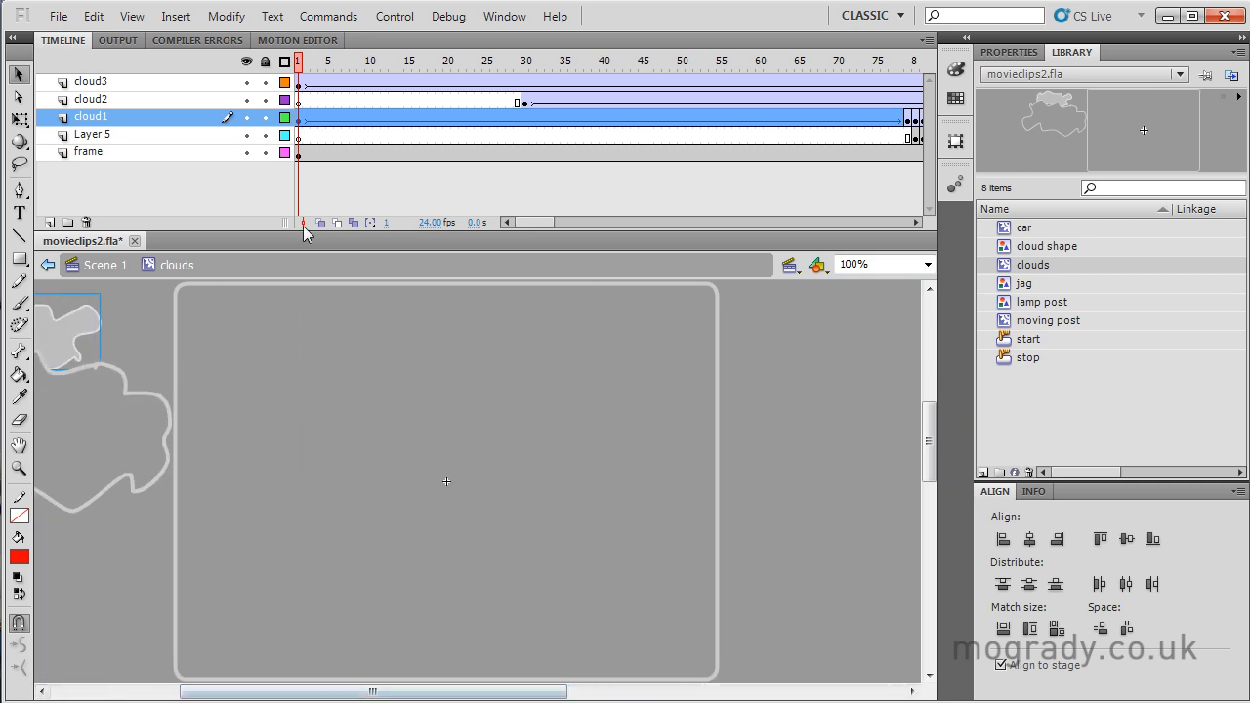
pyautogui.click(88, 151)
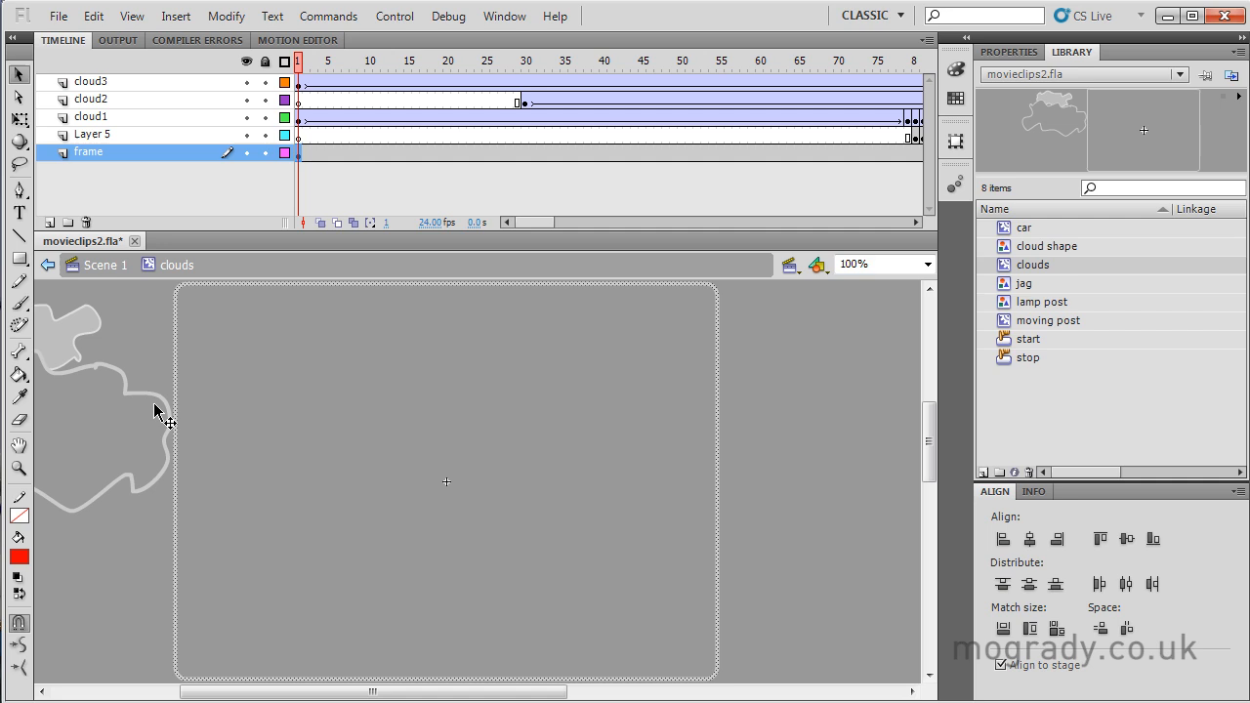
pyautogui.moveTo(742, 489)
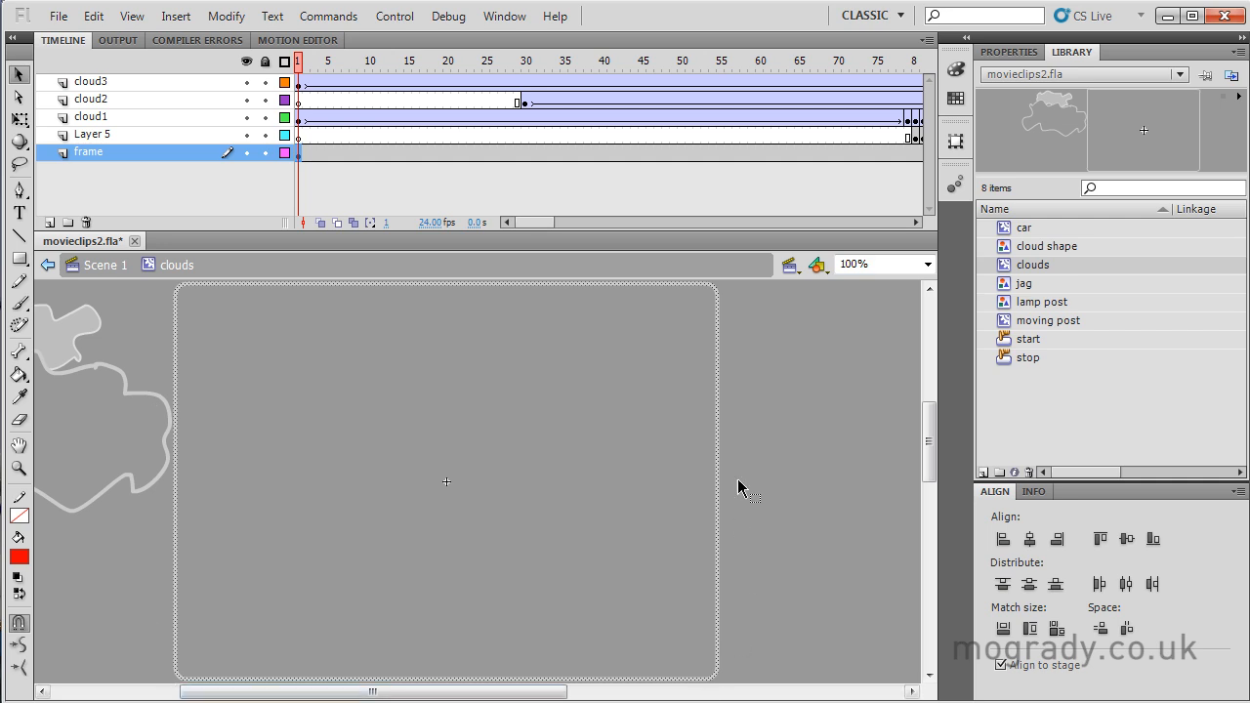
pyautogui.moveTo(718, 314)
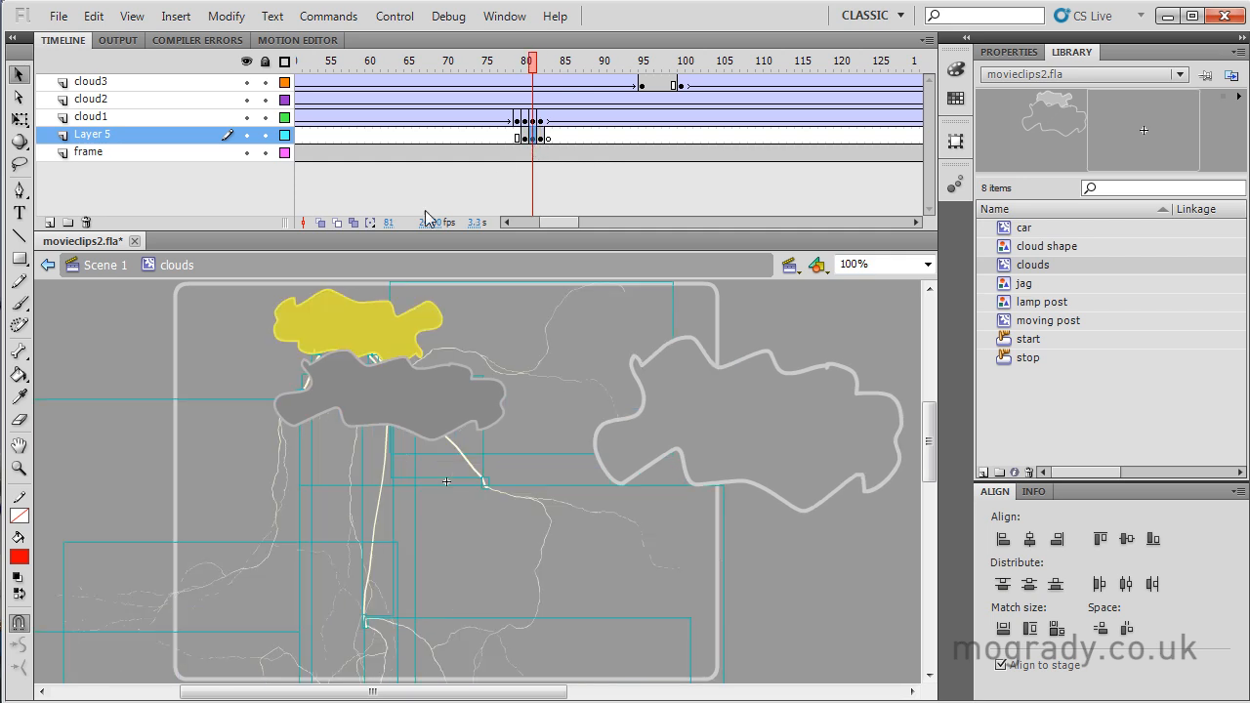
pyautogui.moveTo(20, 325)
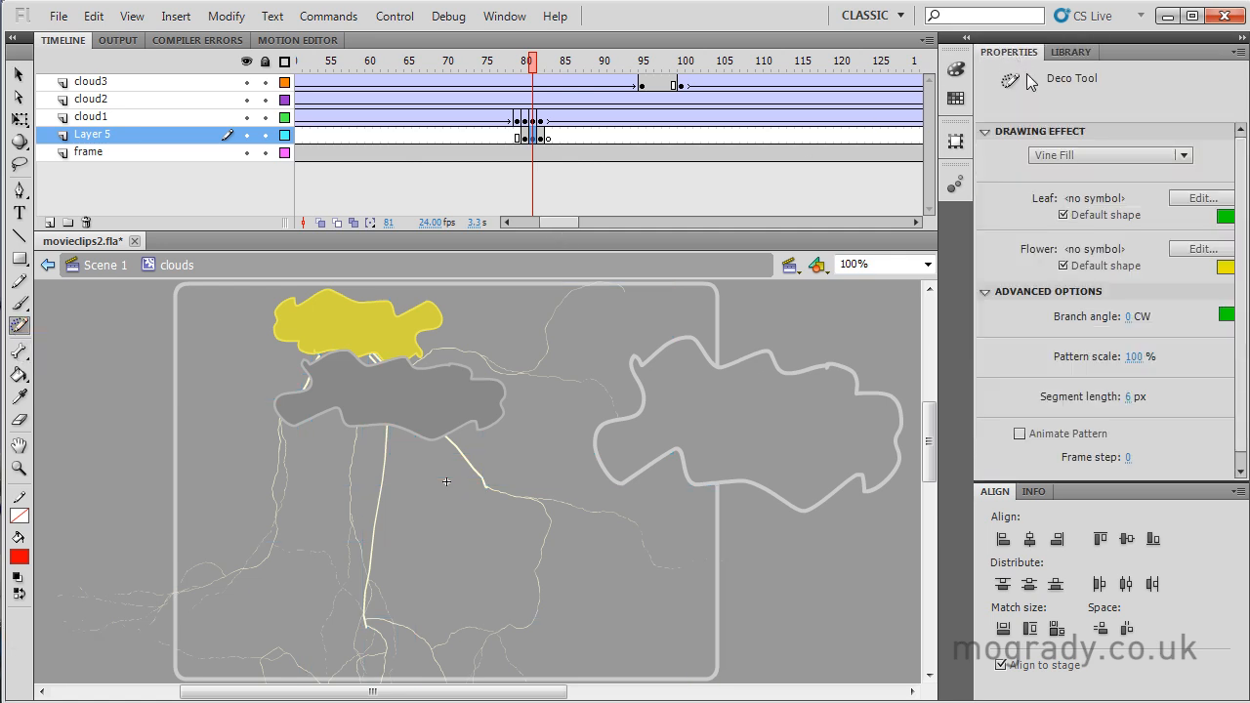
# Choose Lightning Brush as the Deco drawing effect, then go back to Scene 1.
pyautogui.click(1109, 155)
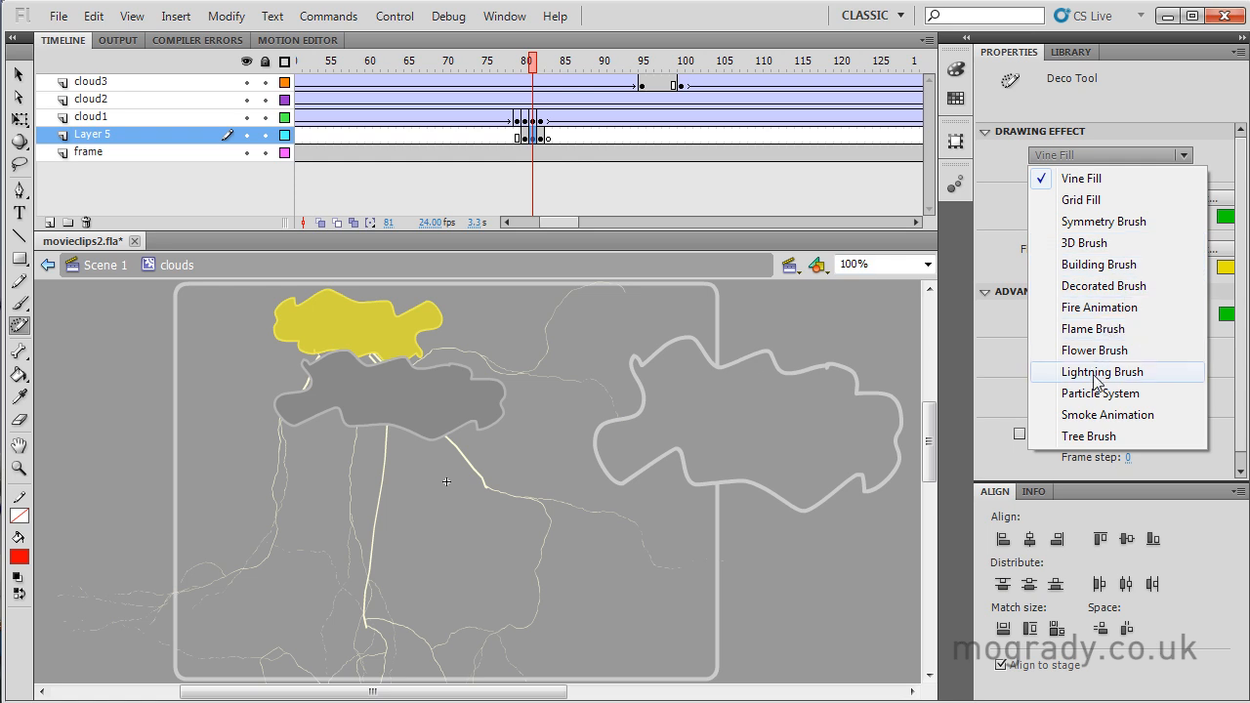
pyautogui.click(1101, 372)
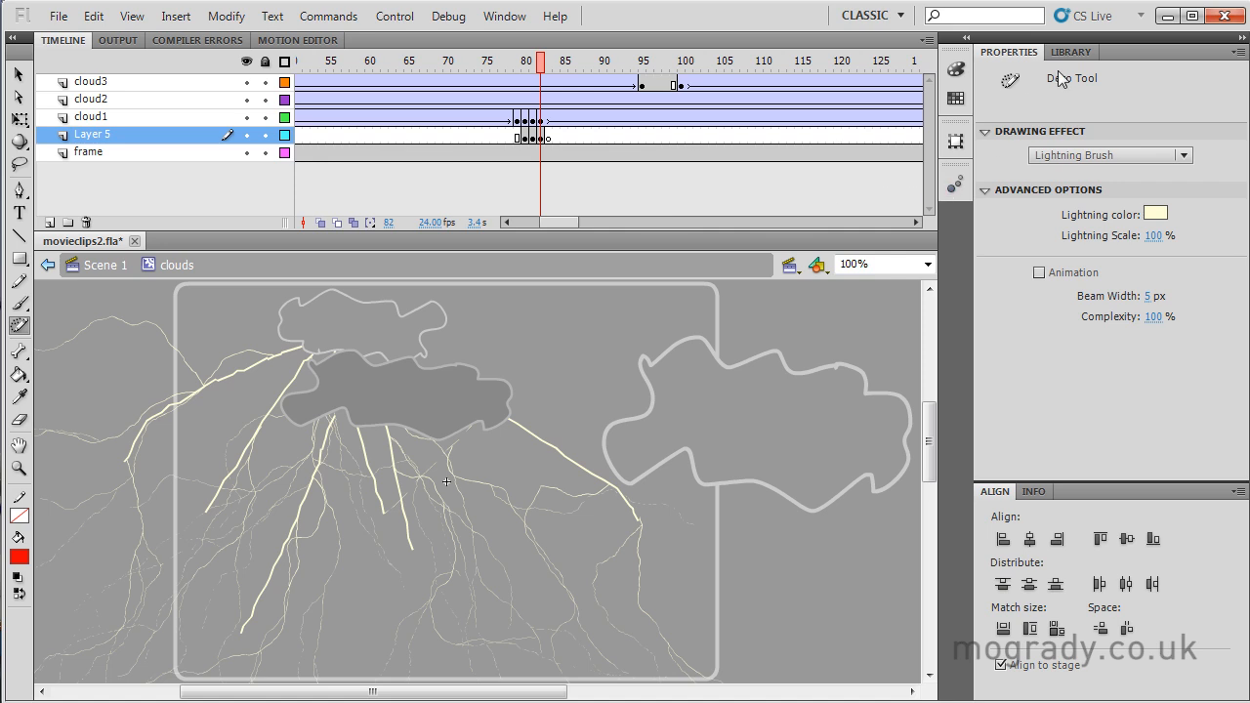
pyautogui.click(1071, 52)
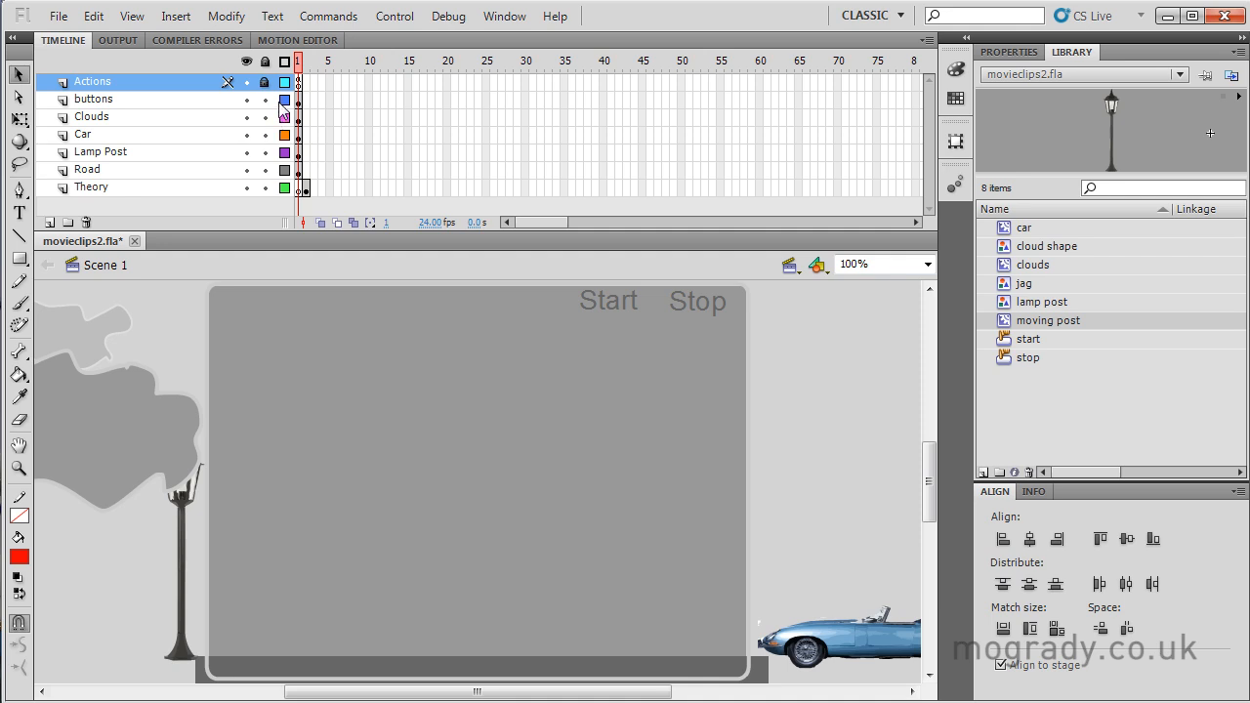
pyautogui.moveTo(615, 307)
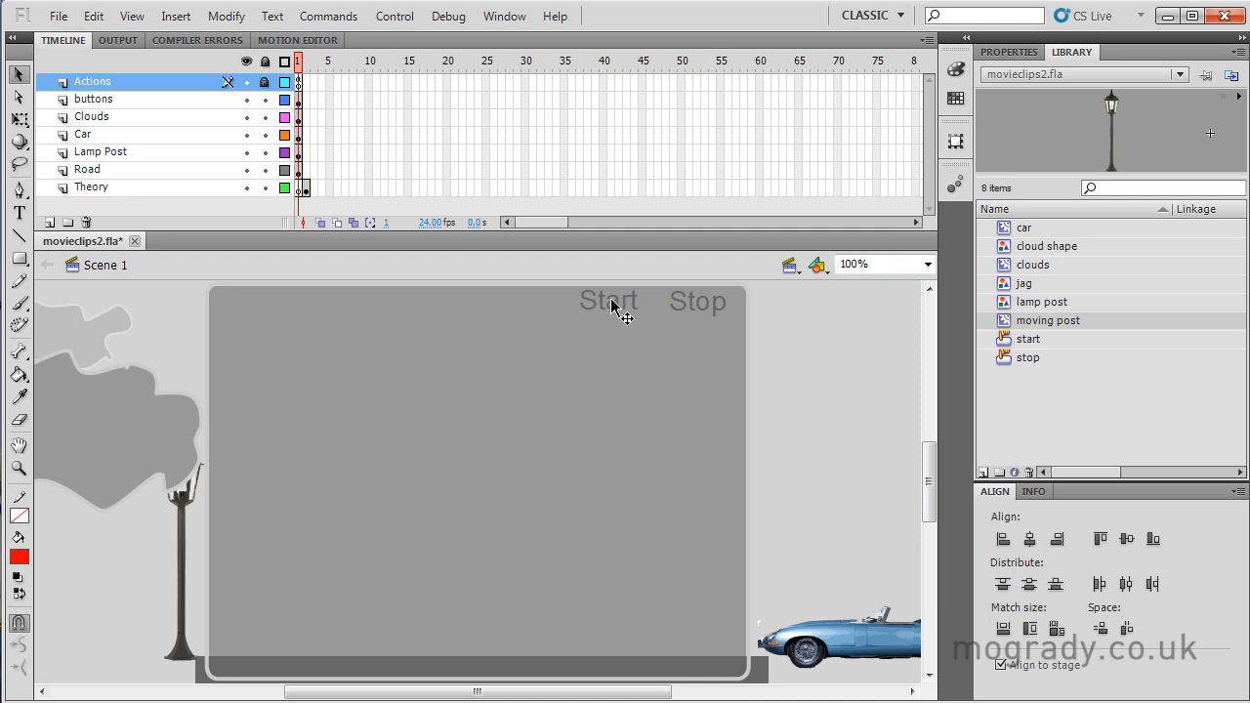
# Select the Start and Stop buttons to verify their names start_btn and stop_btn.
pyautogui.click(607, 300)
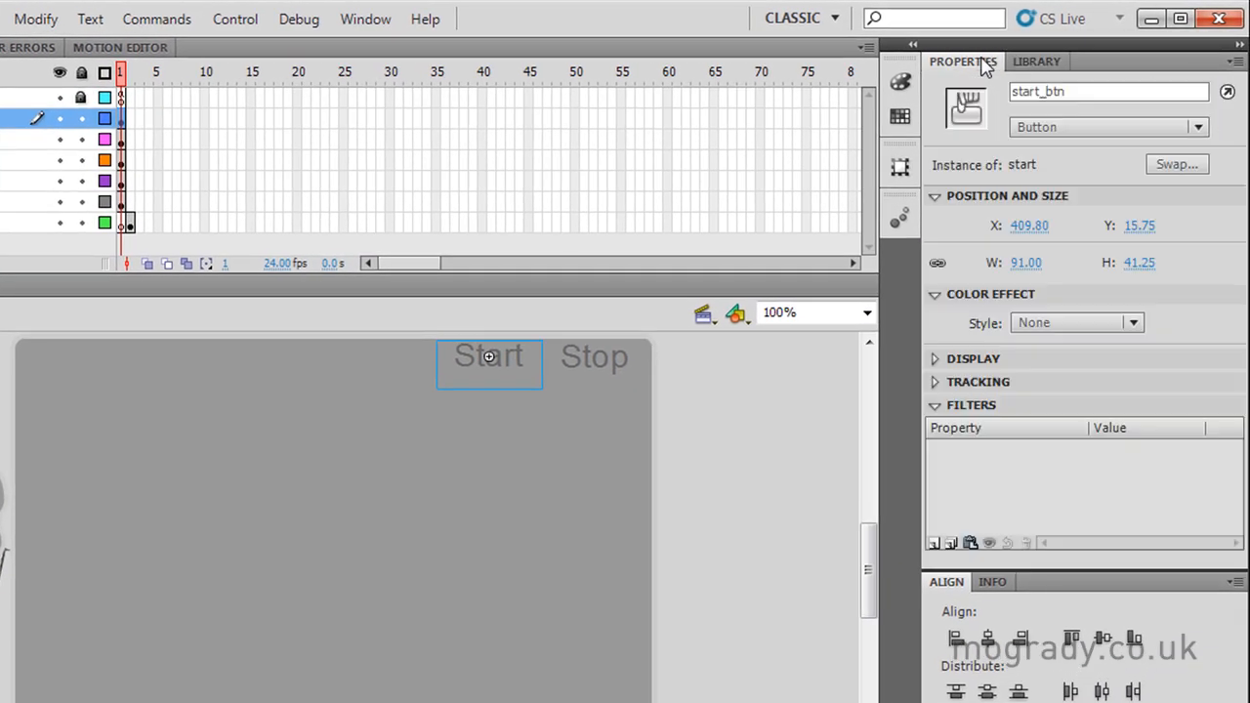
pyautogui.click(1108, 91)
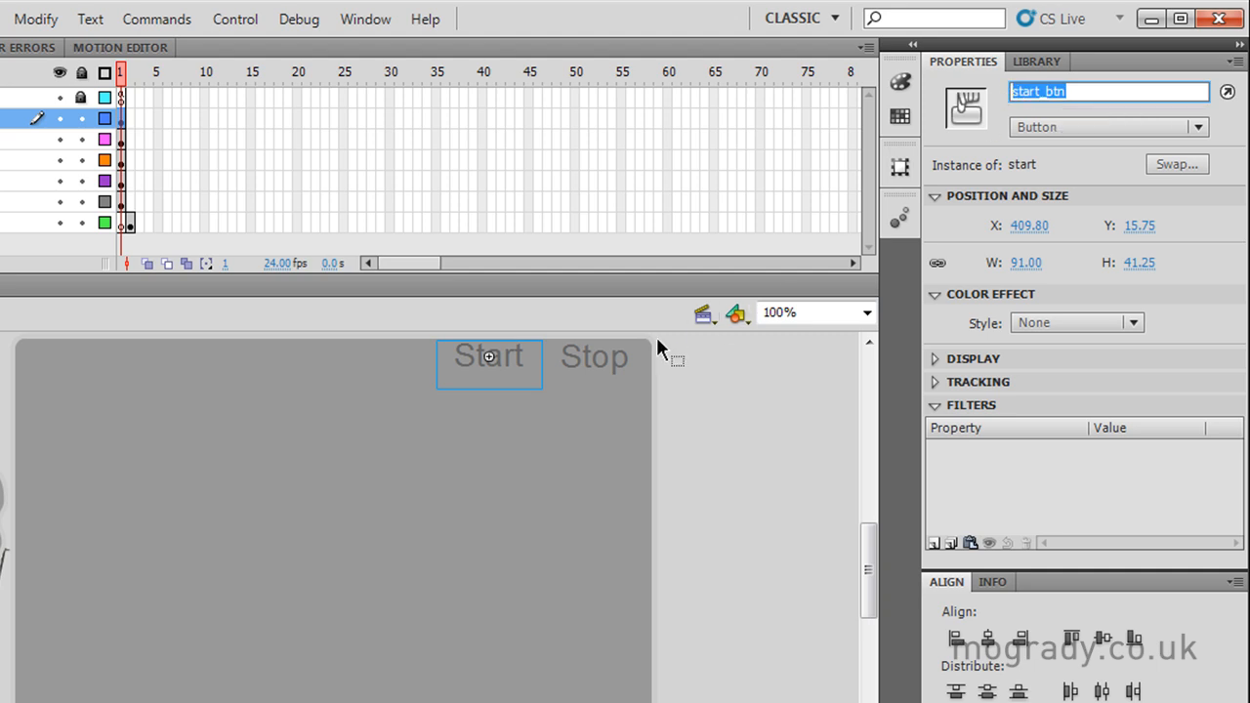
pyautogui.click(594, 357)
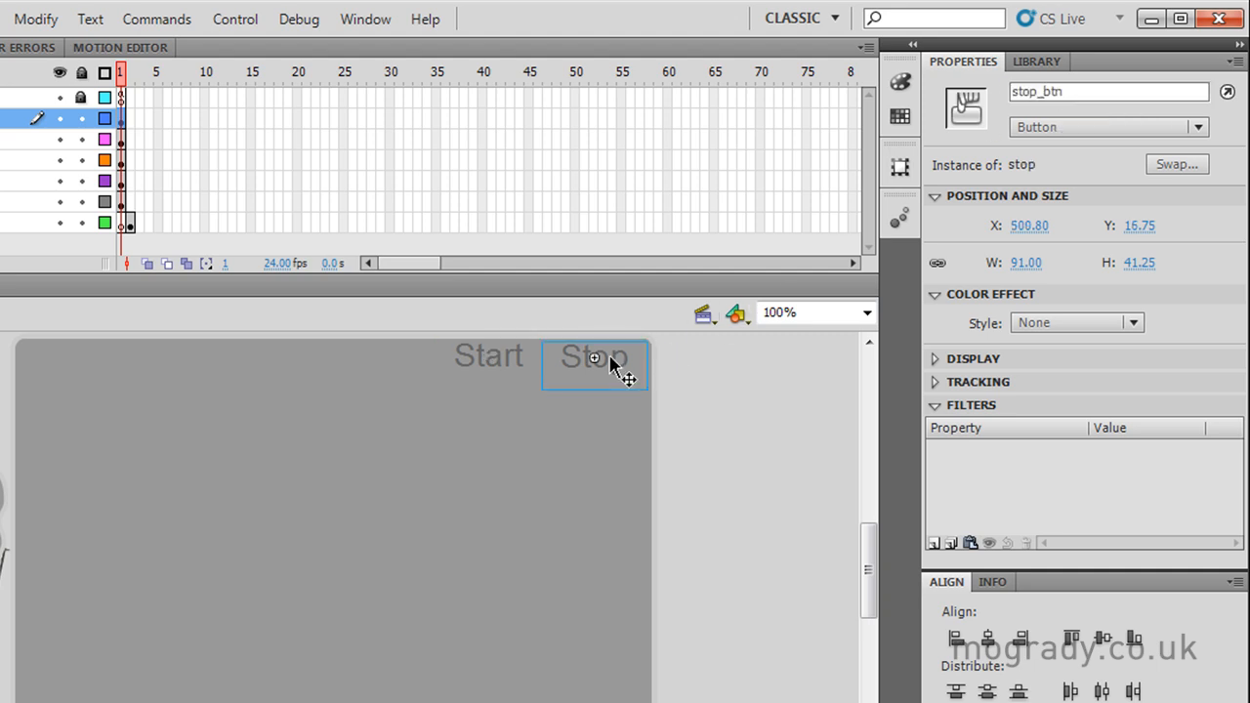
pyautogui.moveTo(601, 364)
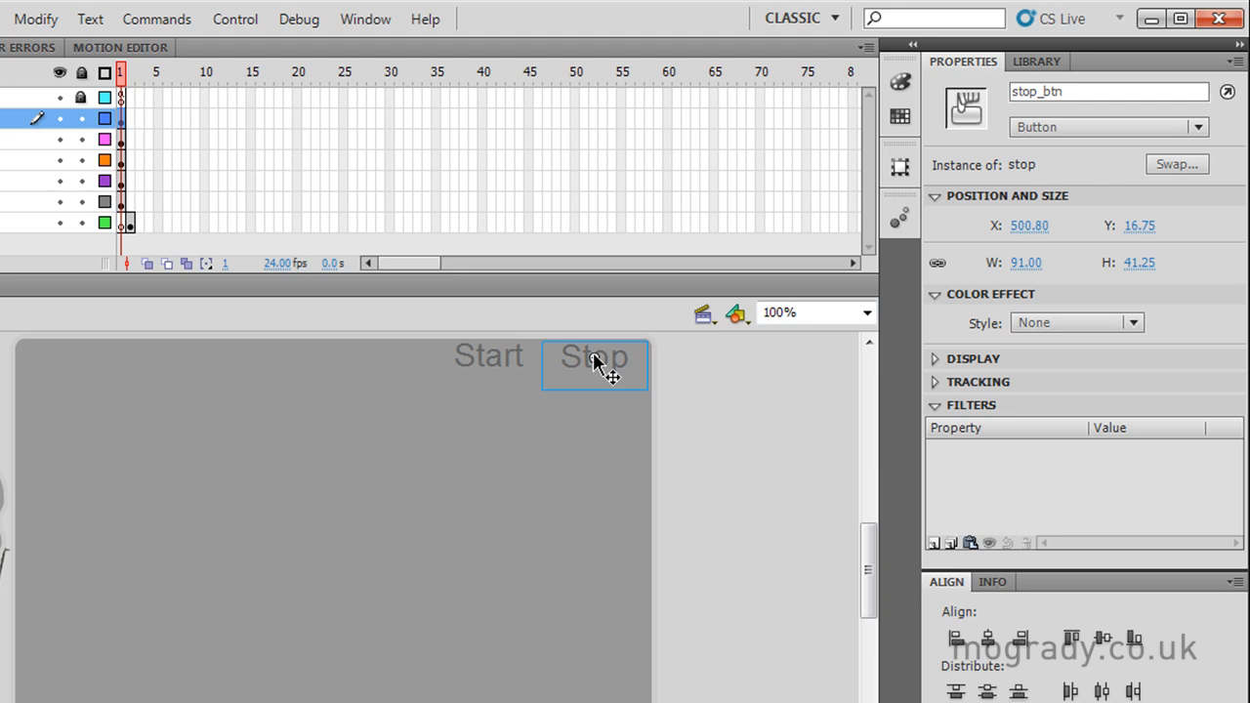
pyautogui.moveTo(625, 381)
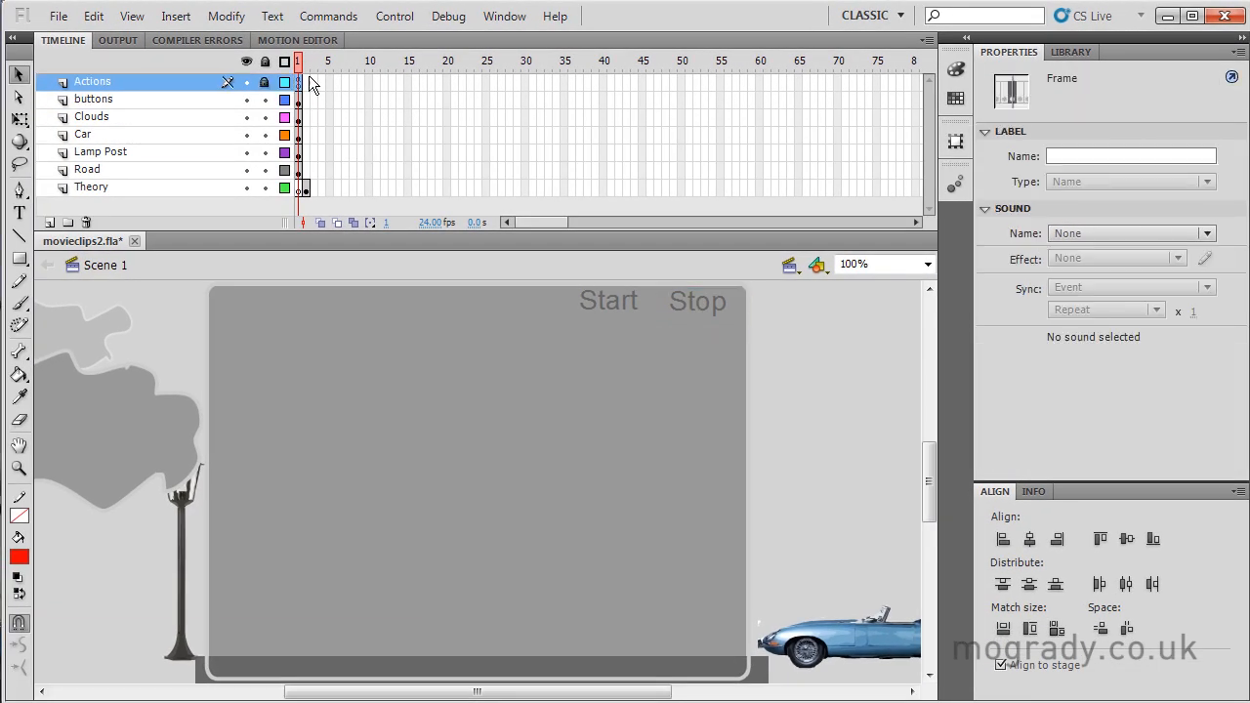
# Open the Actions panel for frame 1 and add clouds_mc.stop();.
pyautogui.click(504, 16)
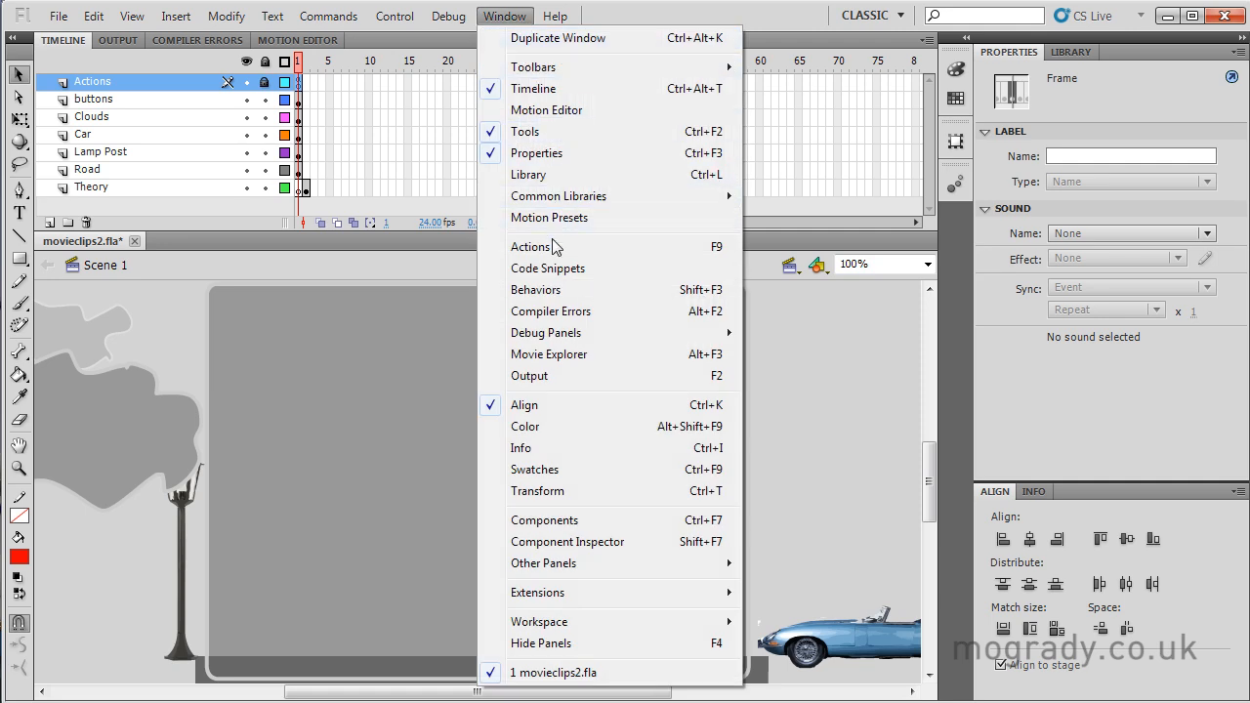
pyautogui.click(531, 246)
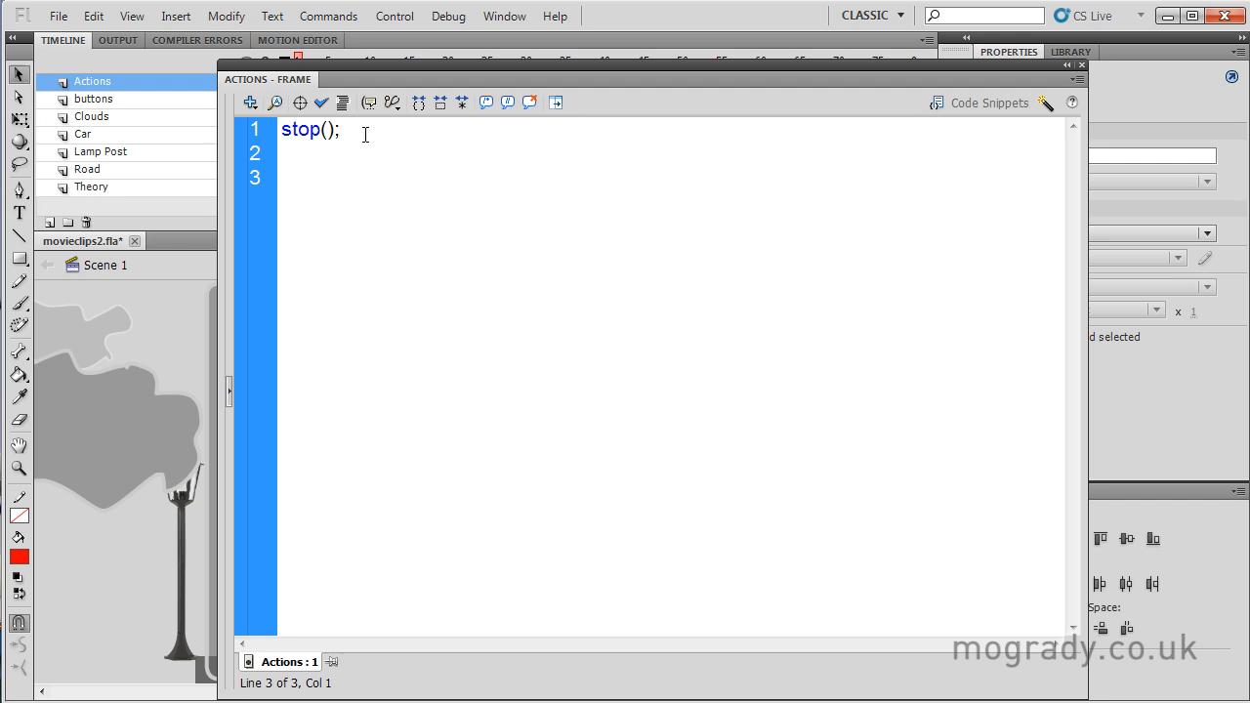
pyautogui.write('clouds')
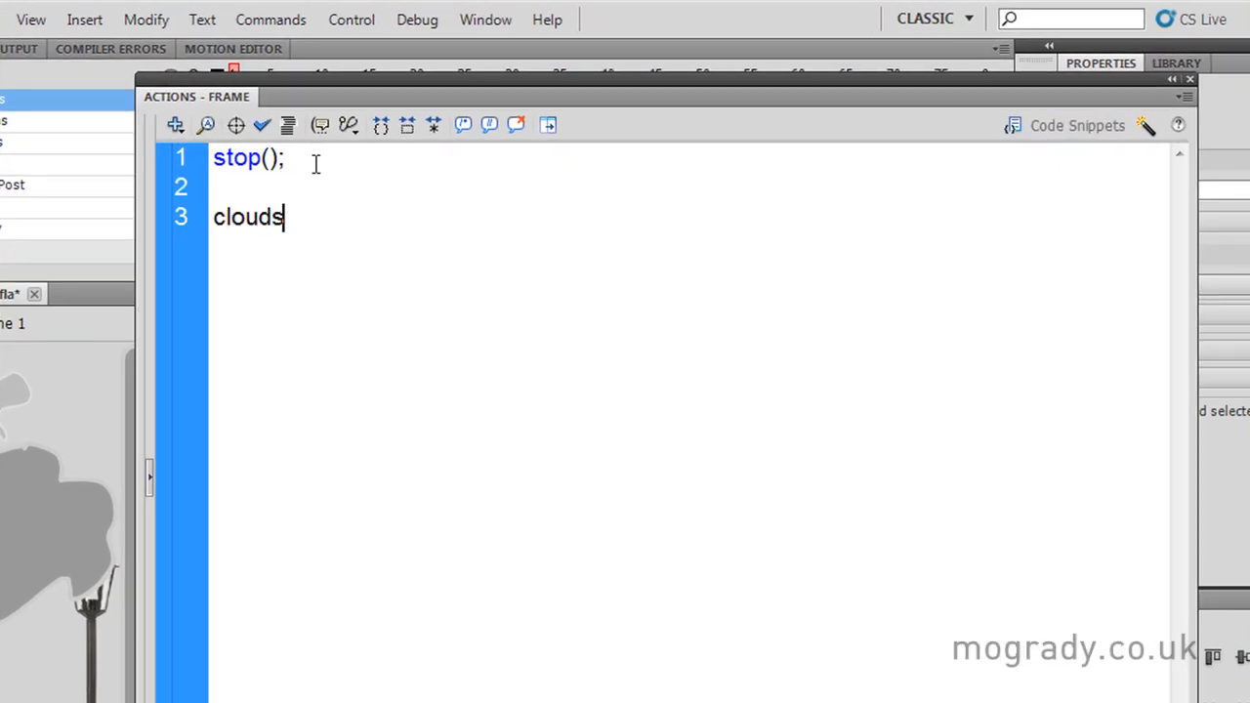
pyautogui.write('_mc')
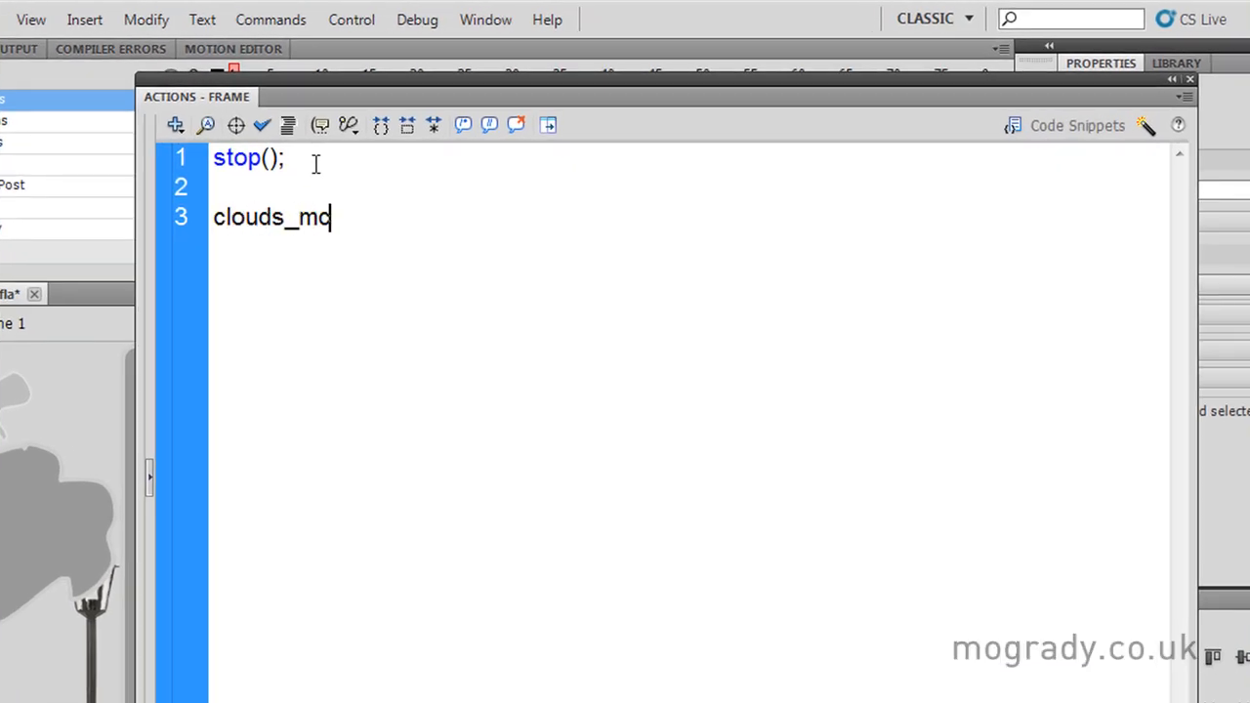
pyautogui.write('.stop')
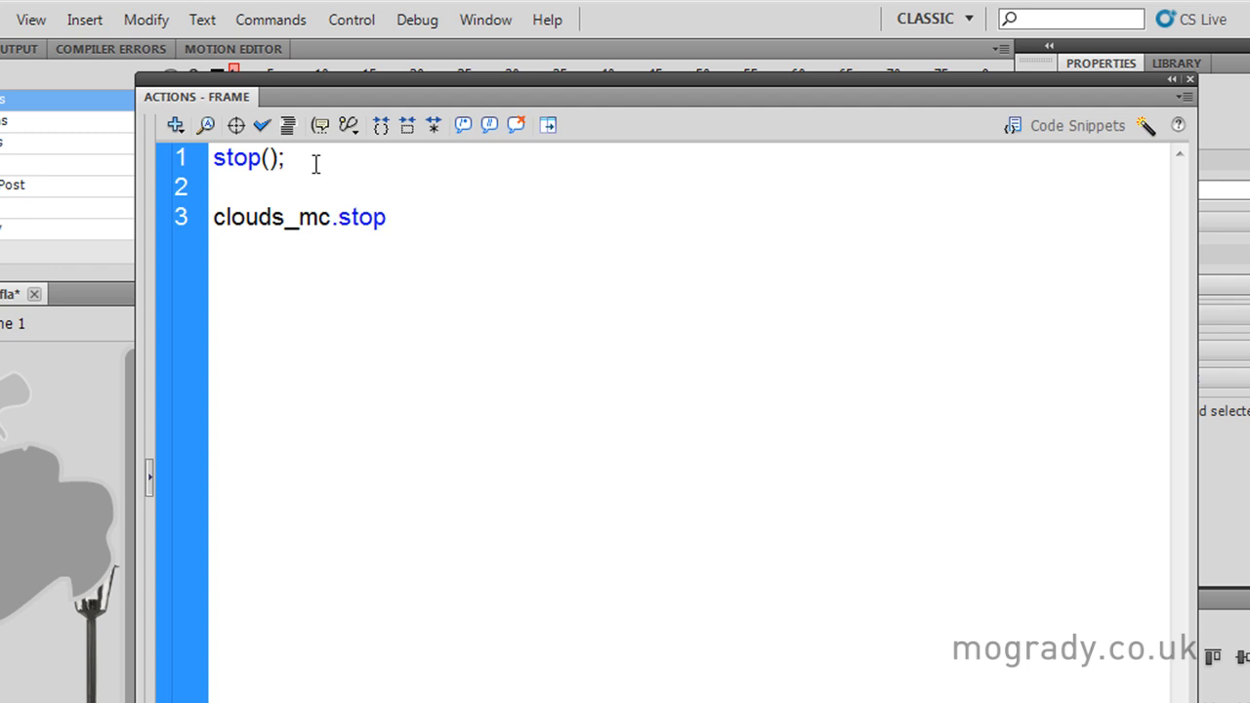
pyautogui.write('()')
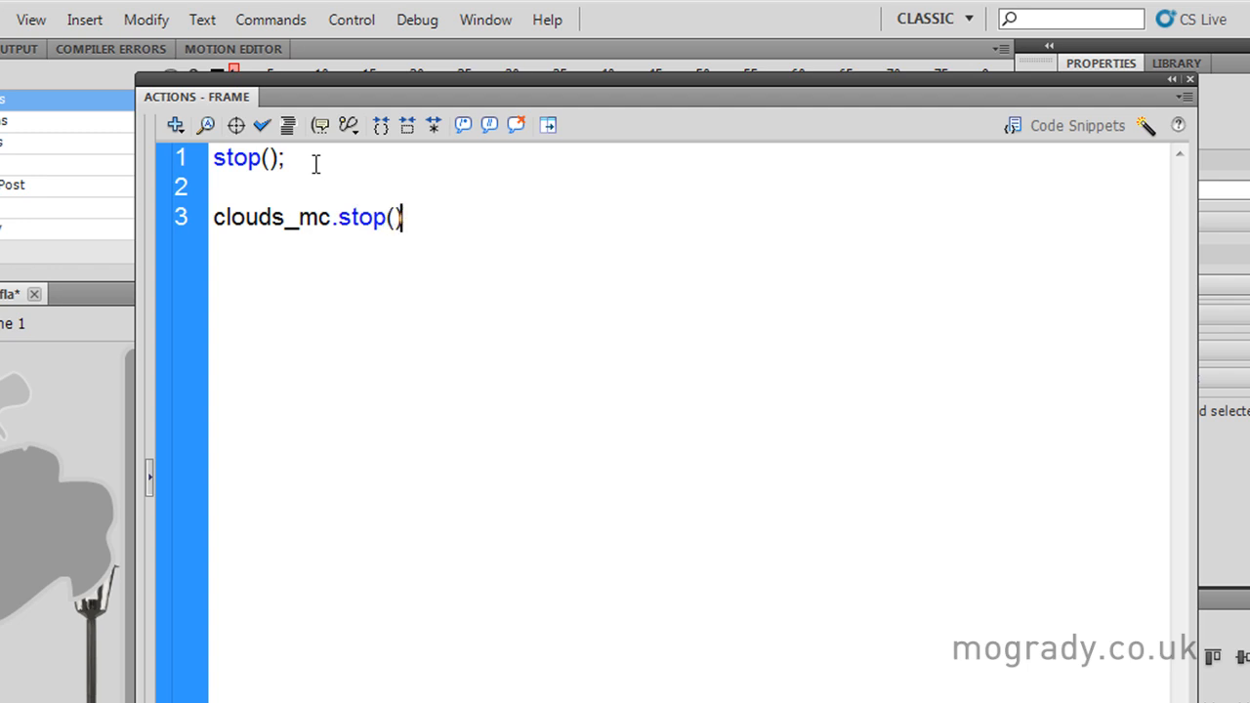
pyautogui.write(';')
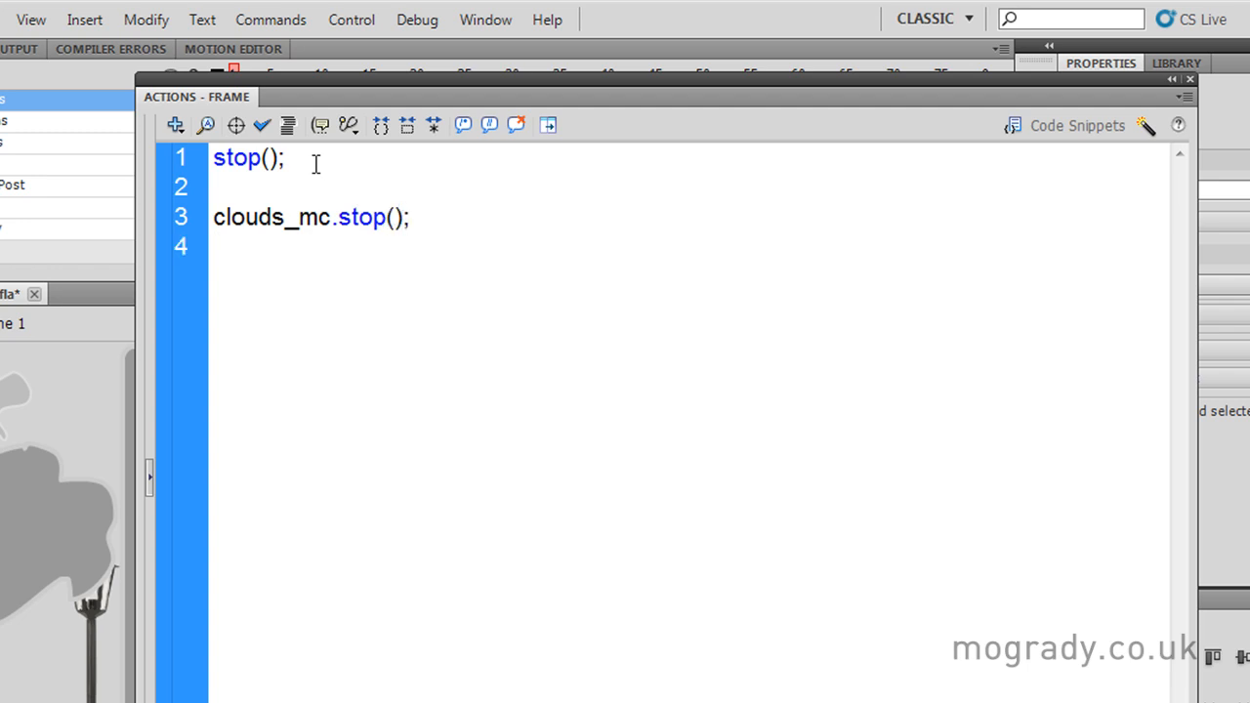
# Add post_mc.stop(); and car_mc.stop() lines to the frame 1 script.
pyautogui.write('post_')
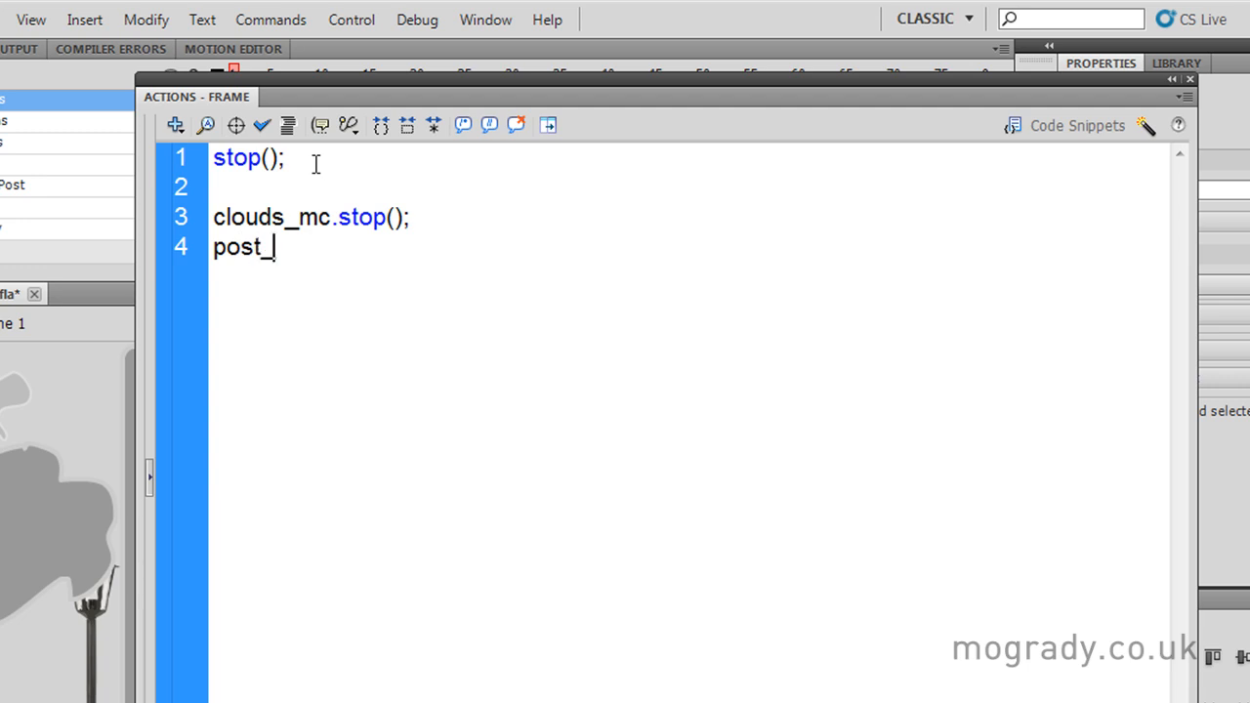
pyautogui.write('mc.s')
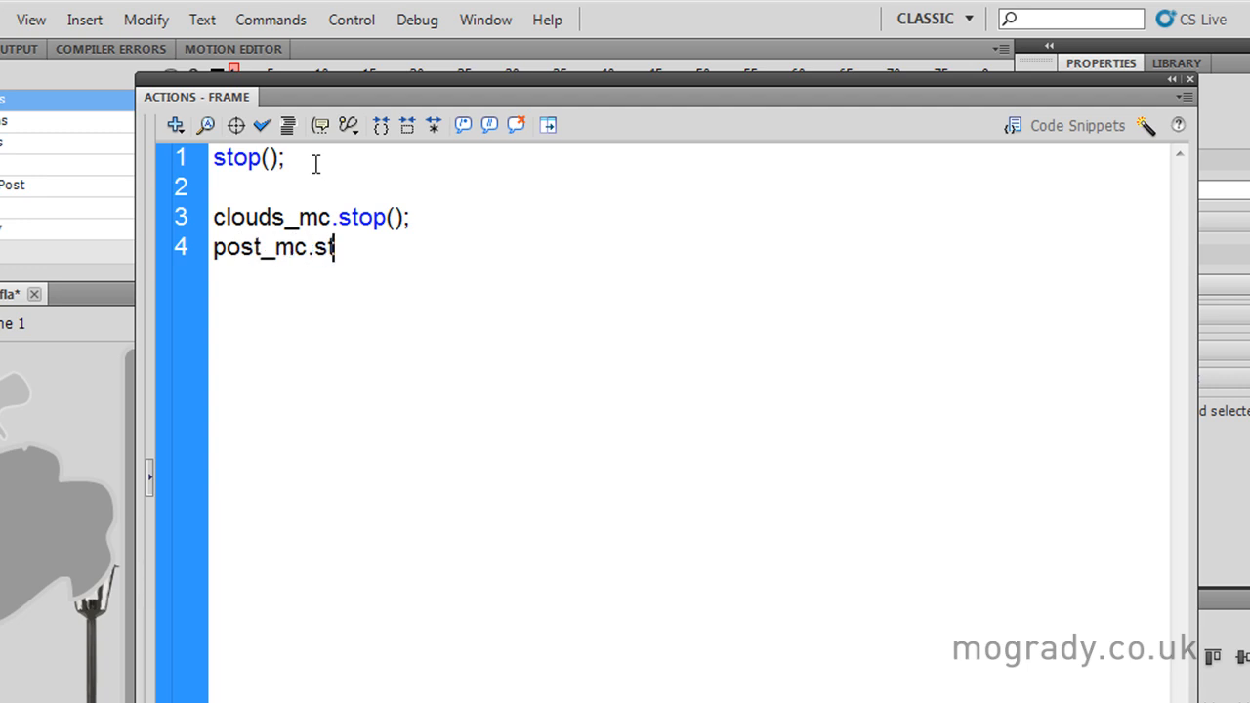
pyautogui.write('top();')
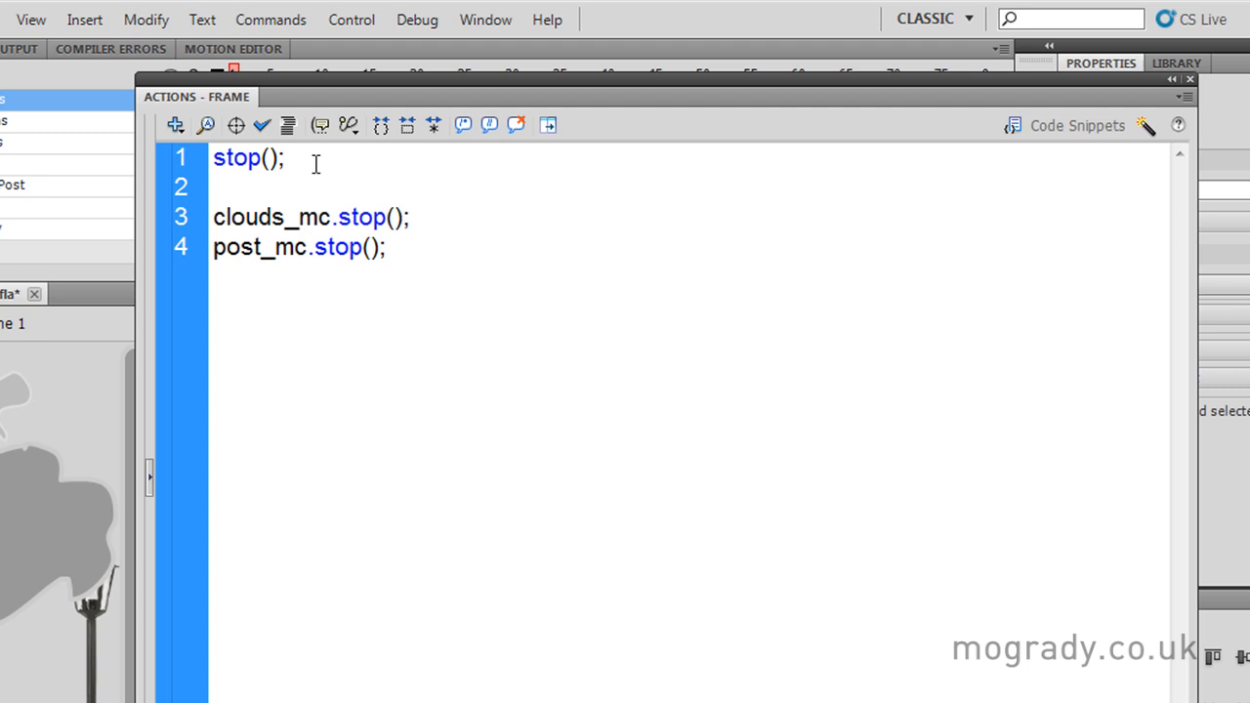
pyautogui.write('car')
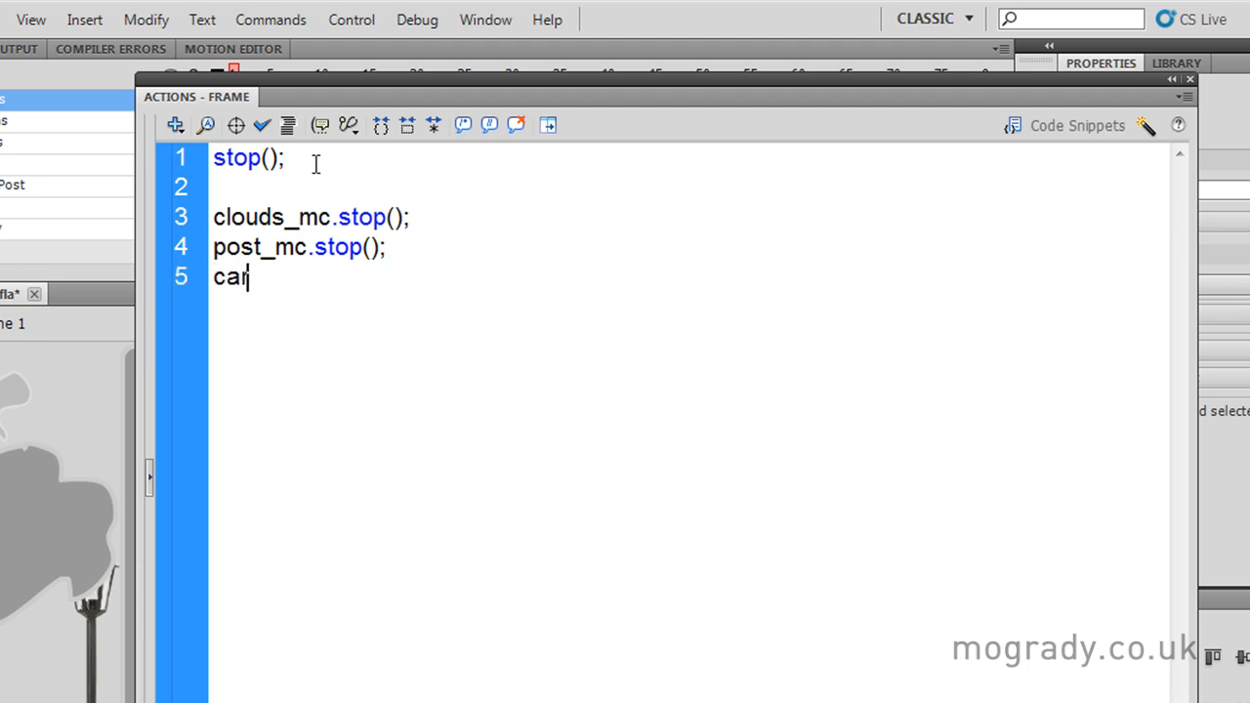
pyautogui.write('_mc.')
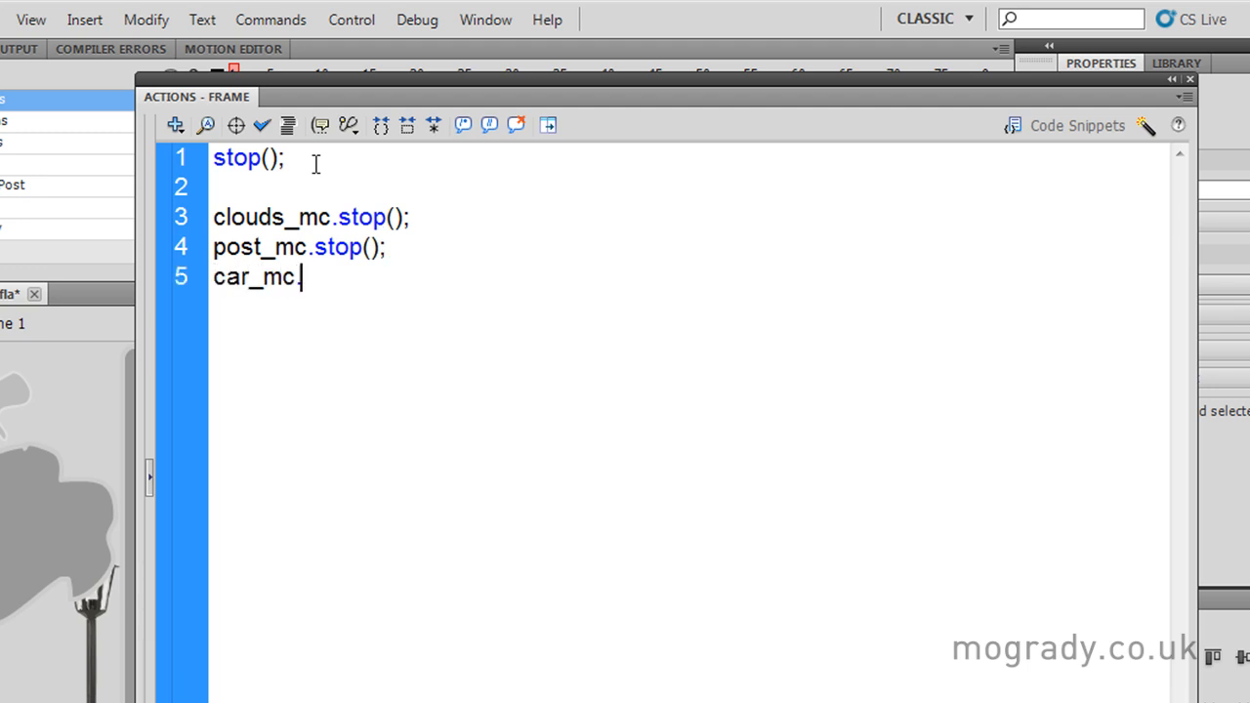
pyautogui.write('.stop()')
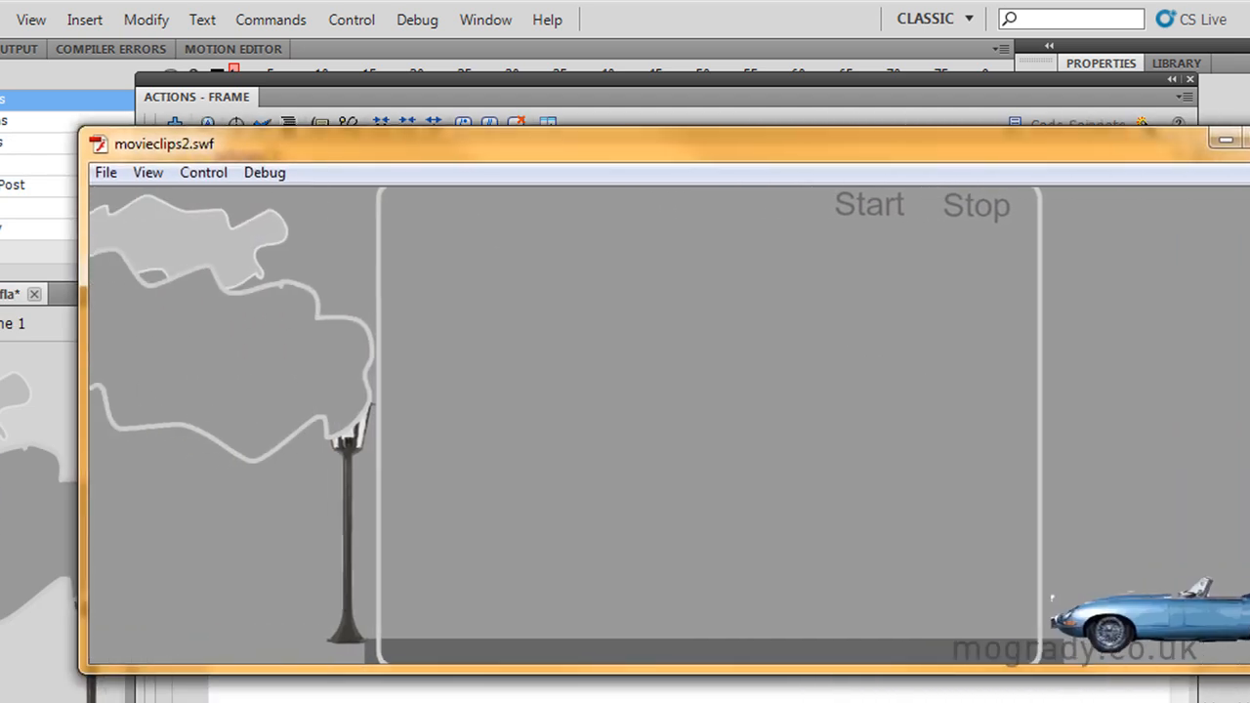
pyautogui.moveTo(1198, 198)
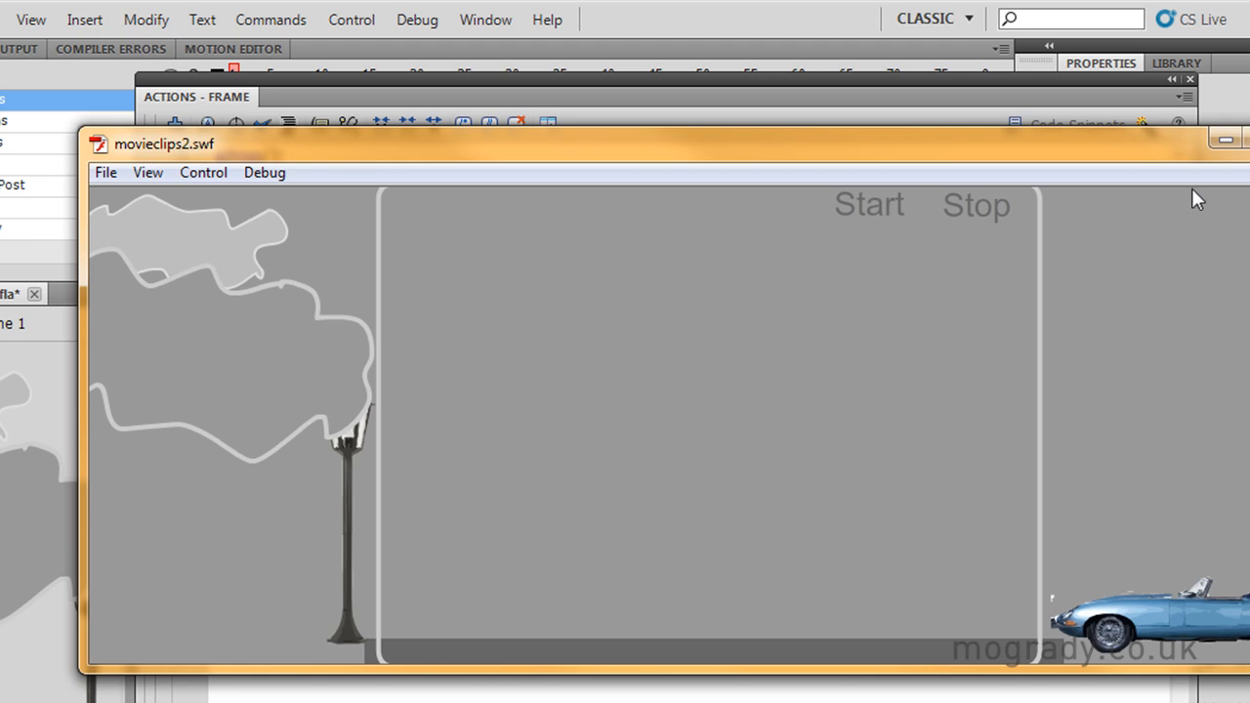
# Close the test movie preview after watching the clips.
pyautogui.click(1226, 144)
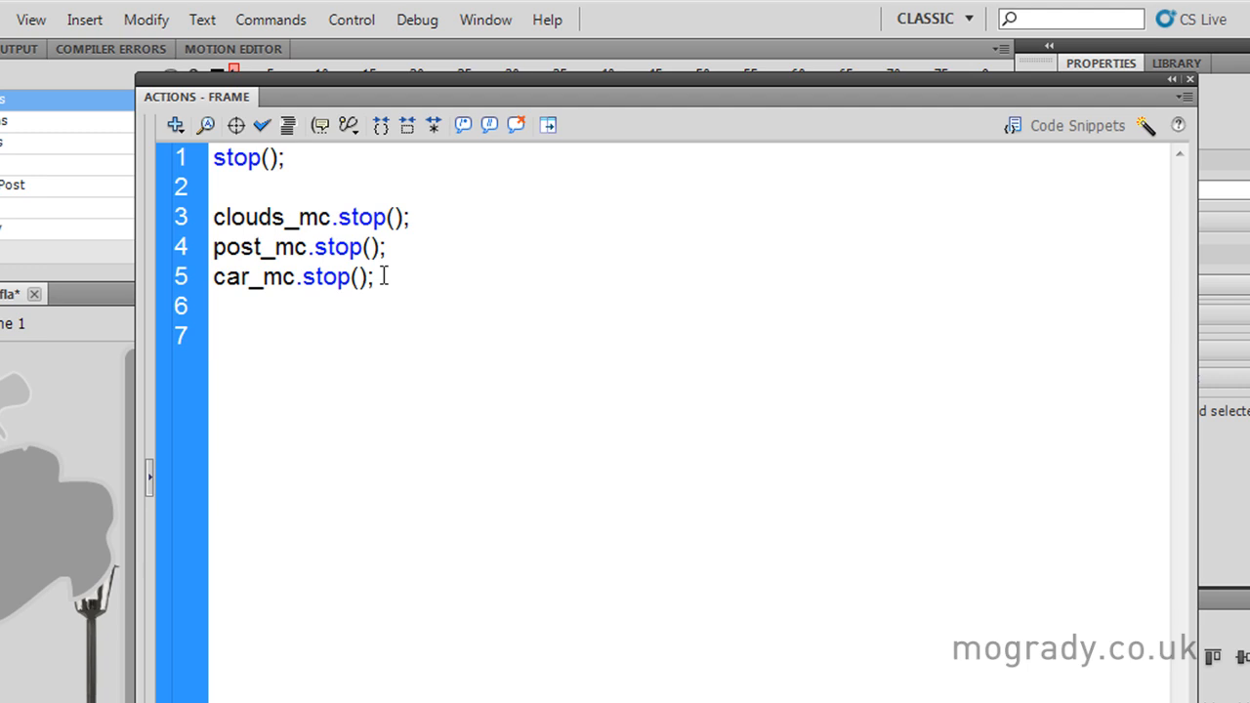
# Write the empty function startAction(evt:MouseEvent):void { } below the stop lines.
pyautogui.write('function')
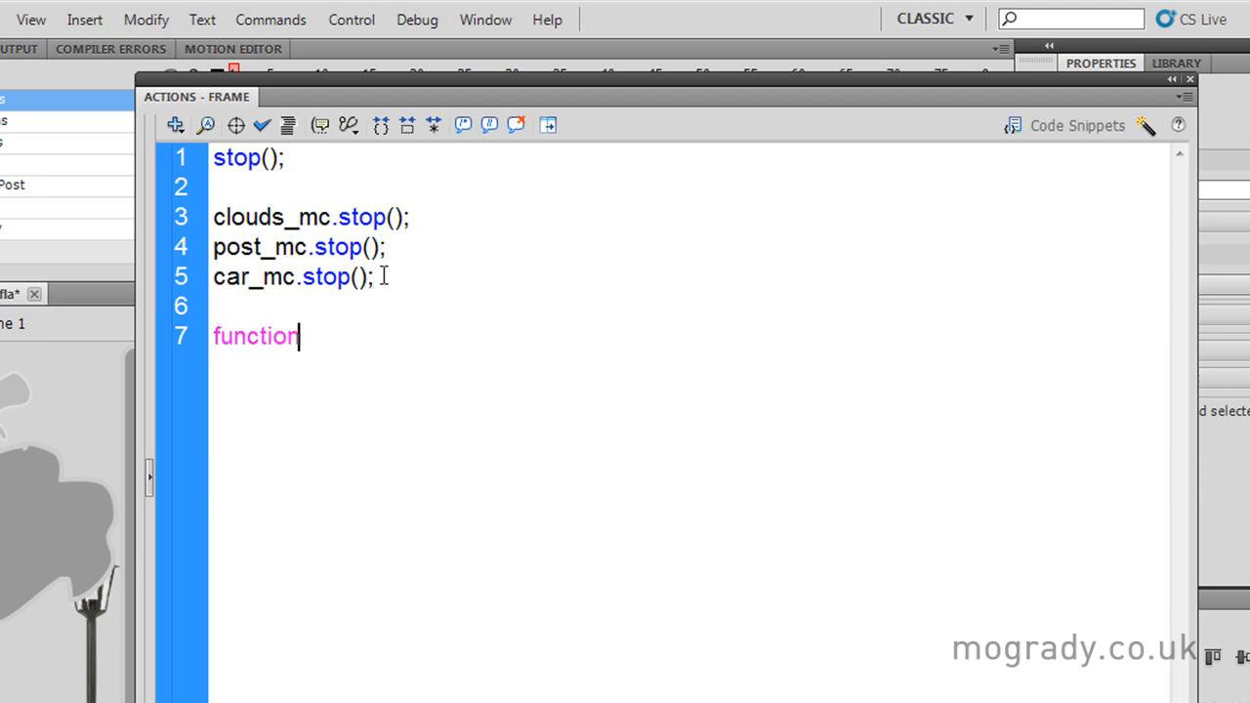
pyautogui.write('startA')
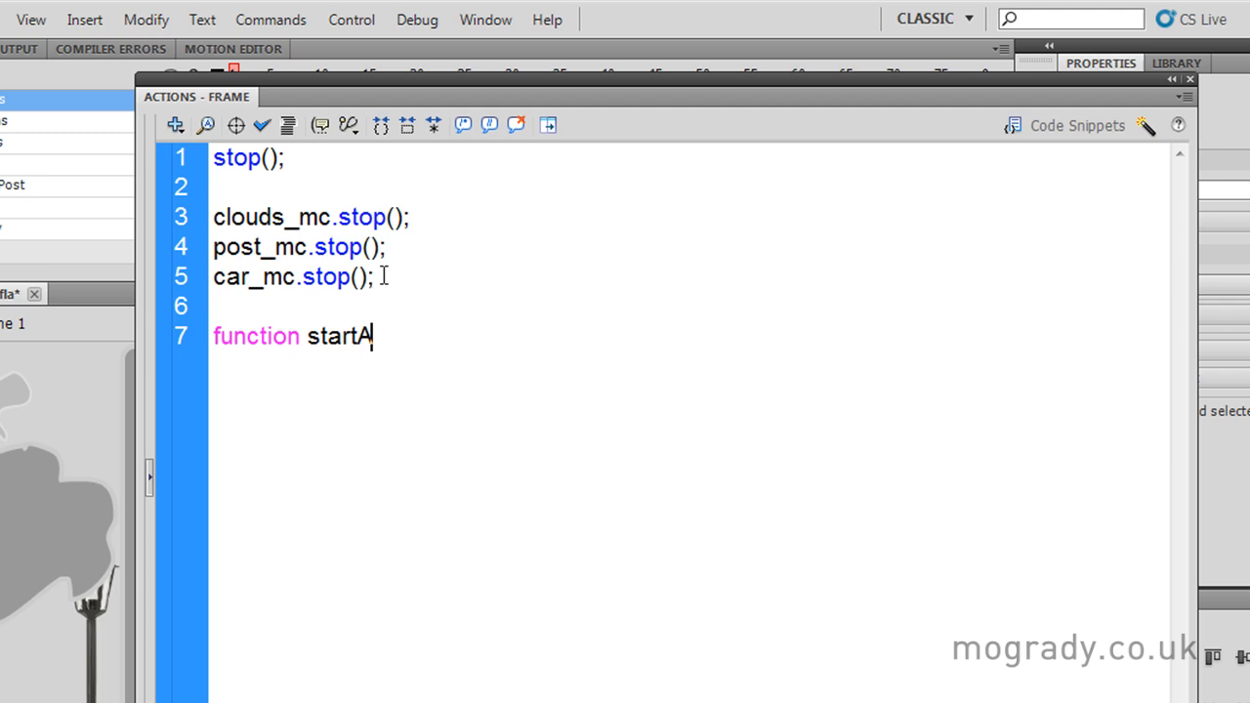
pyautogui.write('ction')
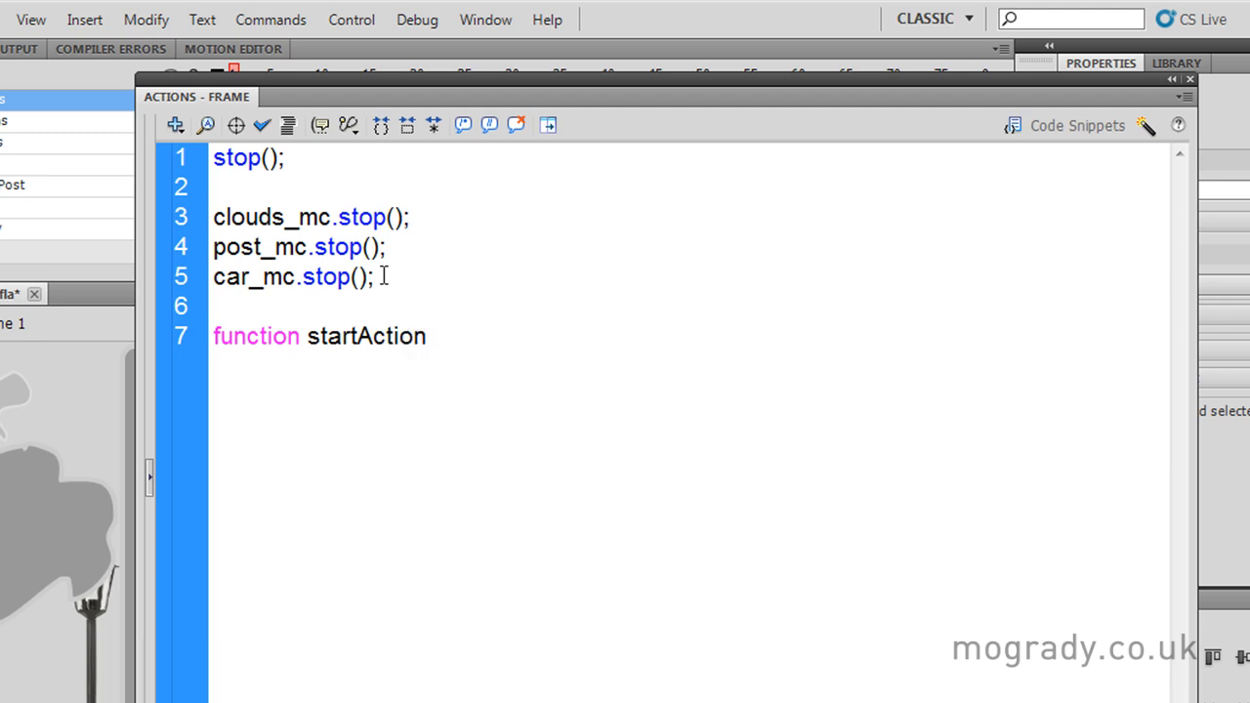
pyautogui.write('():v')
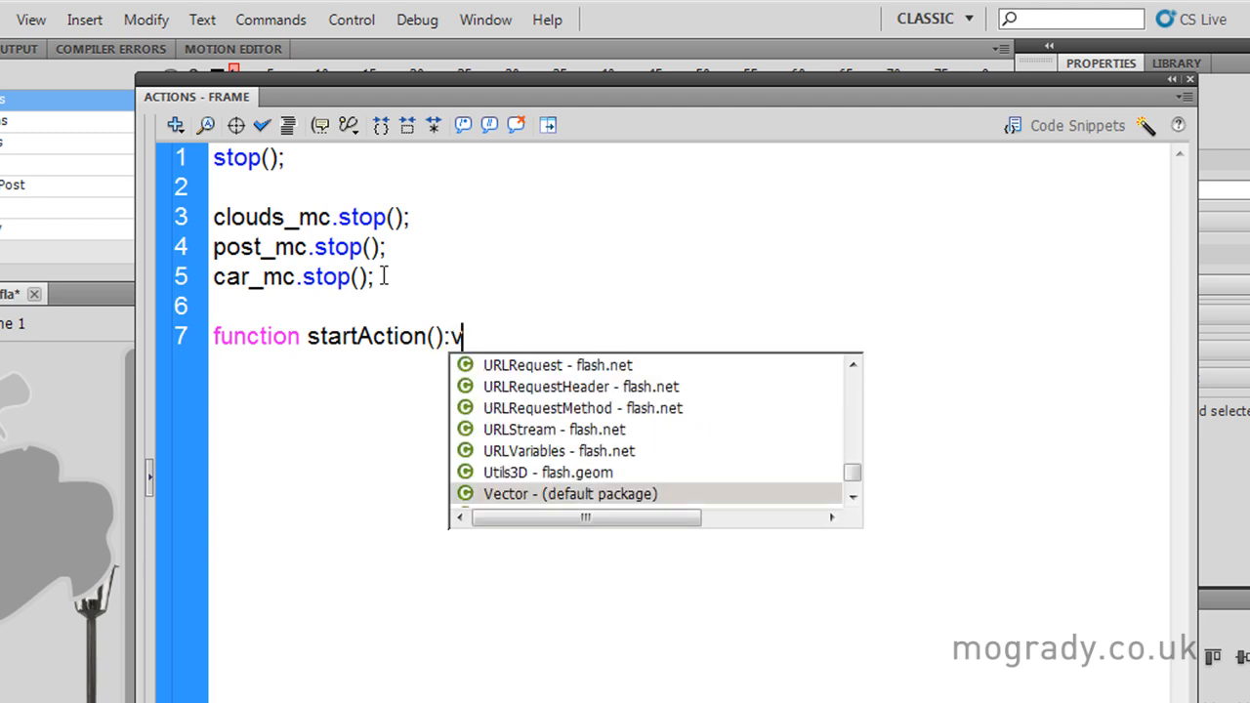
pyautogui.write('oid')
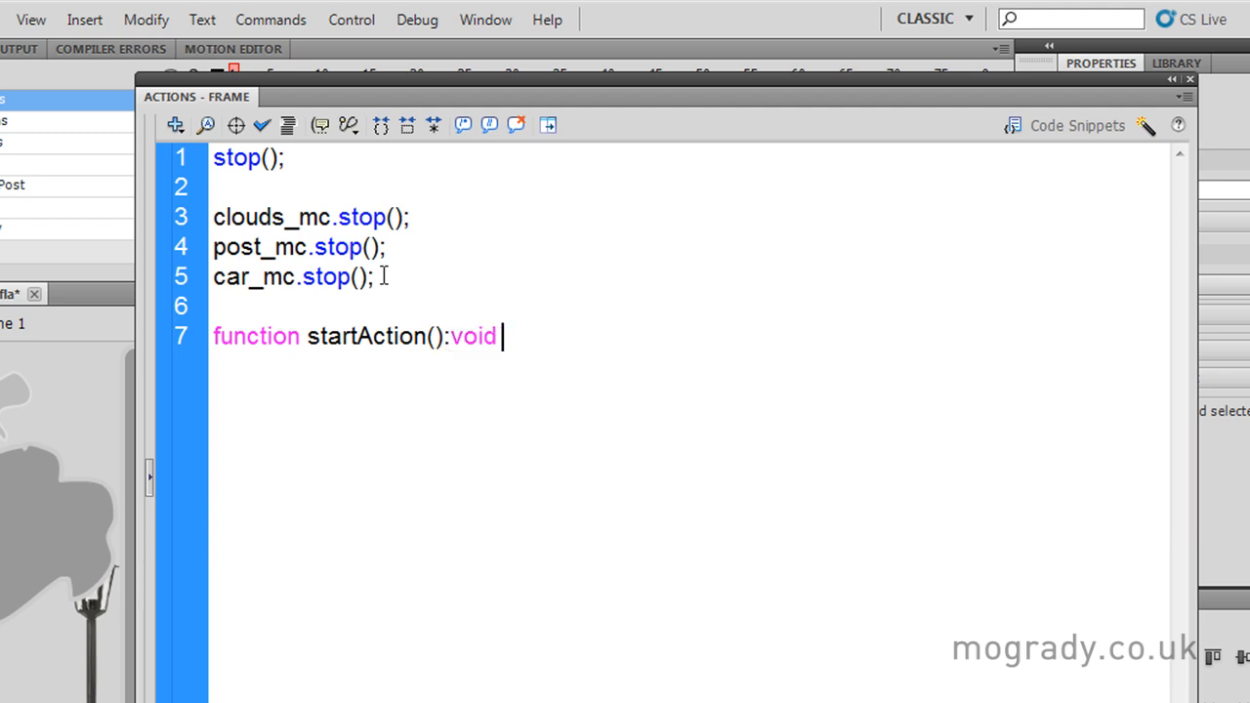
pyautogui.write('{')
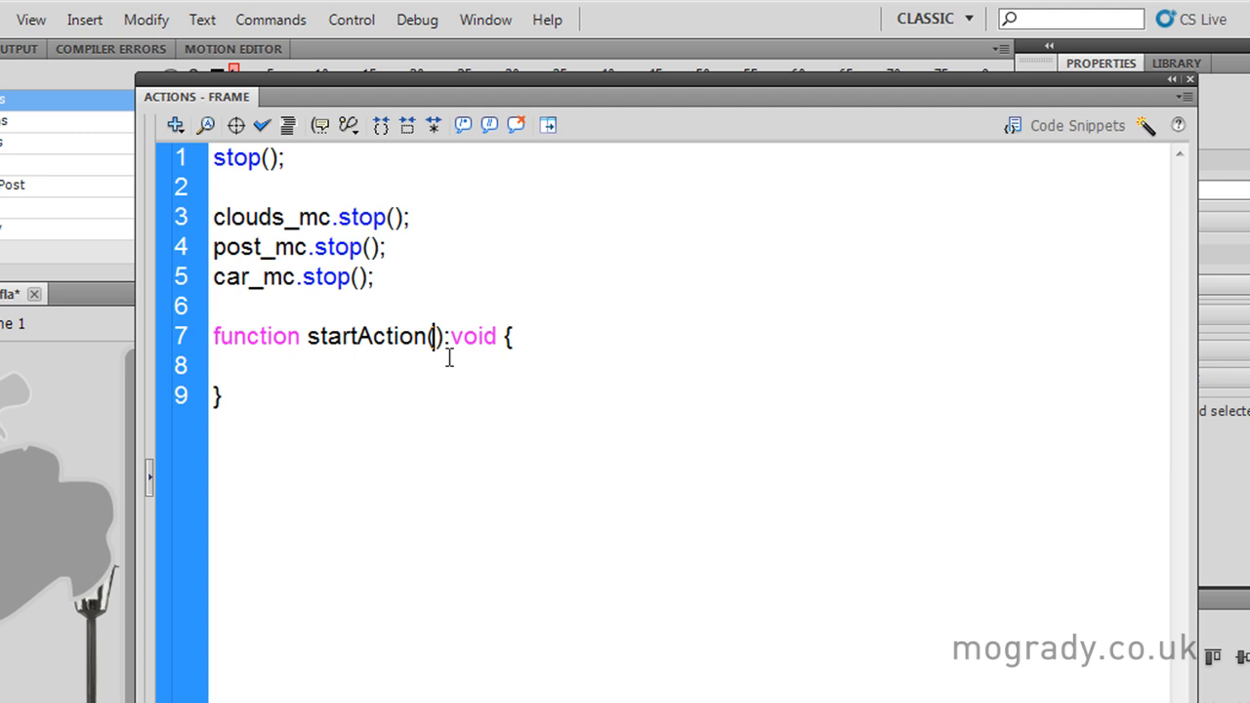
pyautogui.write('e')
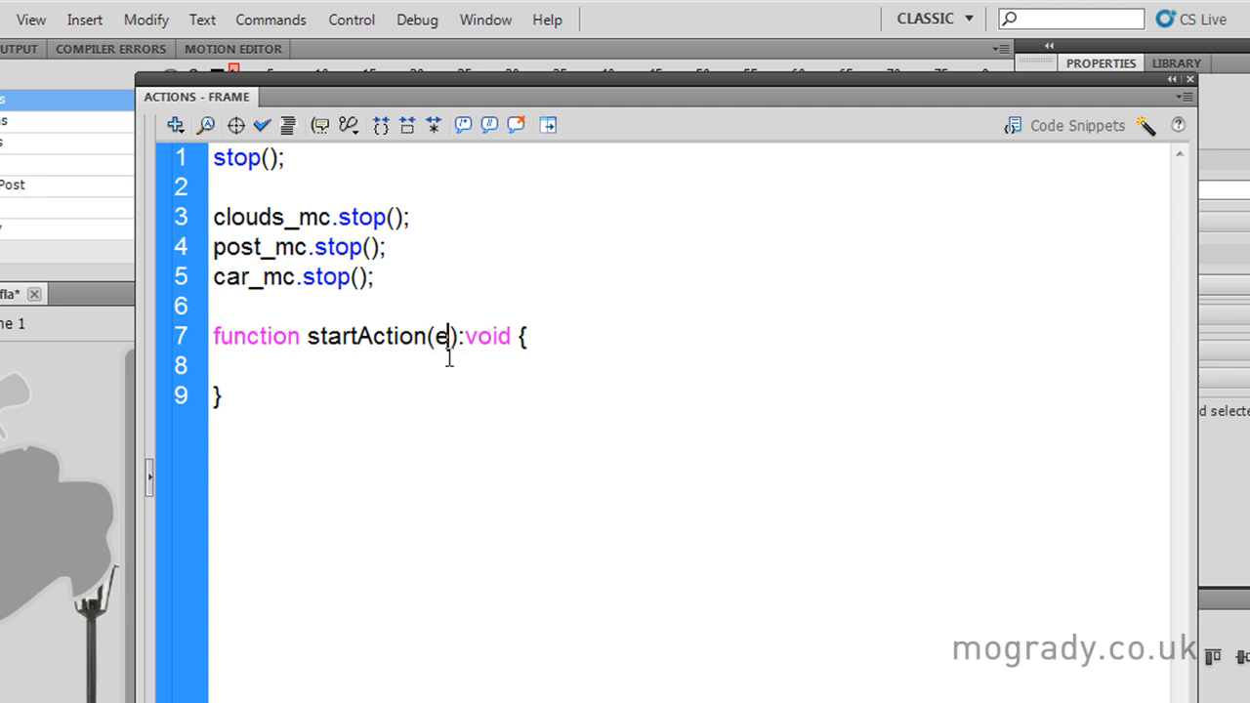
pyautogui.write('vt')
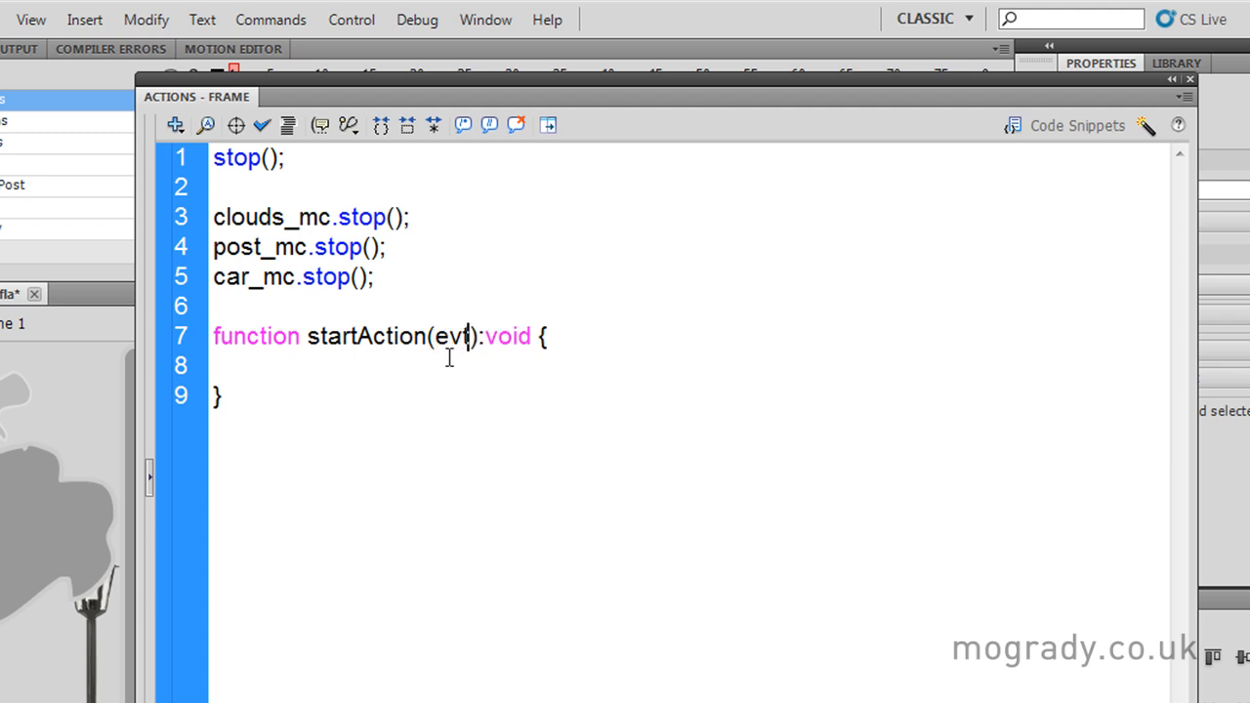
pyautogui.write('t')
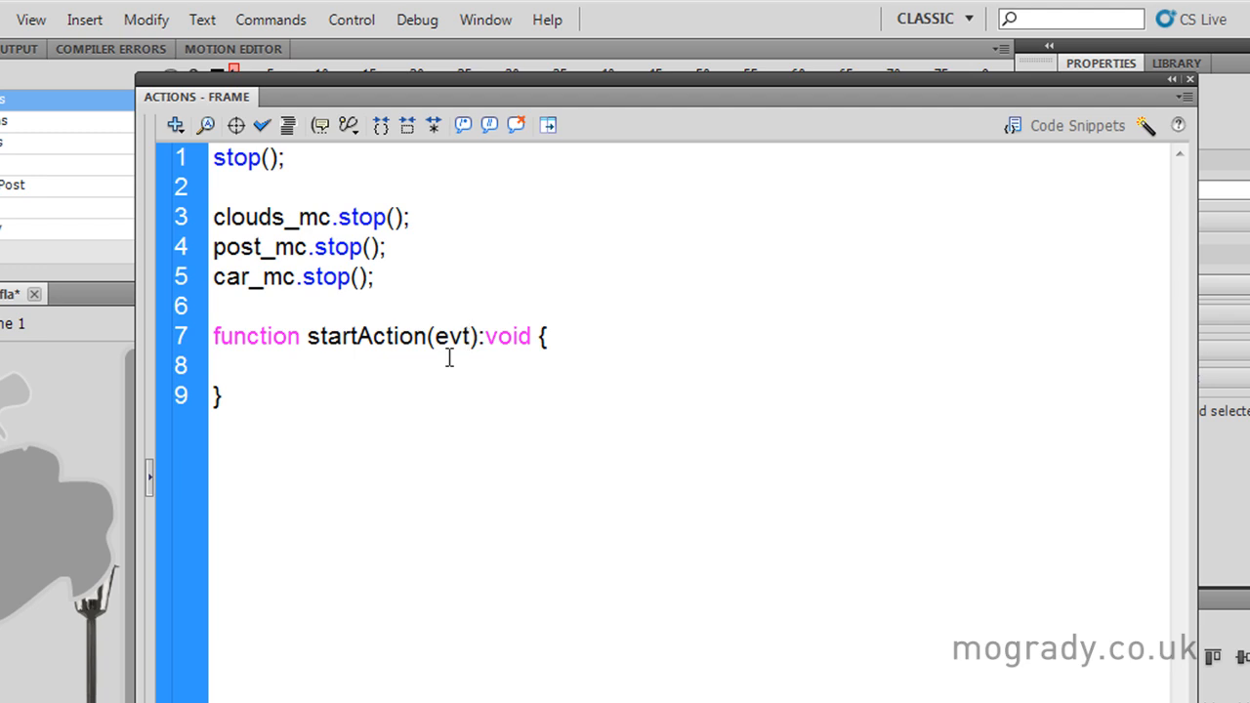
pyautogui.write('Mous')
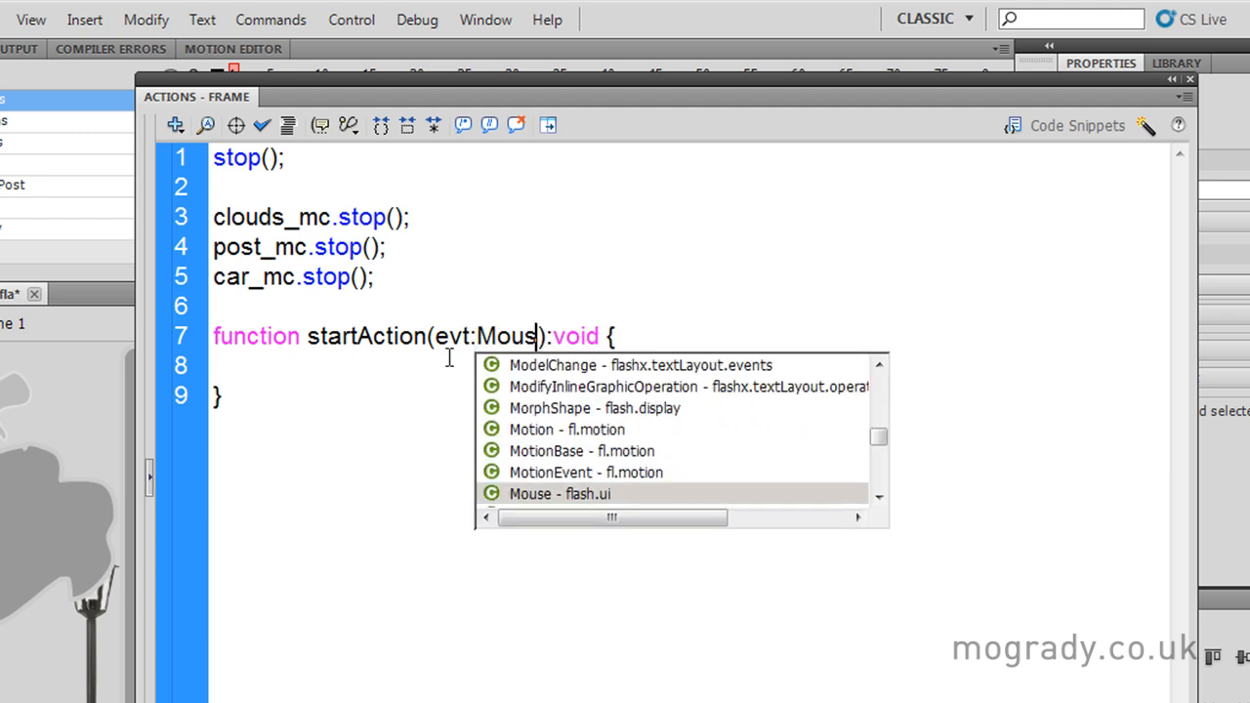
pyautogui.write('Event')
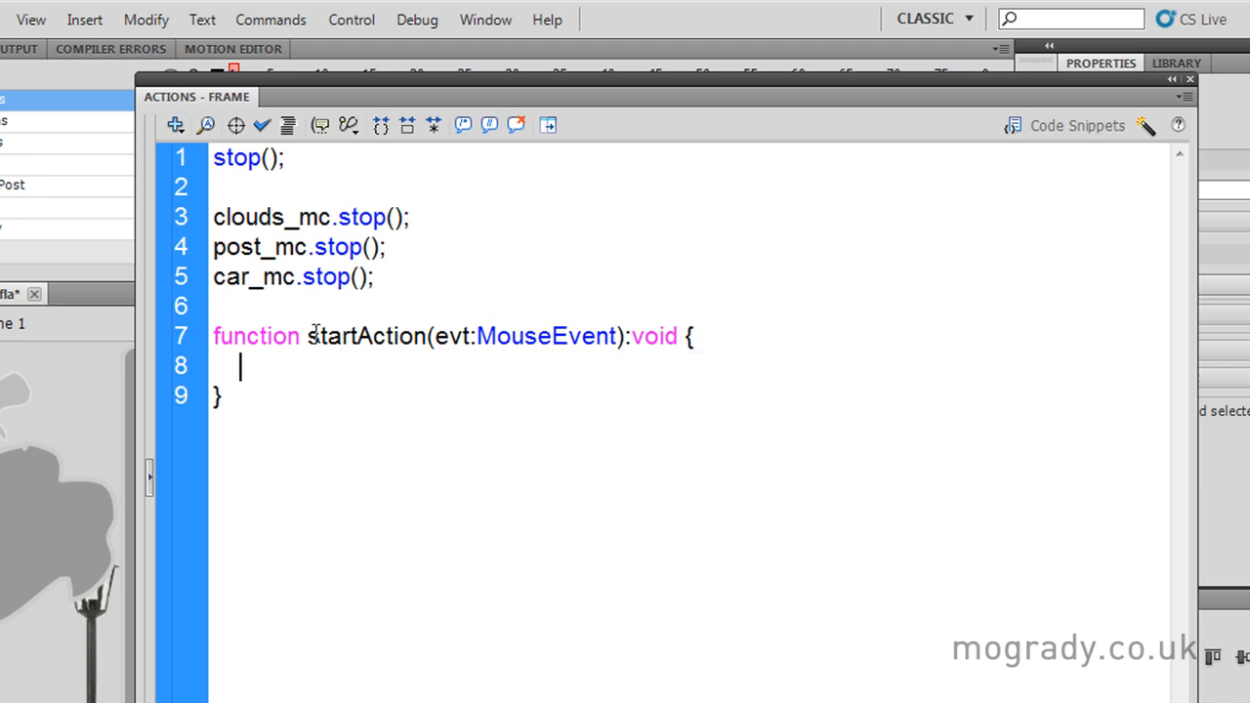
pyautogui.doubleClick(329, 336)
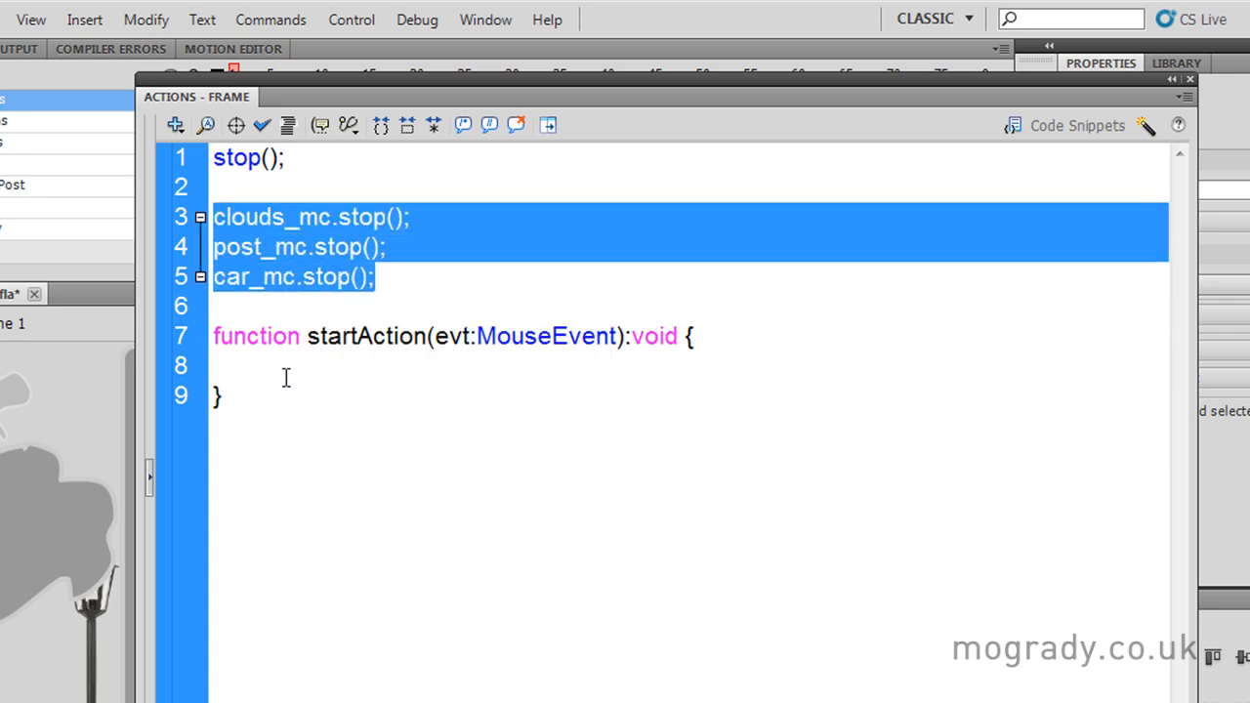
# Paste the three clip stop lines into startAction and change stop to play.
pyautogui.rightClick(286, 378)
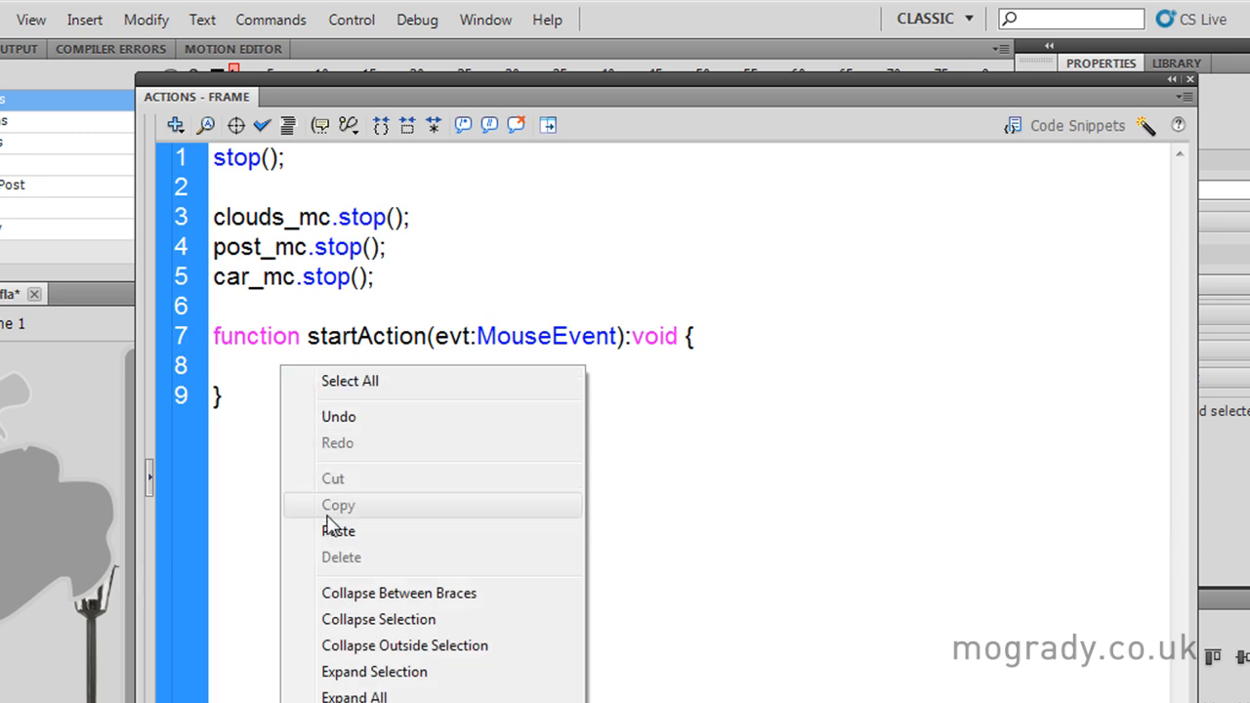
pyautogui.click(339, 530)
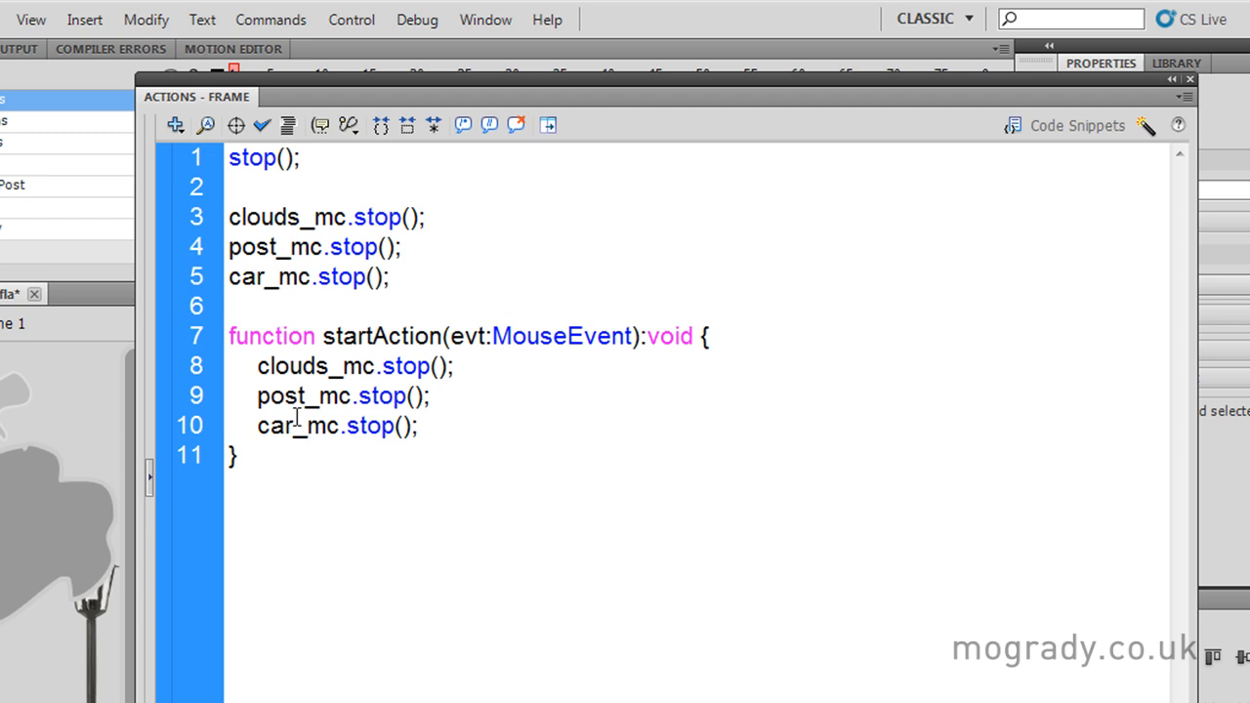
pyautogui.doubleClick(406, 366)
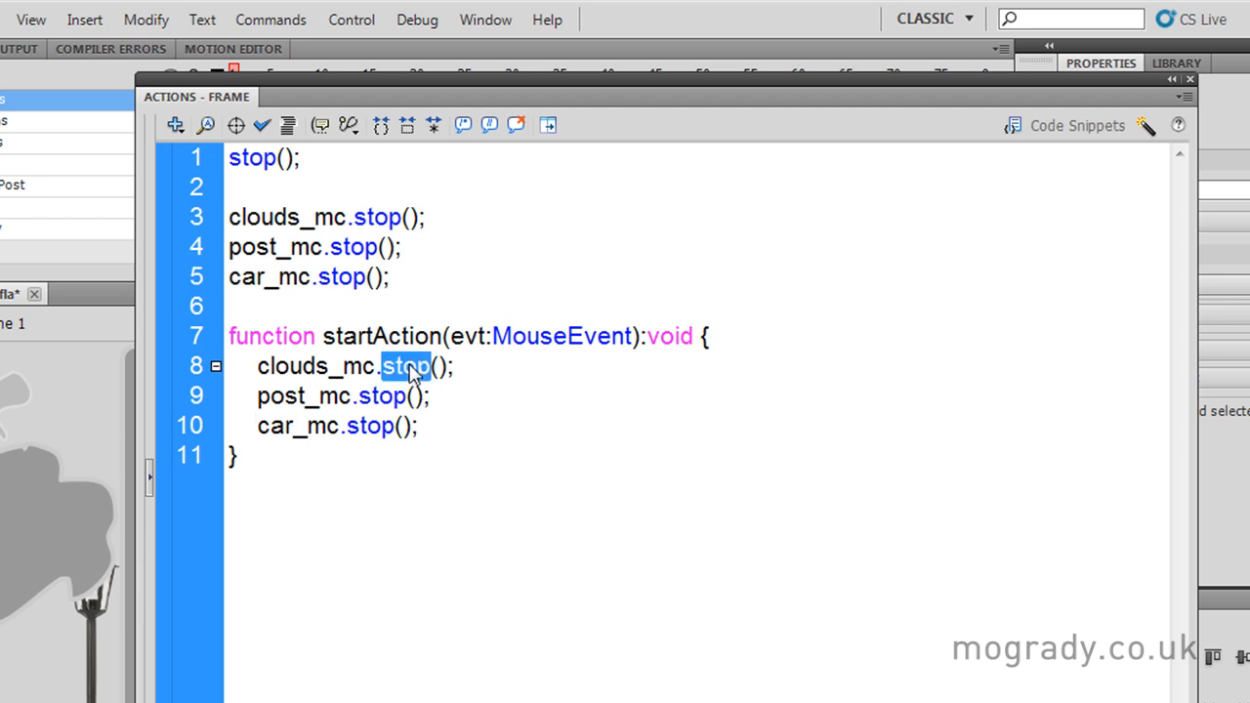
pyautogui.write('play')
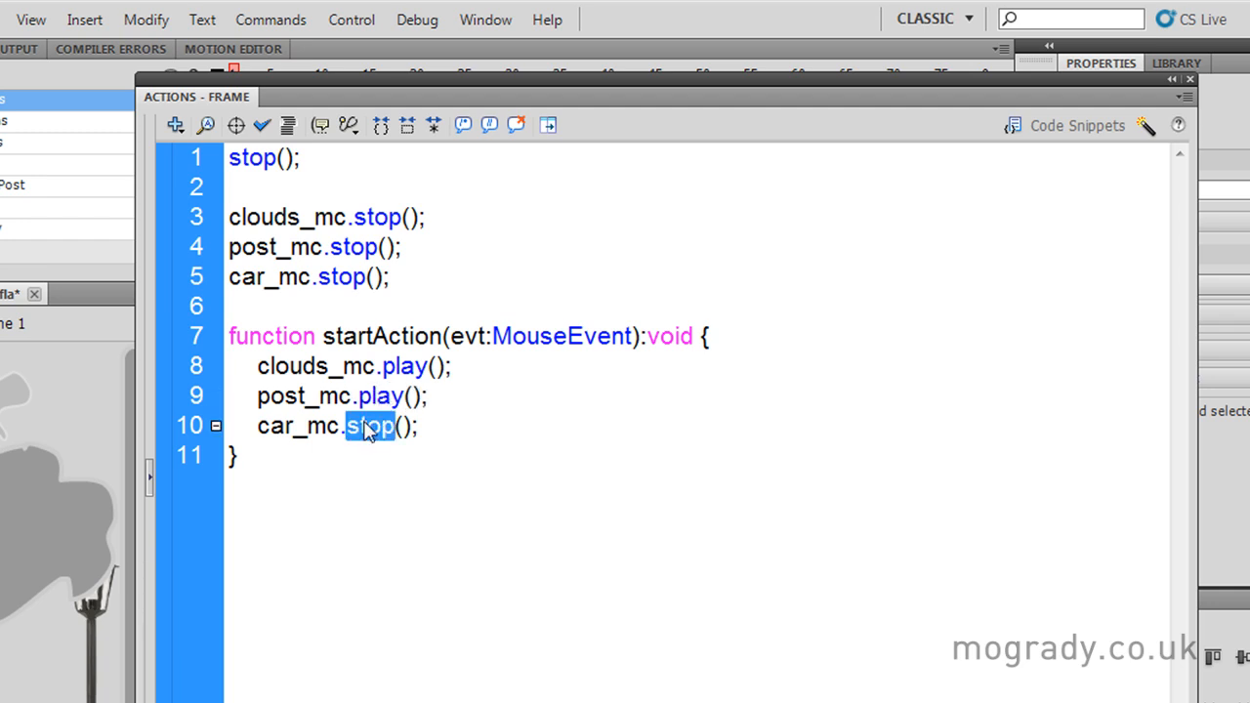
pyautogui.write('play')
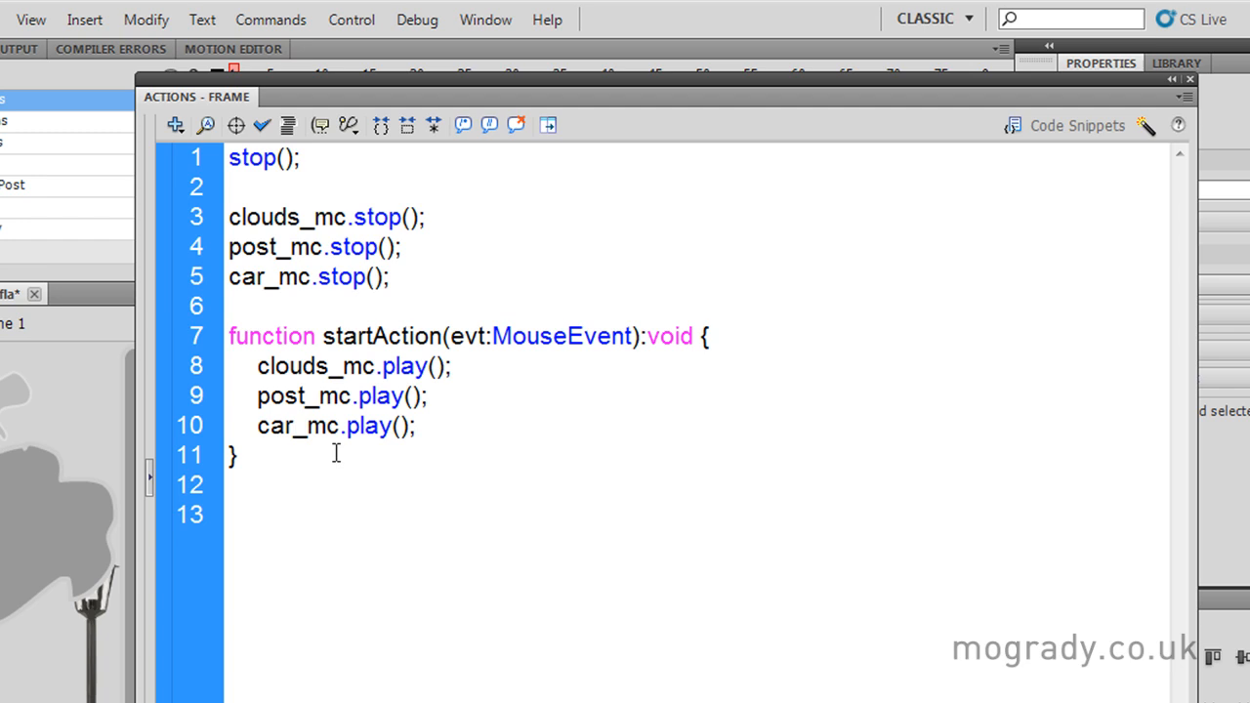
# On line 13, type start_btn.addEventListener(MouseEvent.CLICK, as the listener call.
pyautogui.write('start_')
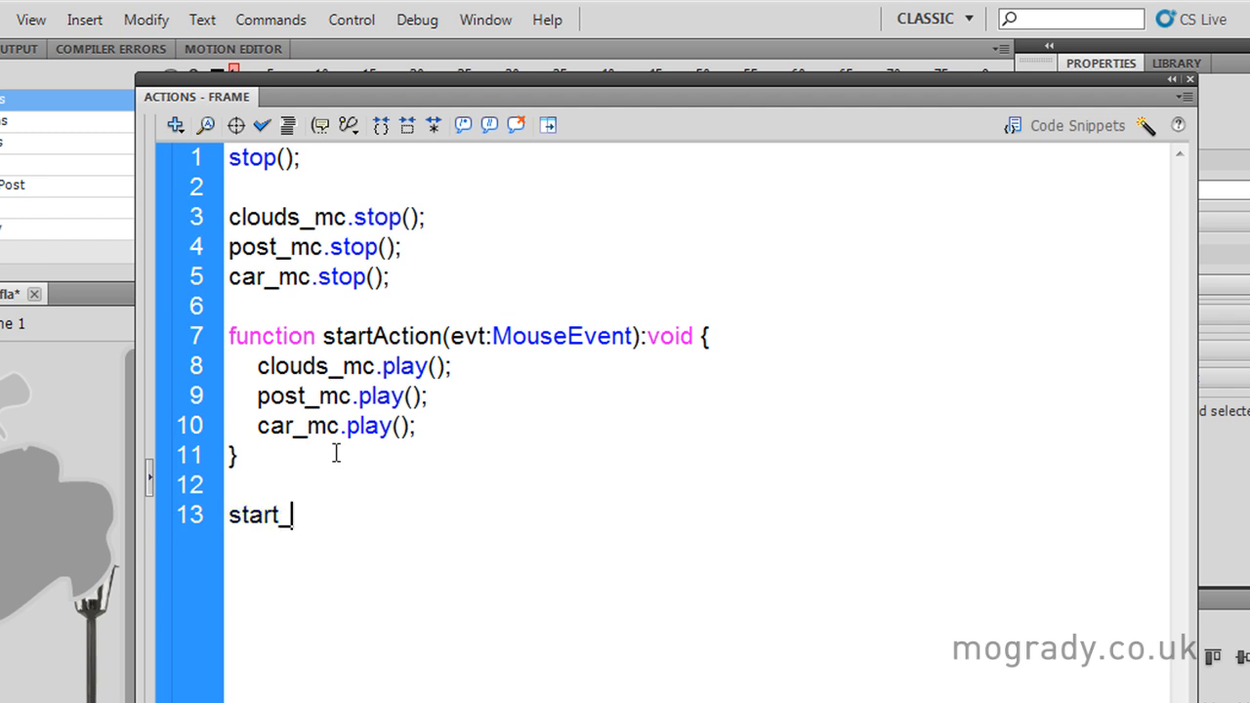
pyautogui.write('btn')
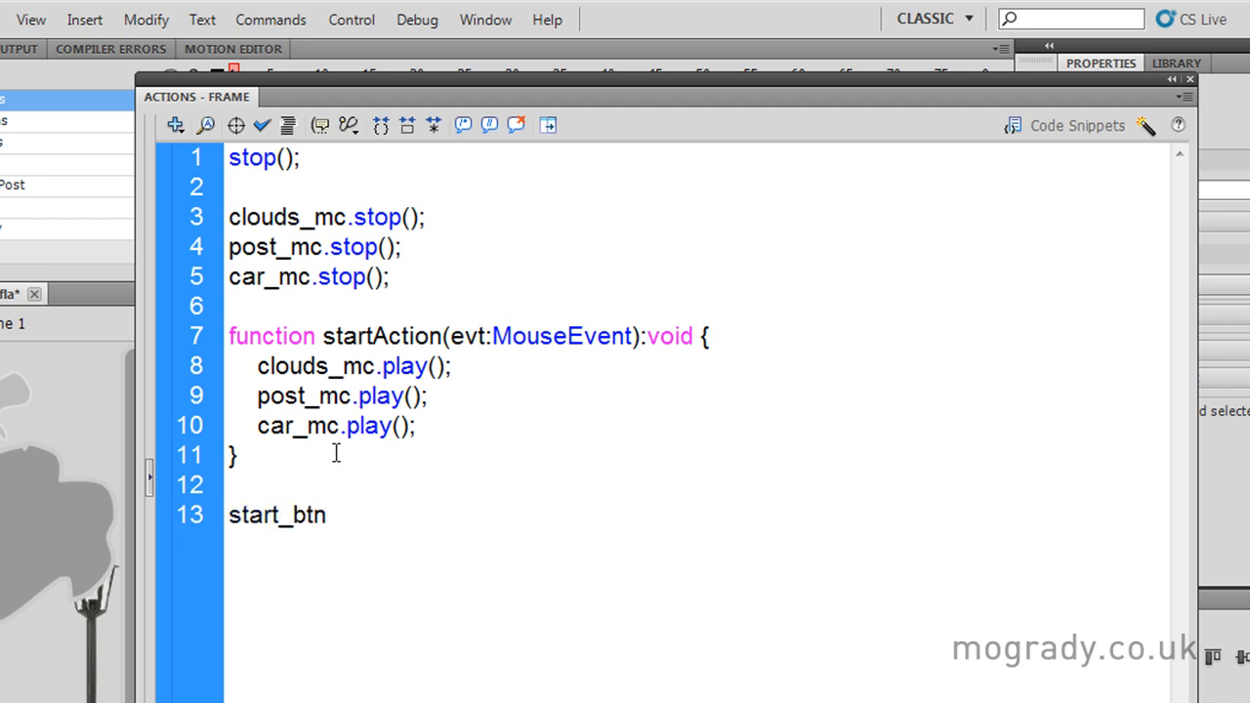
pyautogui.write('.')
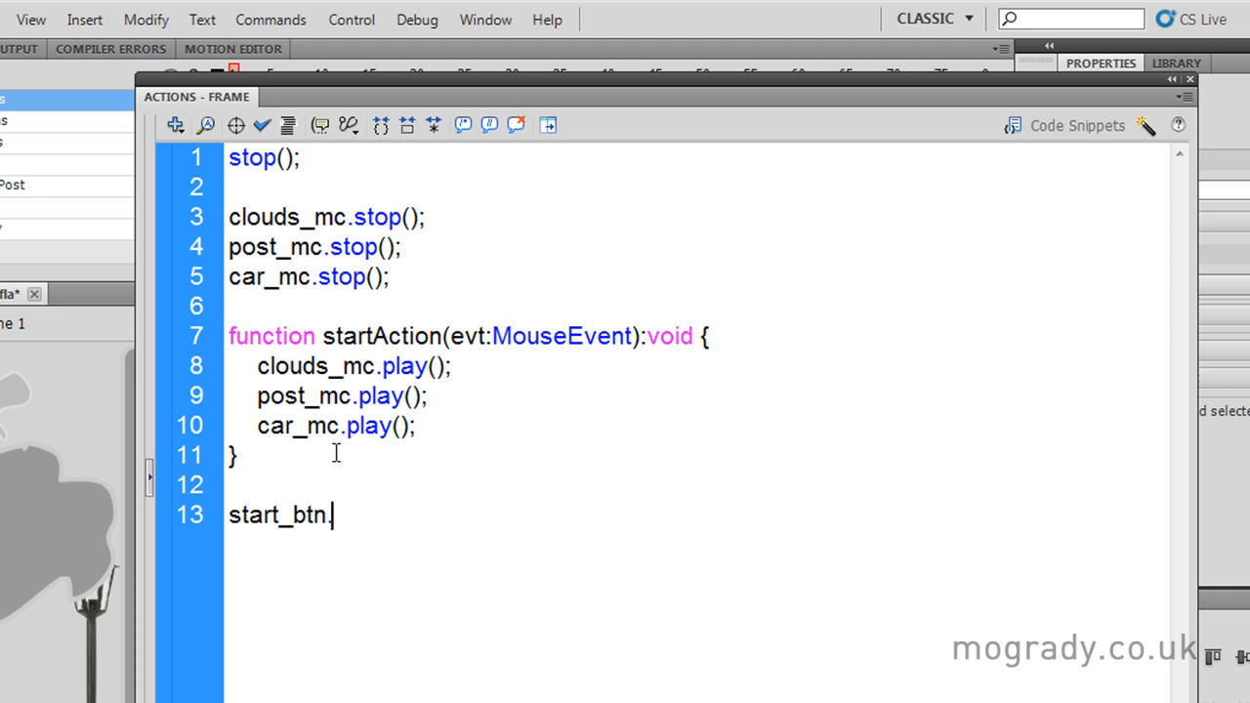
pyautogui.write('addEv')
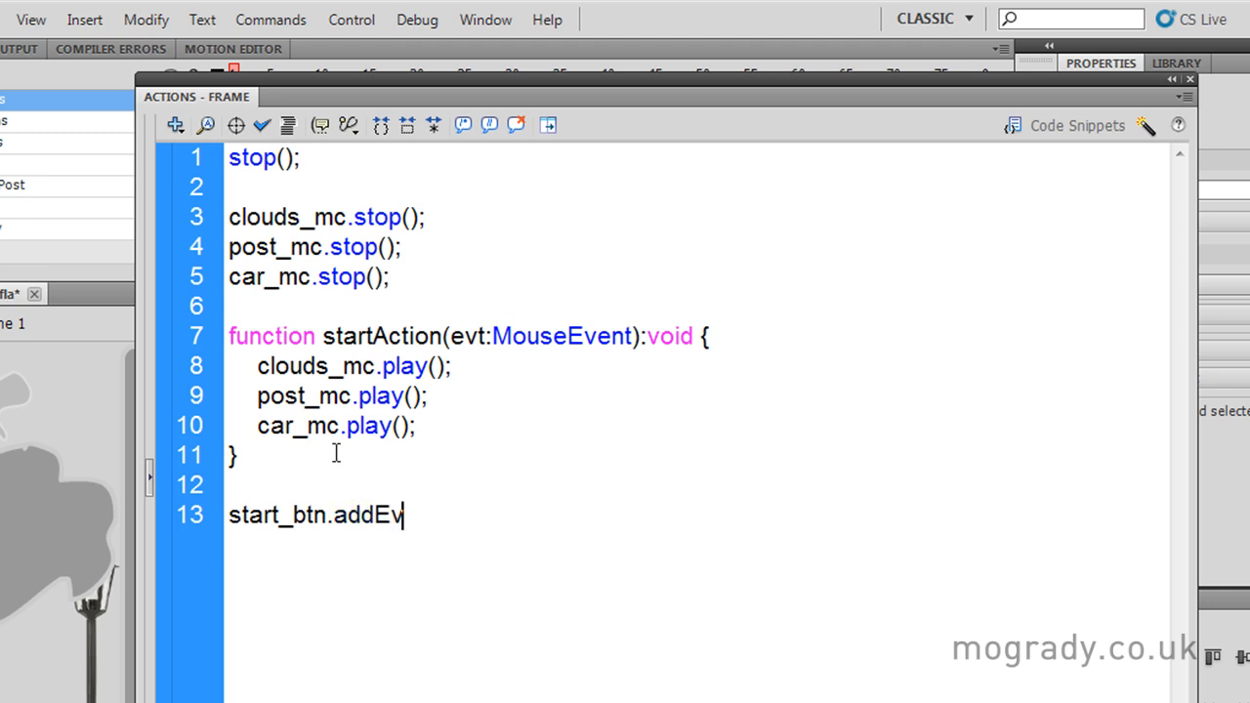
pyautogui.write('entList')
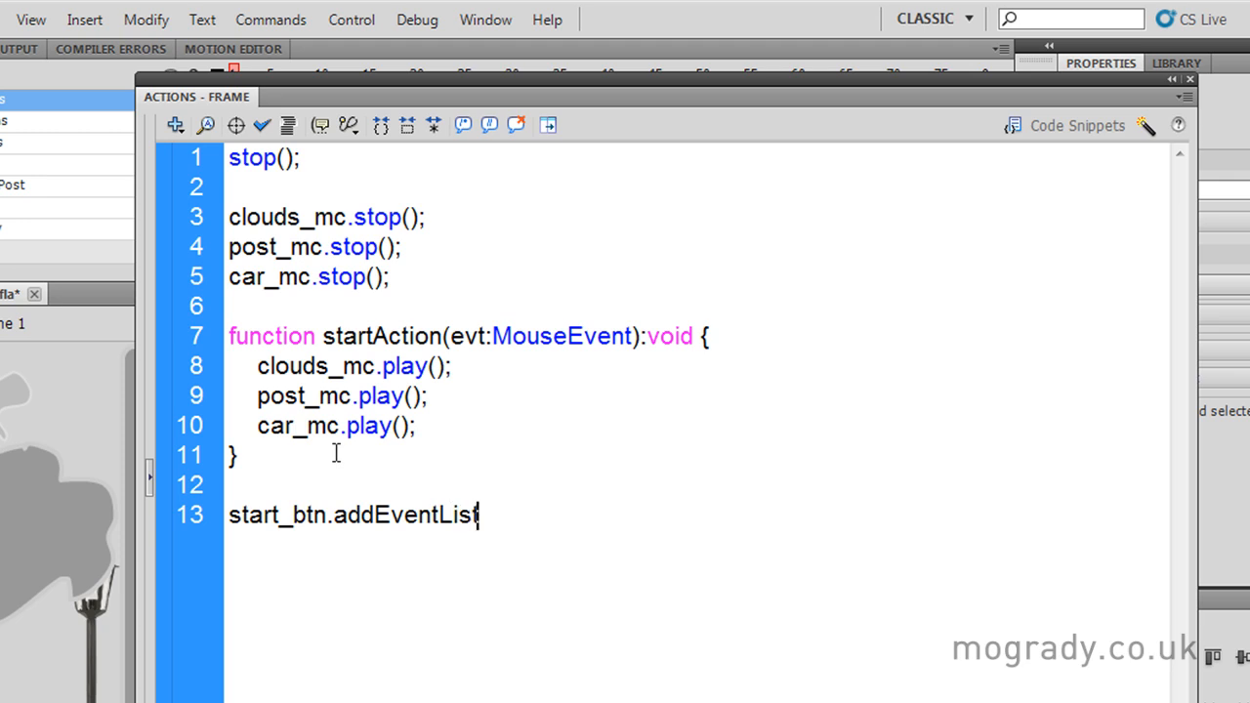
pyautogui.write('ener')
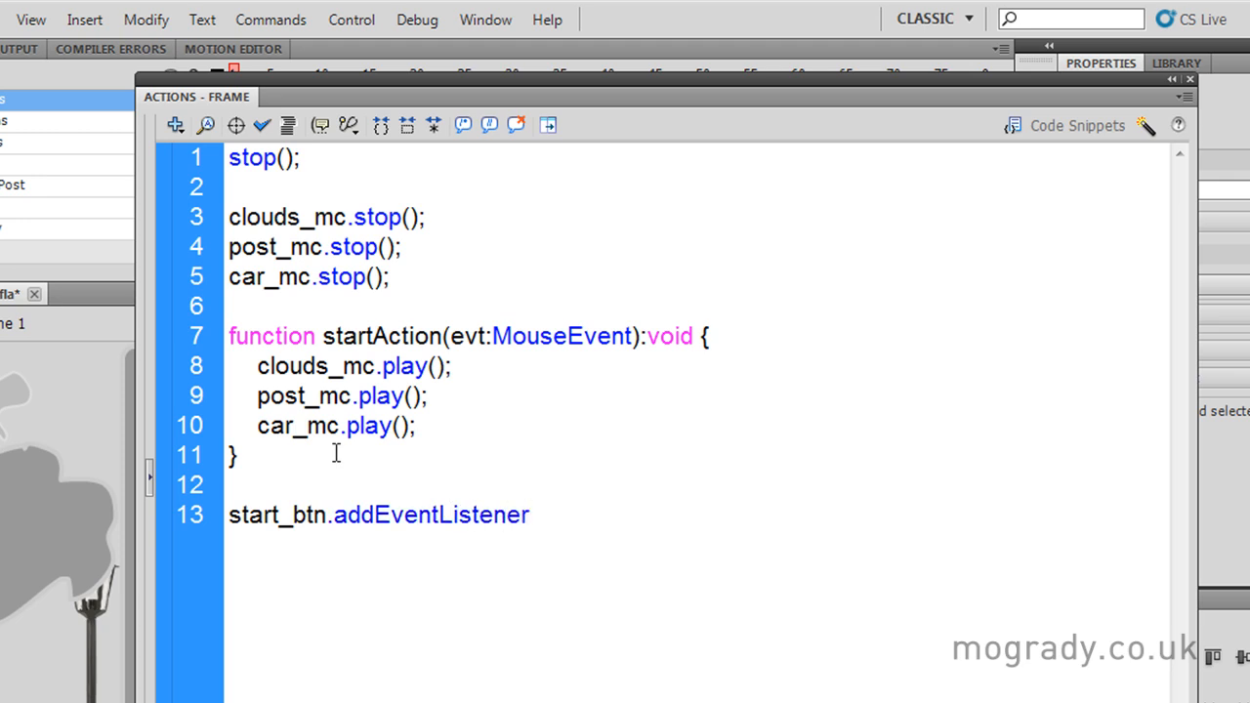
pyautogui.write('(MouseE')
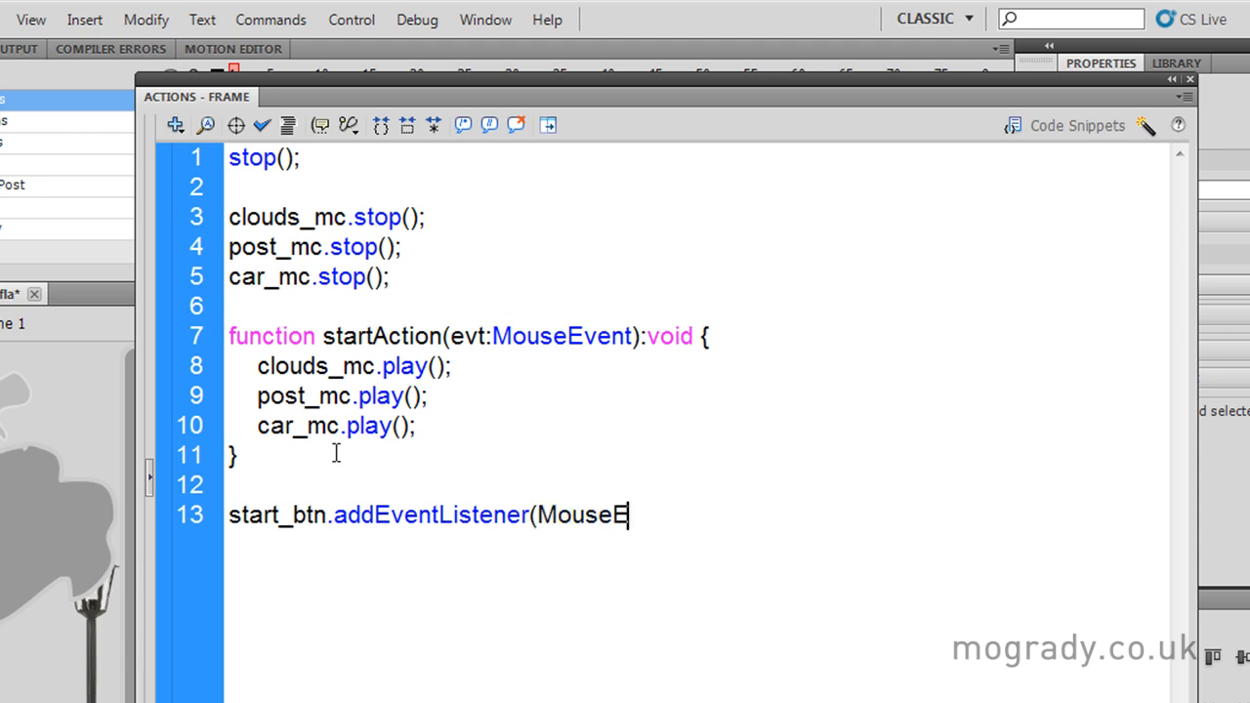
pyautogui.write('vent.')
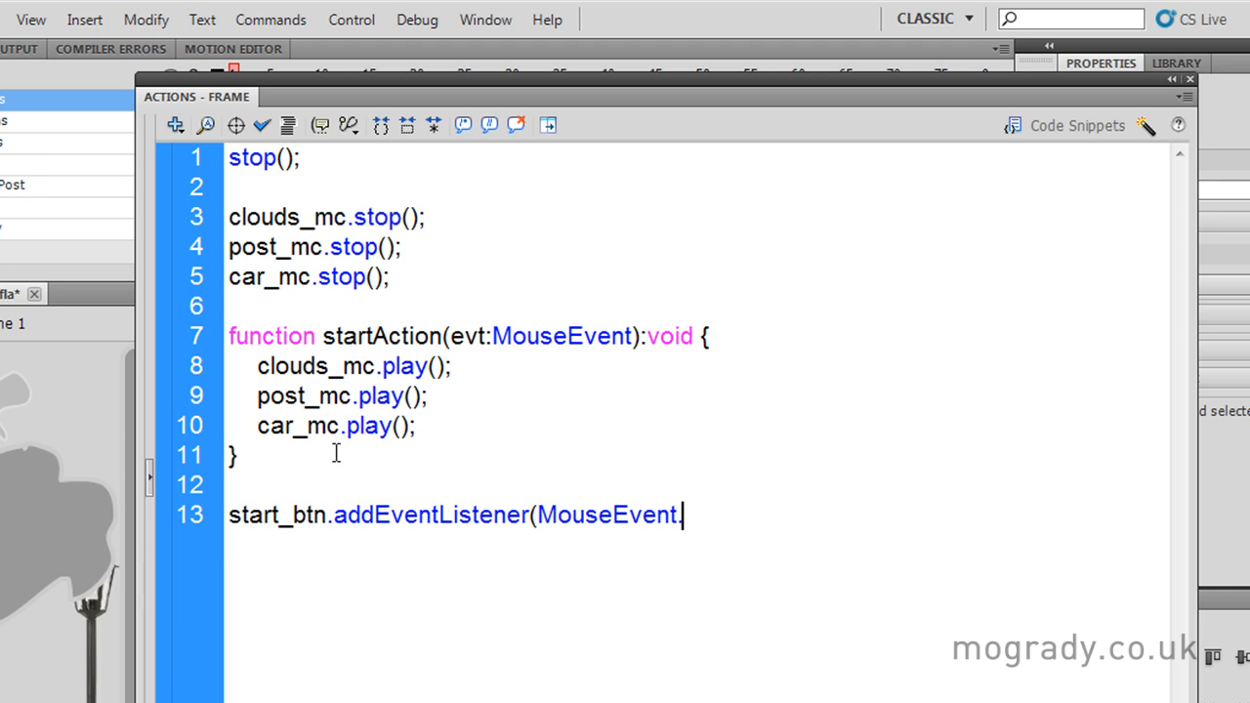
pyautogui.write('CLIC')
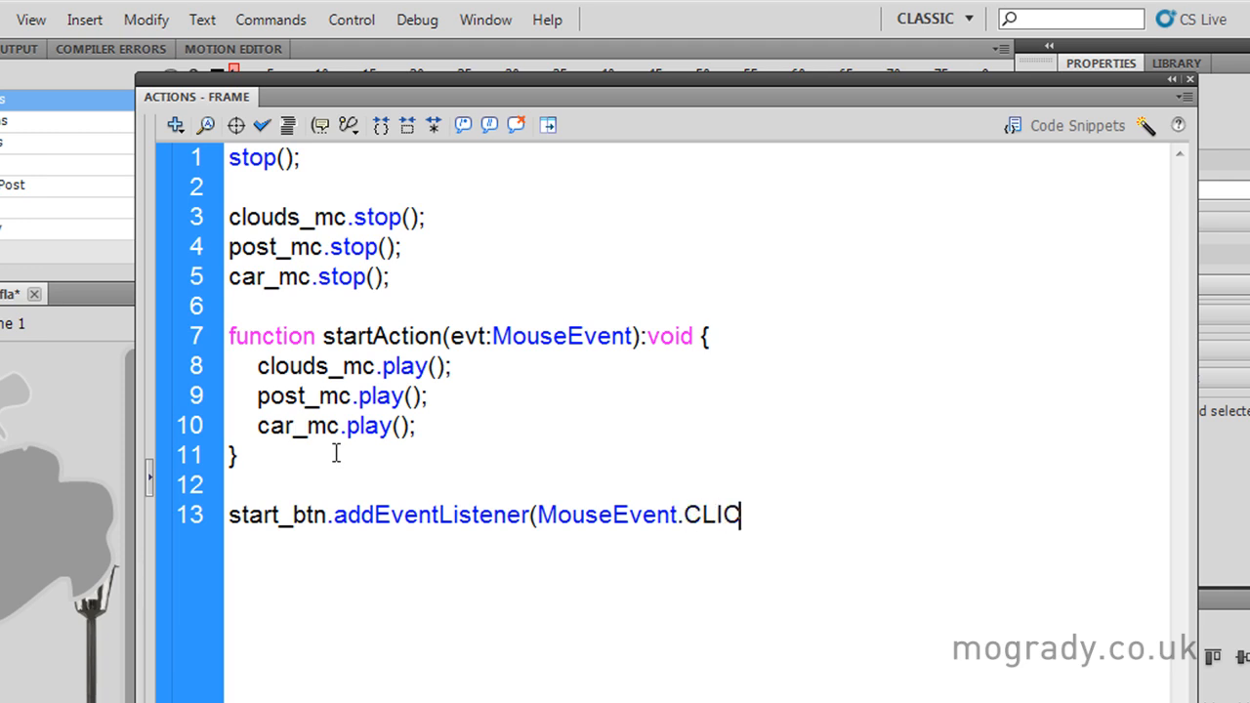
pyautogui.write('K')
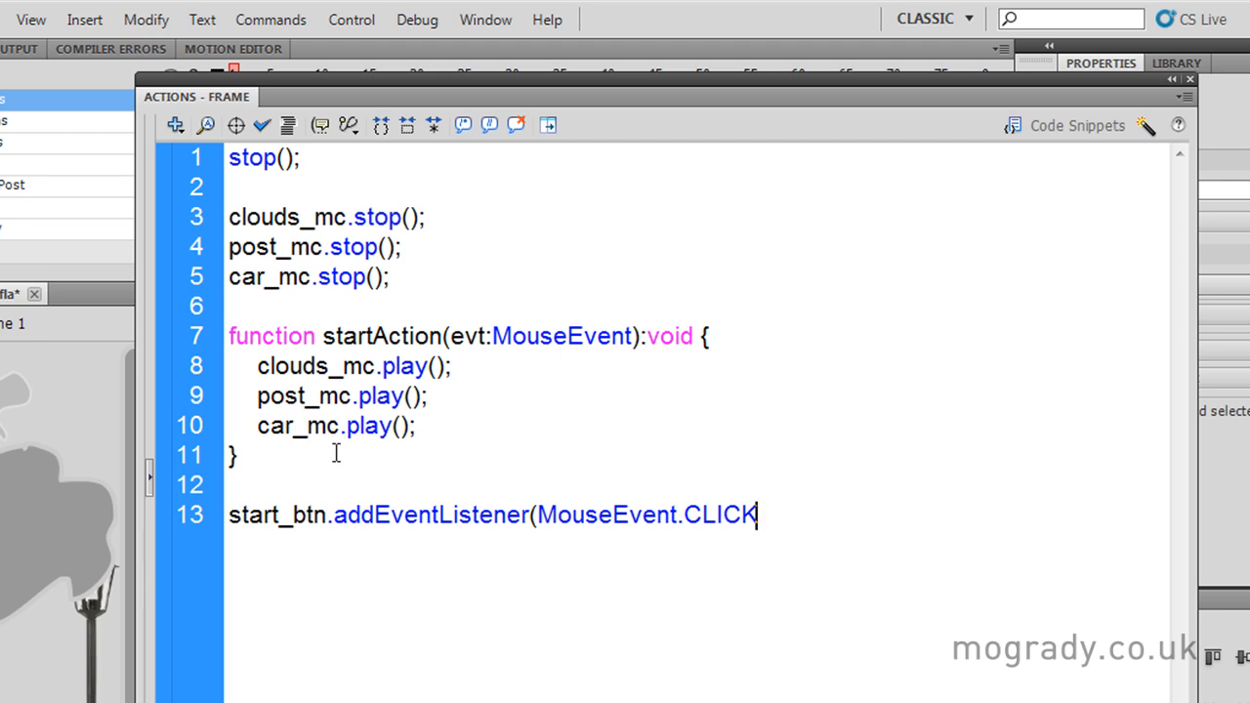
pyautogui.write(',')
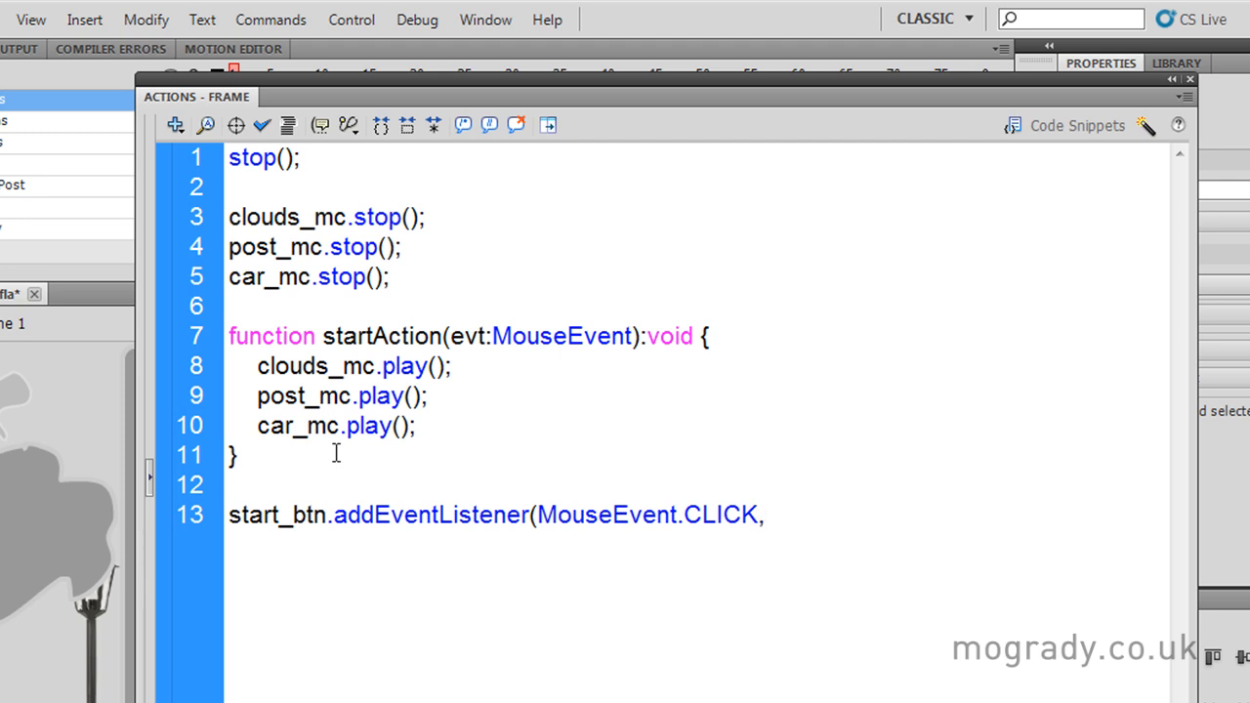
pyautogui.moveTo(450, 421)
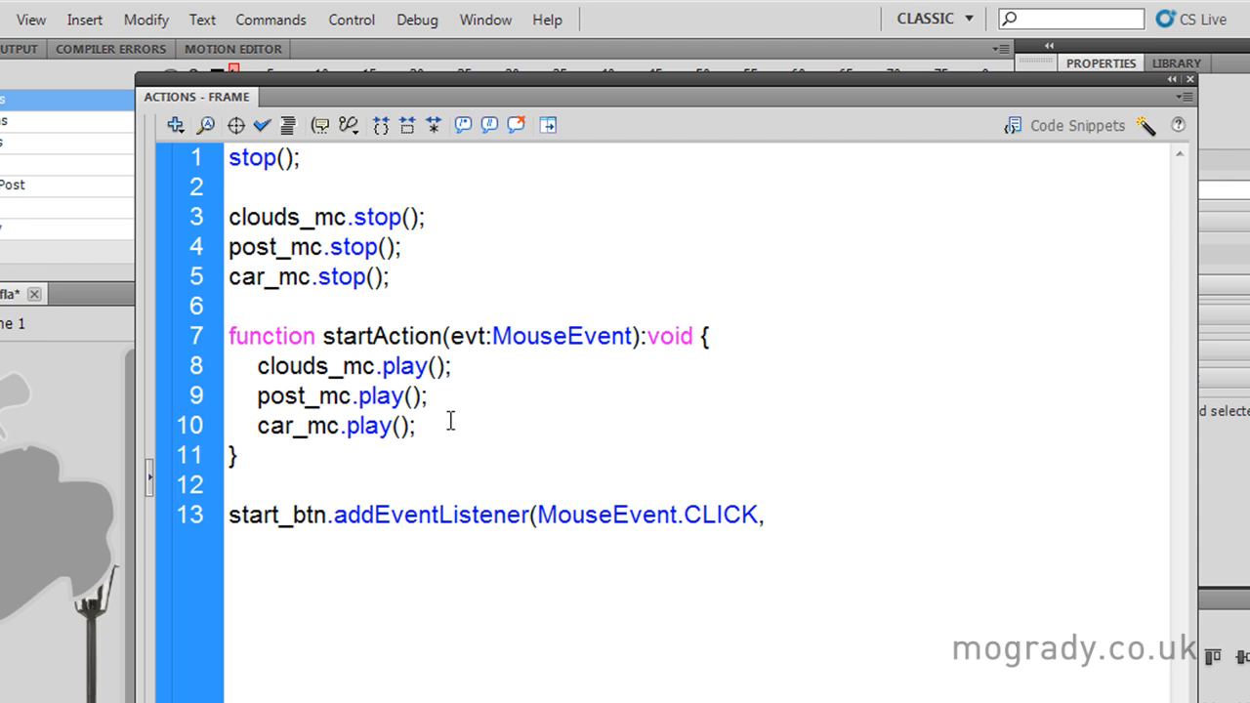
# Copy the startAction function name into the listener as its handler.
pyautogui.doubleClick(381, 335)
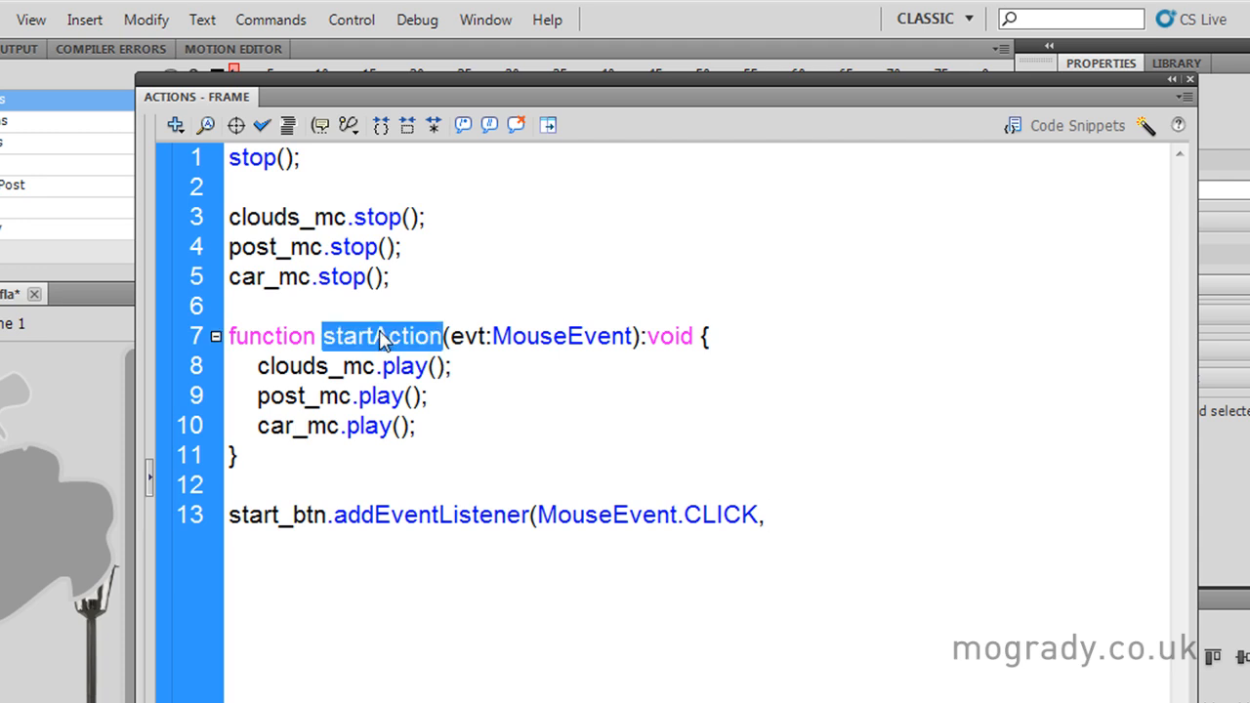
pyautogui.click(776, 514)
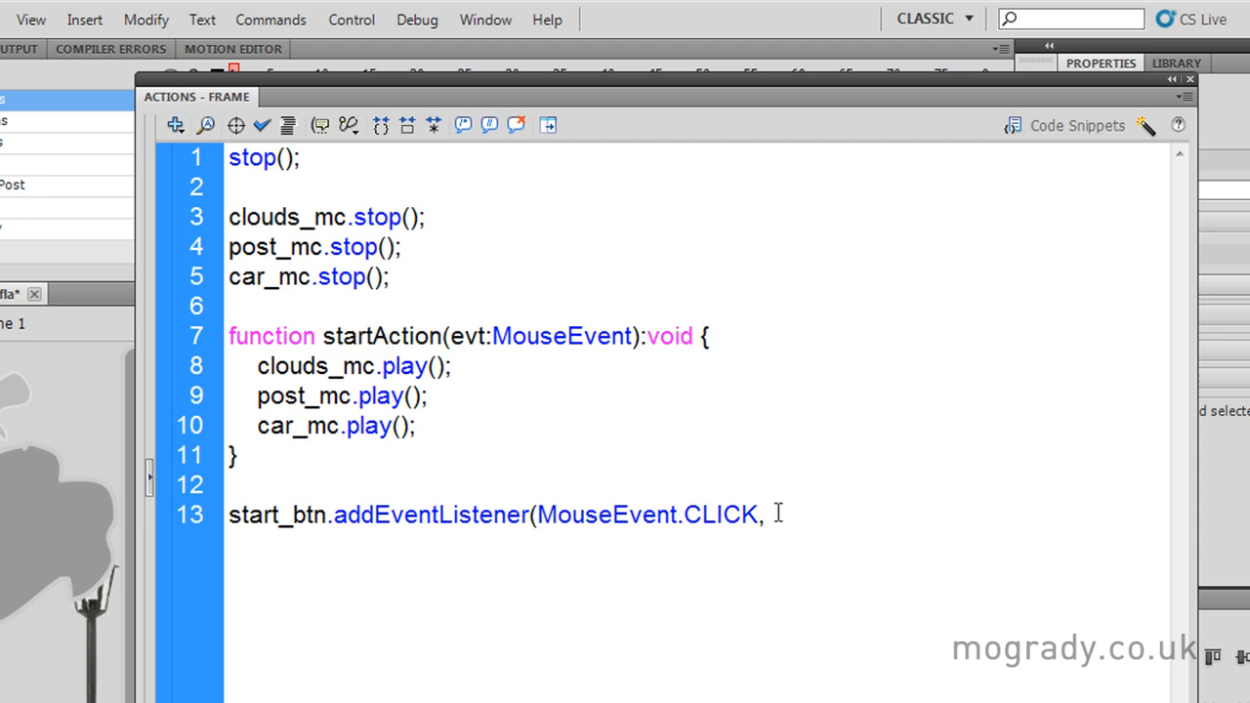
pyautogui.write('startAction)')
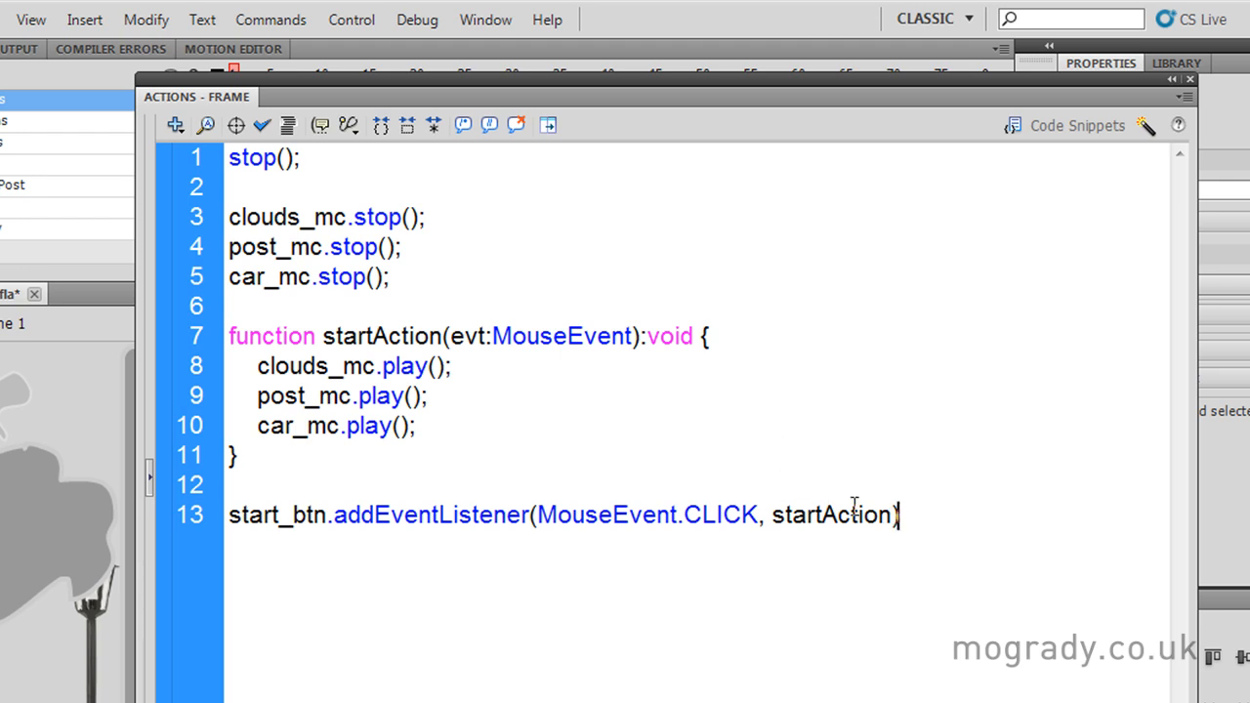
pyautogui.moveTo(842, 475)
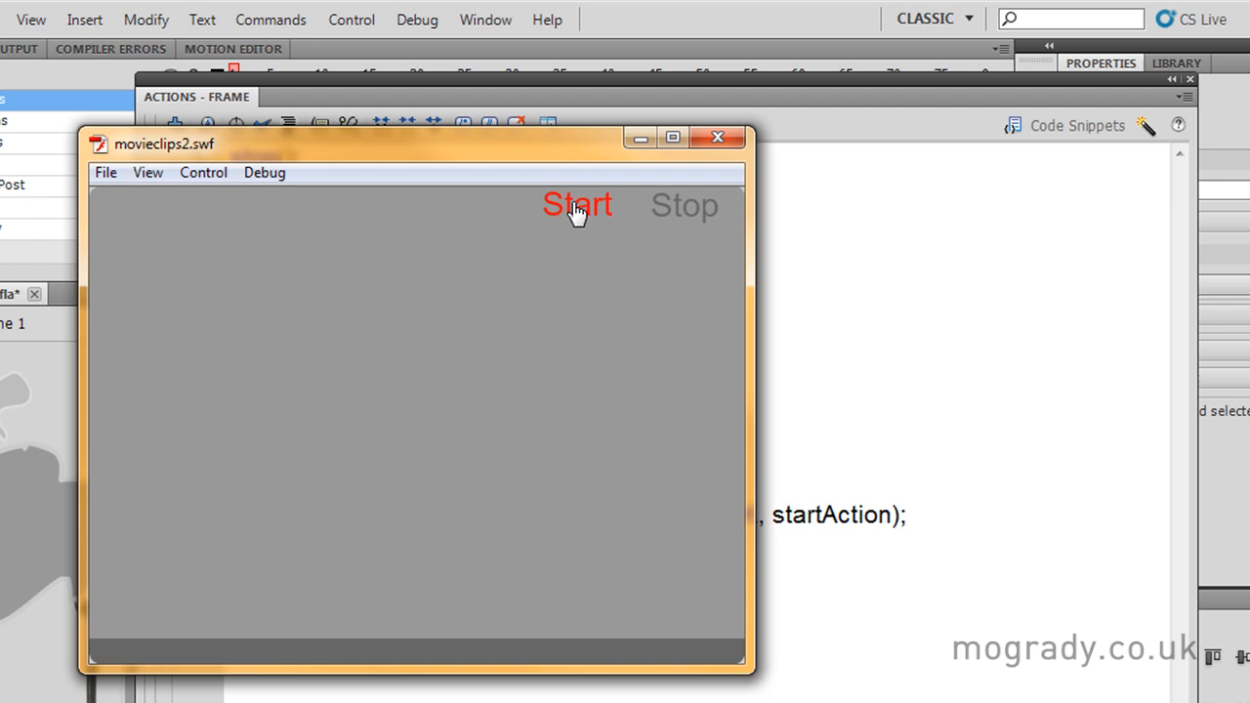
# Click Start in the test movie to check that clouds, lamp post and car animate.
pyautogui.click(577, 205)
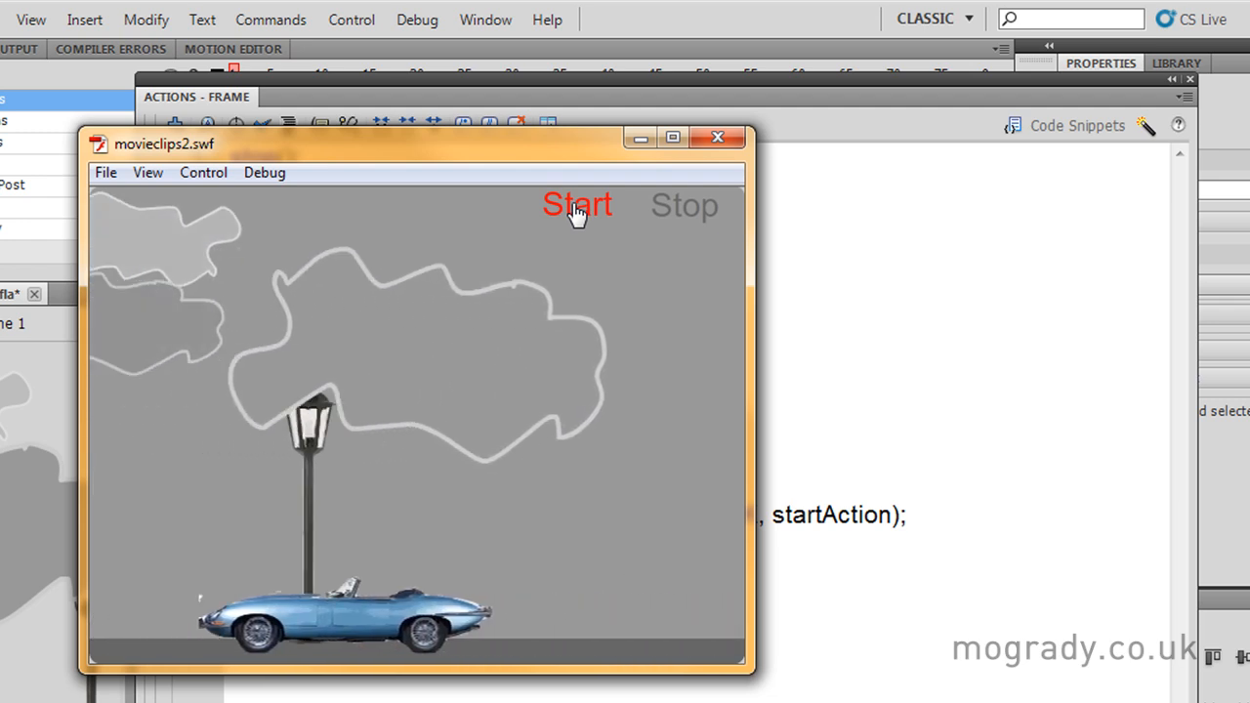
pyautogui.click(576, 205)
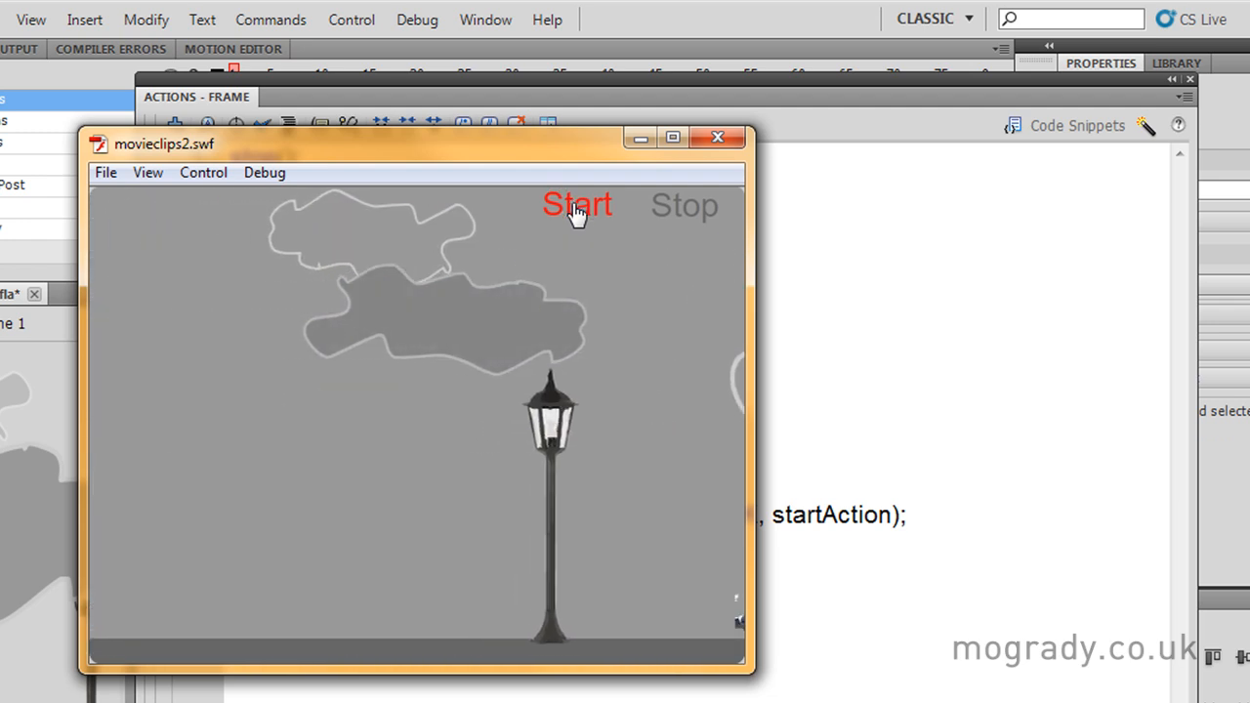
pyautogui.click(717, 137)
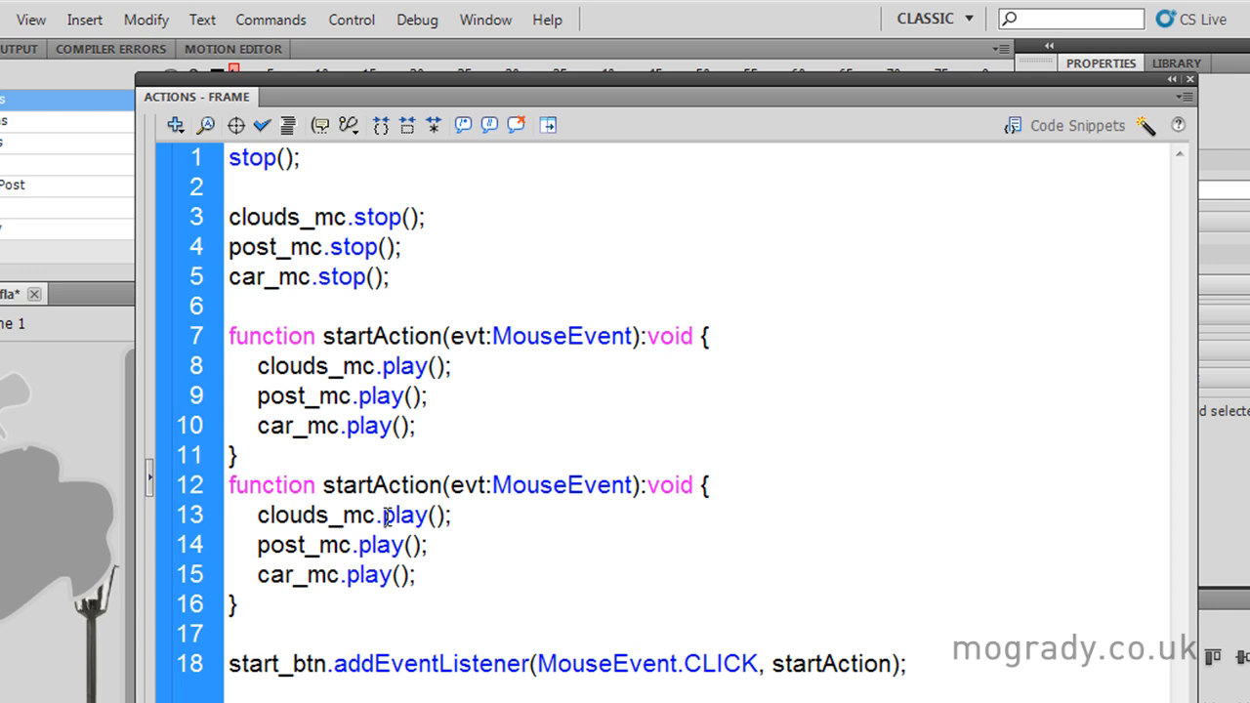
# Change play() to stop(), rename the copy stopAction, and make it stop_btn's listener.
pyautogui.doubleClick(403, 514)
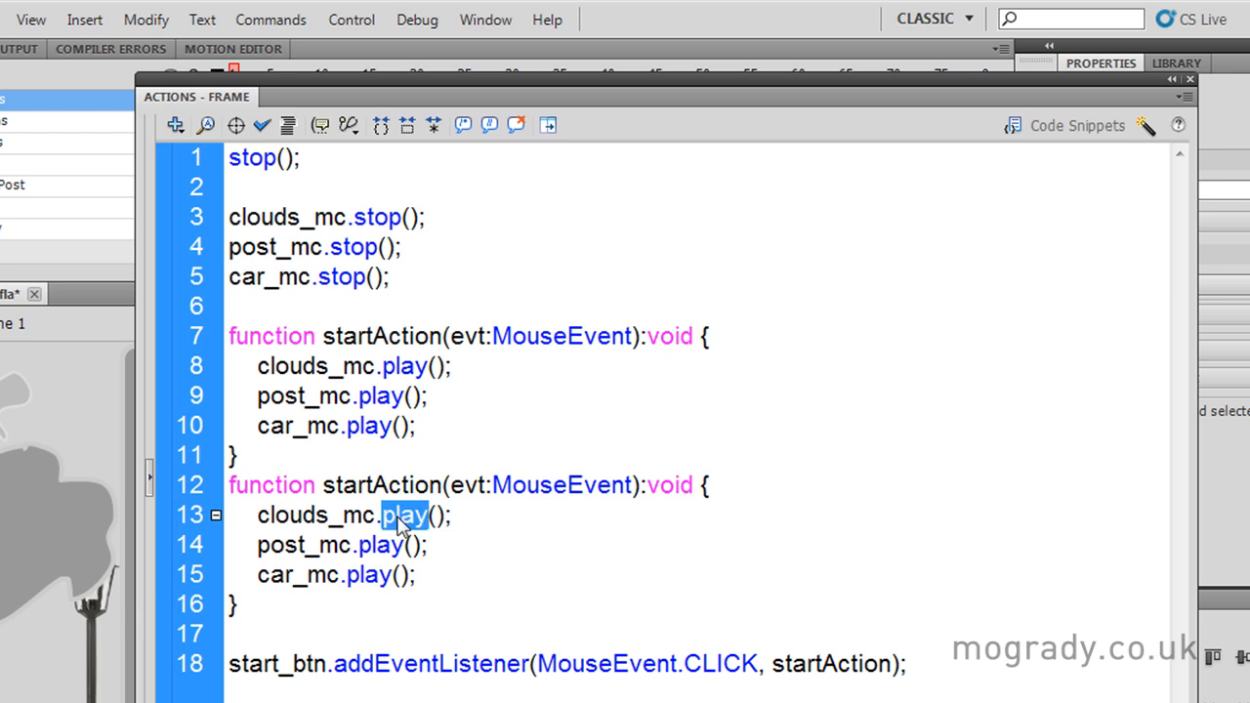
pyautogui.write('stop')
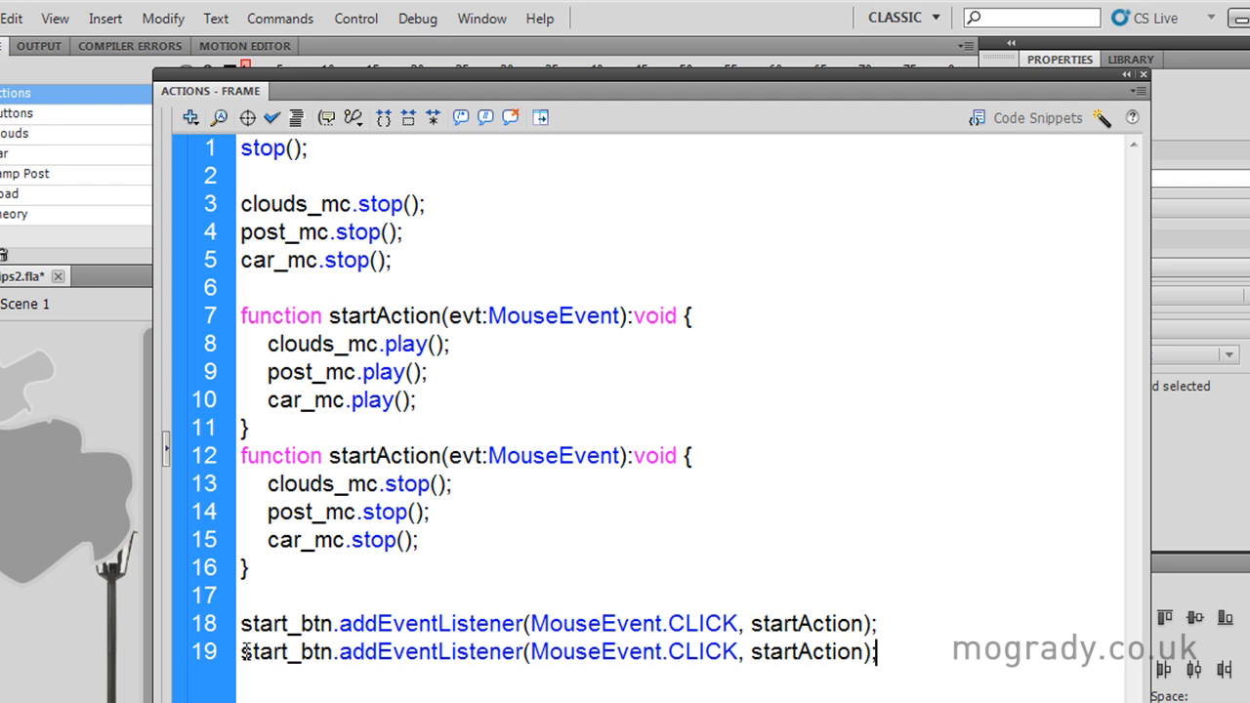
pyautogui.doubleClick(272, 652)
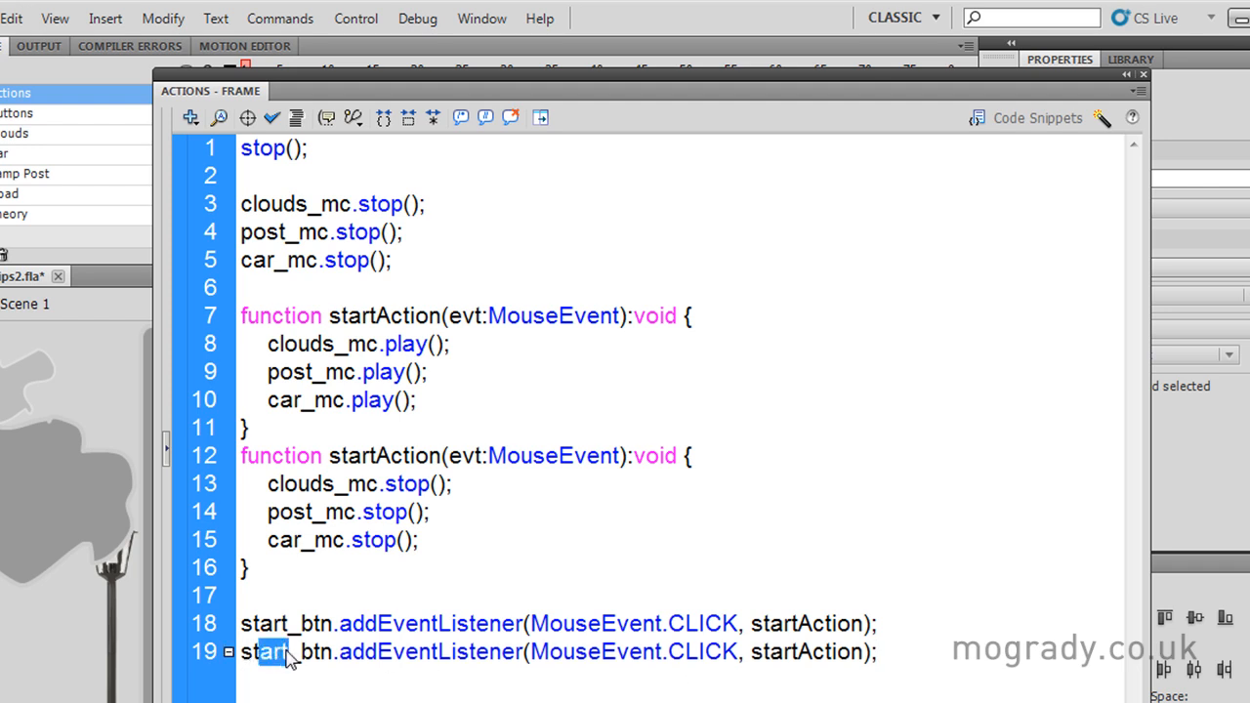
pyautogui.write('stop')
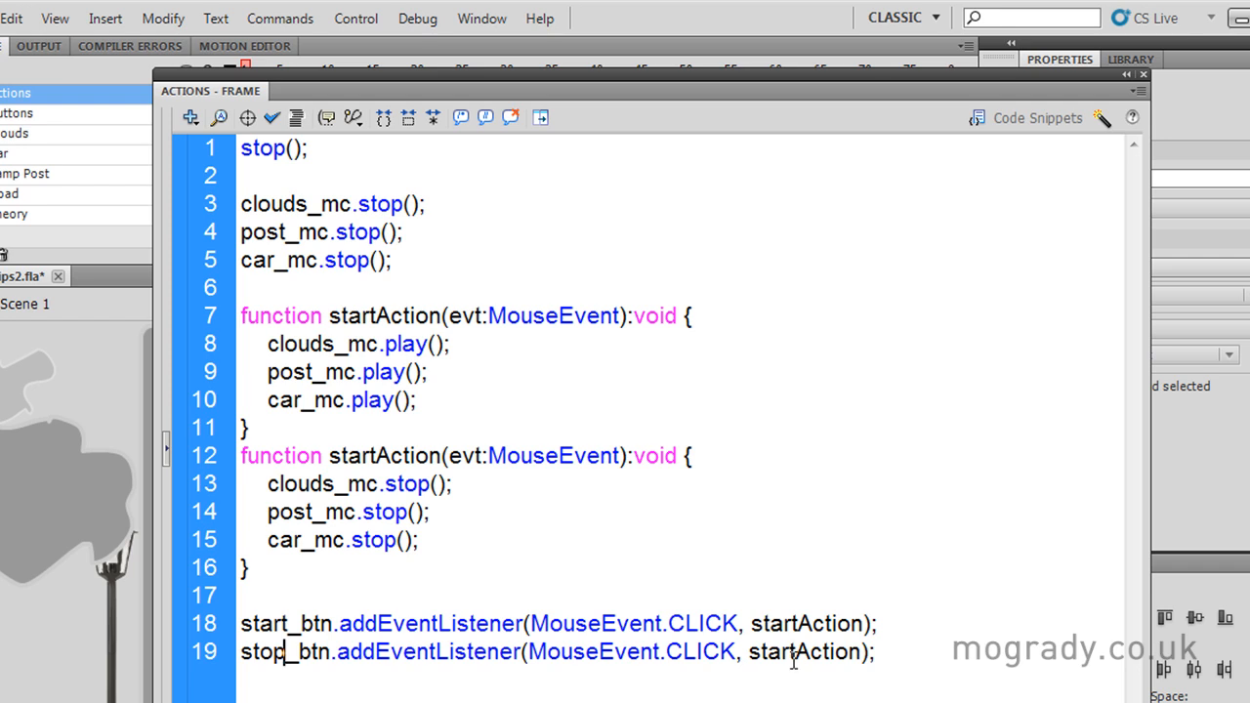
pyautogui.doubleClick(359, 455)
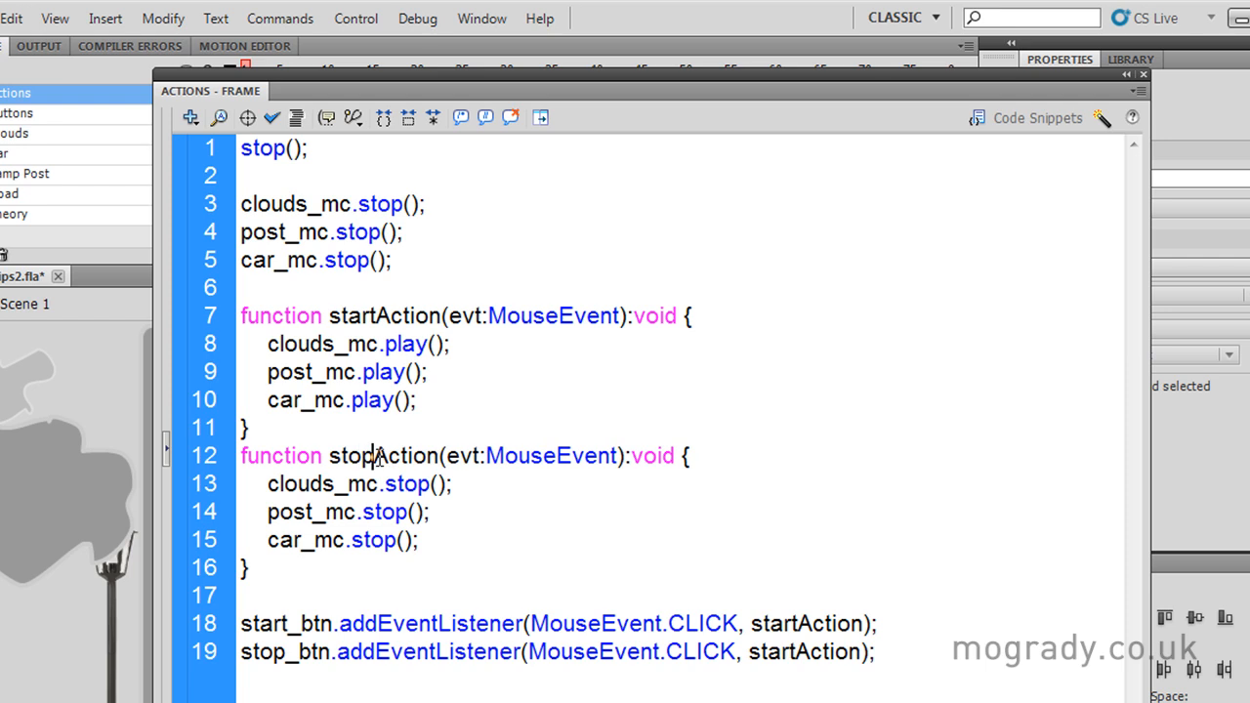
pyautogui.doubleClick(383, 455)
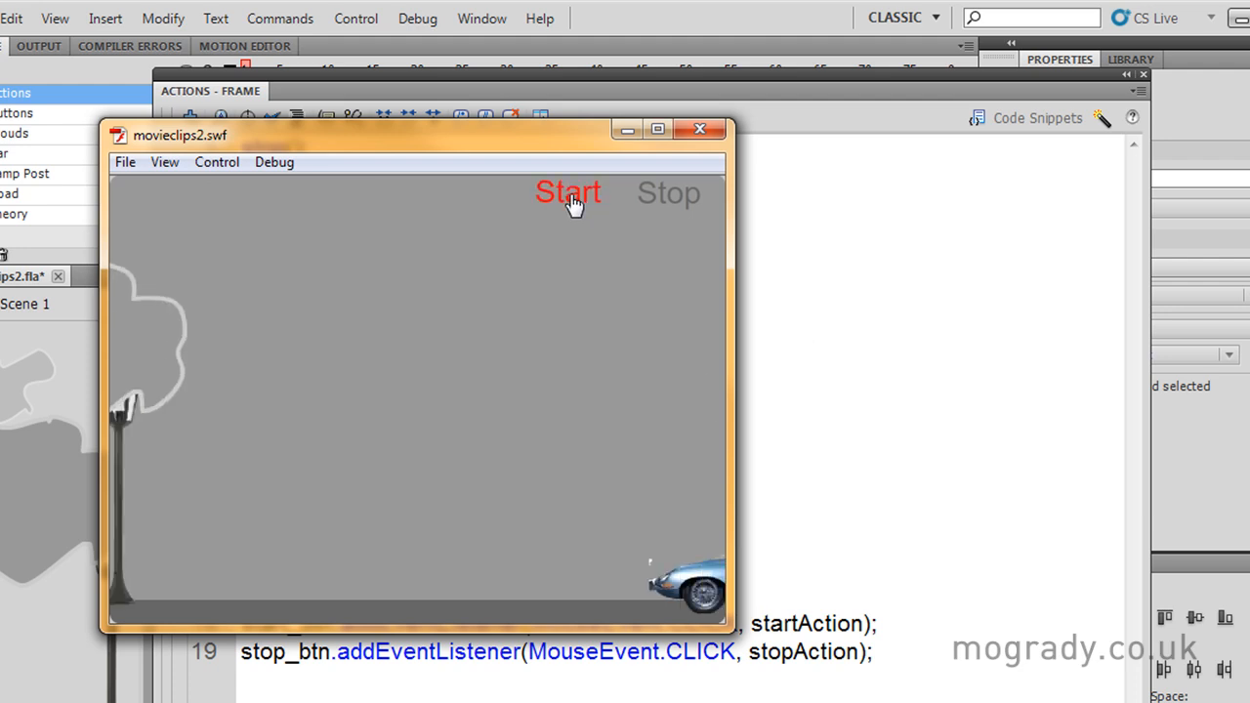
pyautogui.click(569, 192)
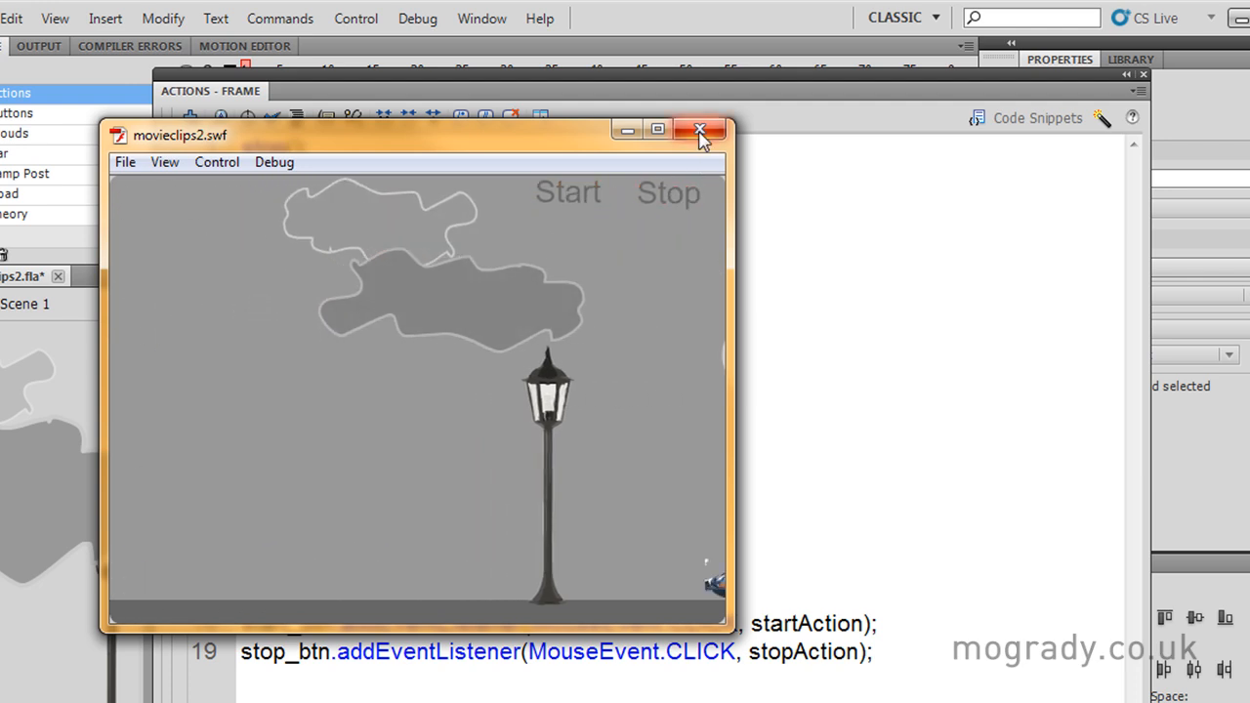
pyautogui.click(699, 129)
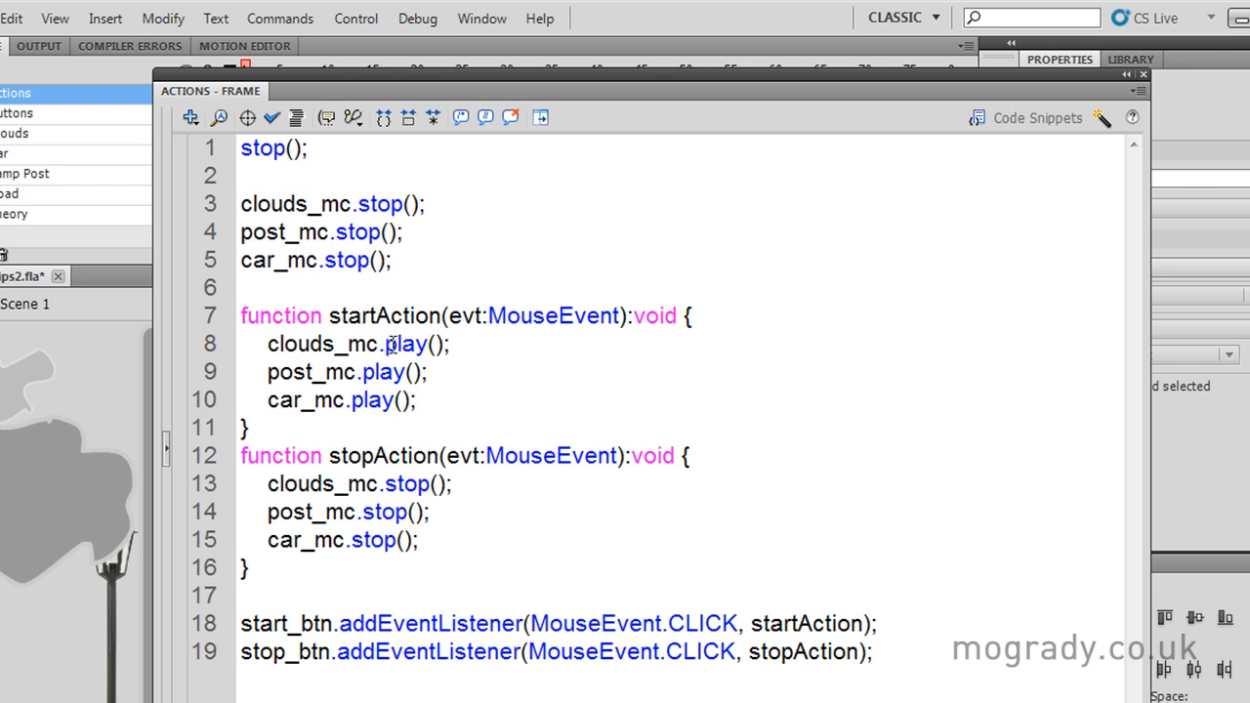
# Replace play() with gotoAndPlay(1) on the clouds_mc, post_mc and car_mc lines.
pyautogui.doubleClick(403, 344)
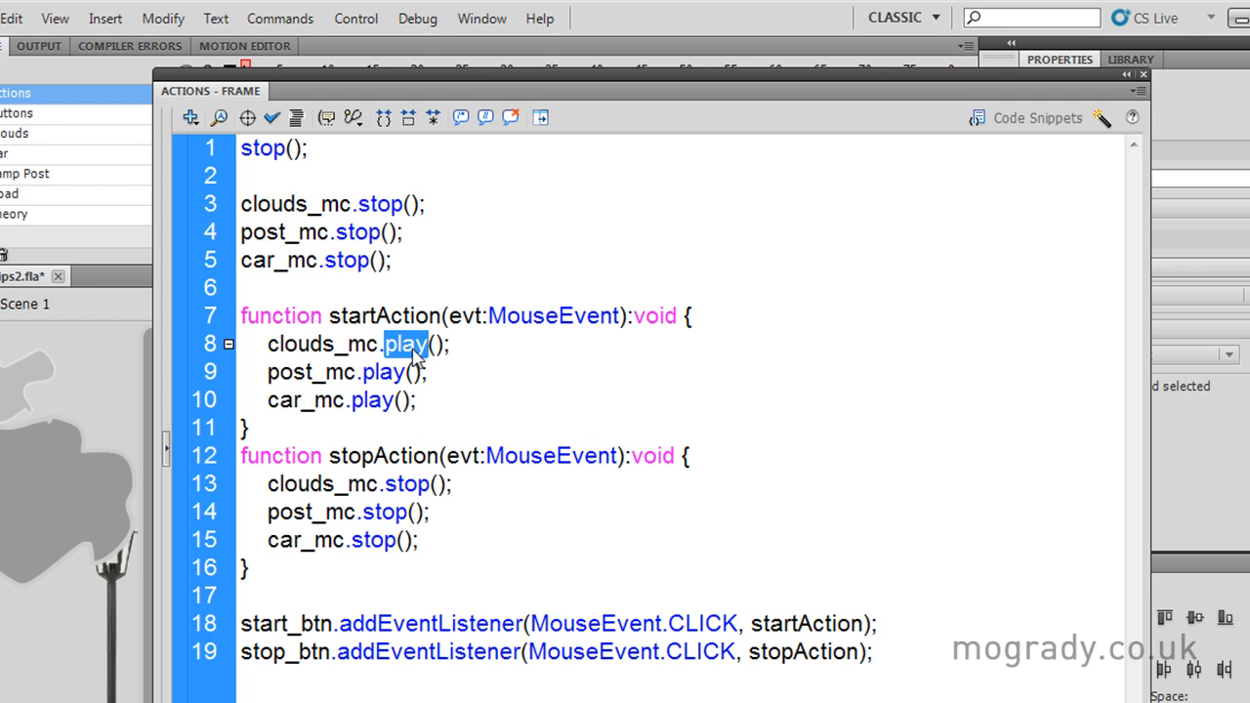
pyautogui.moveTo(397, 354)
pyautogui.write('g')
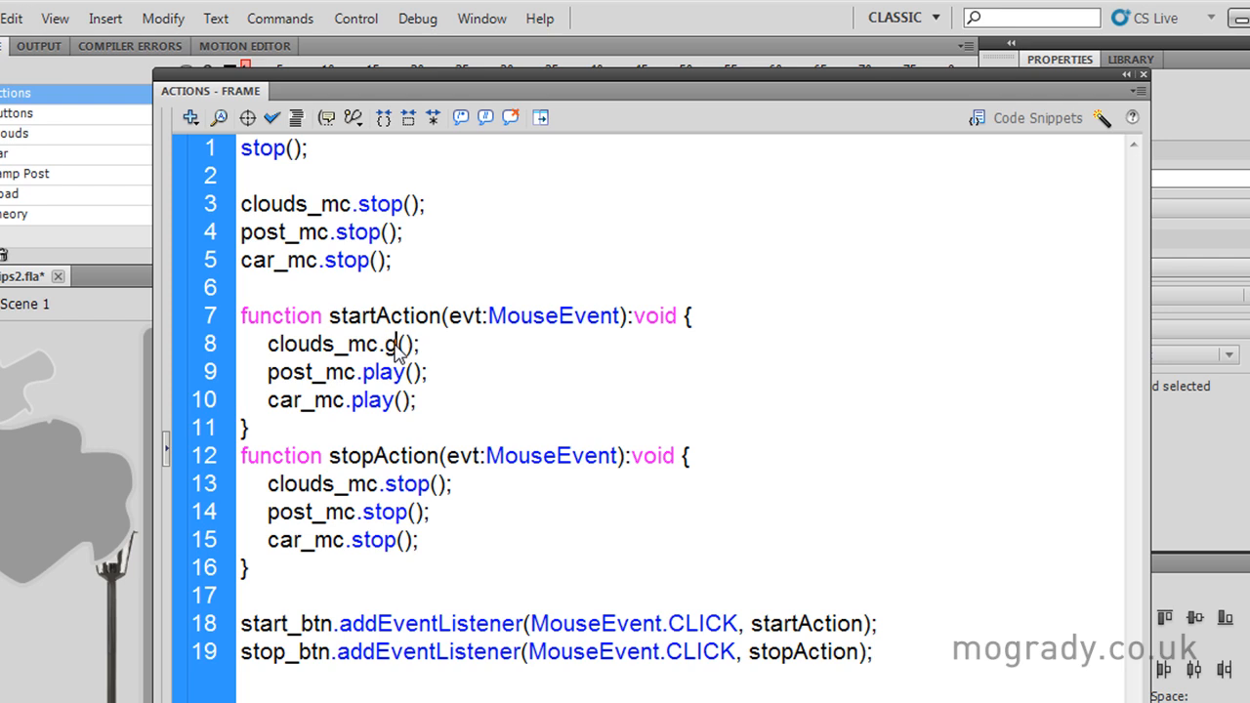
pyautogui.write('otoAndP')
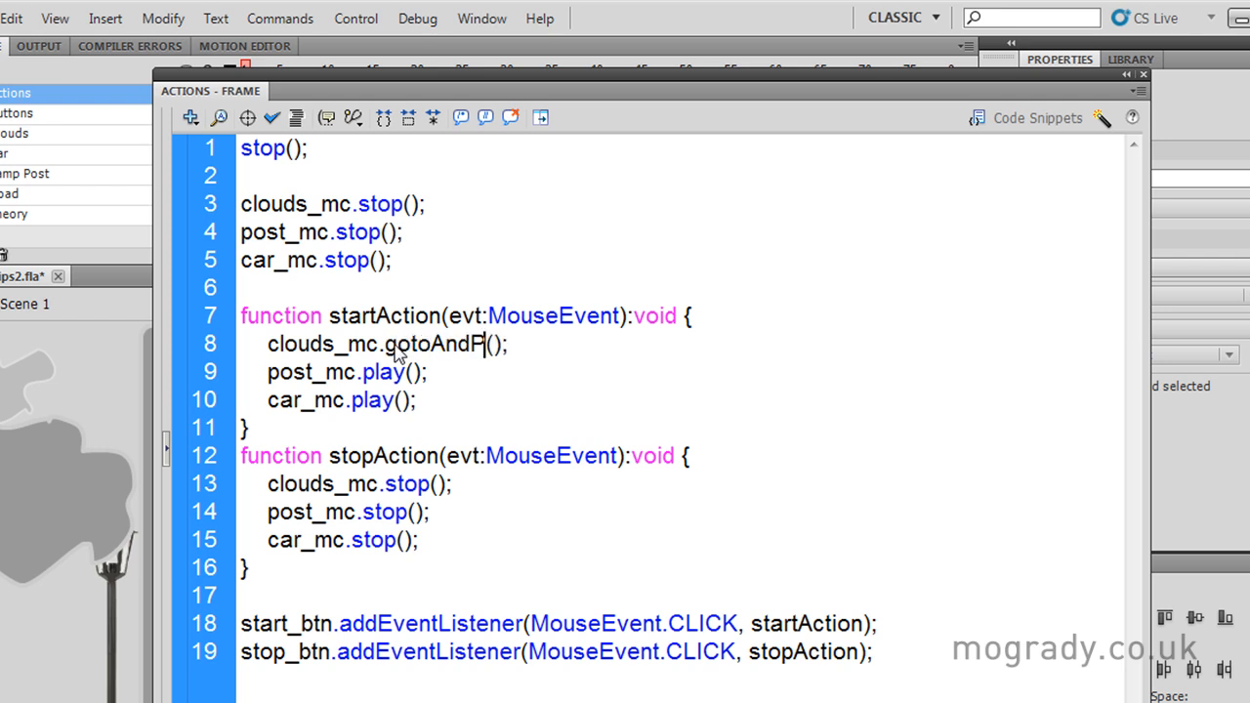
pyautogui.write('lay')
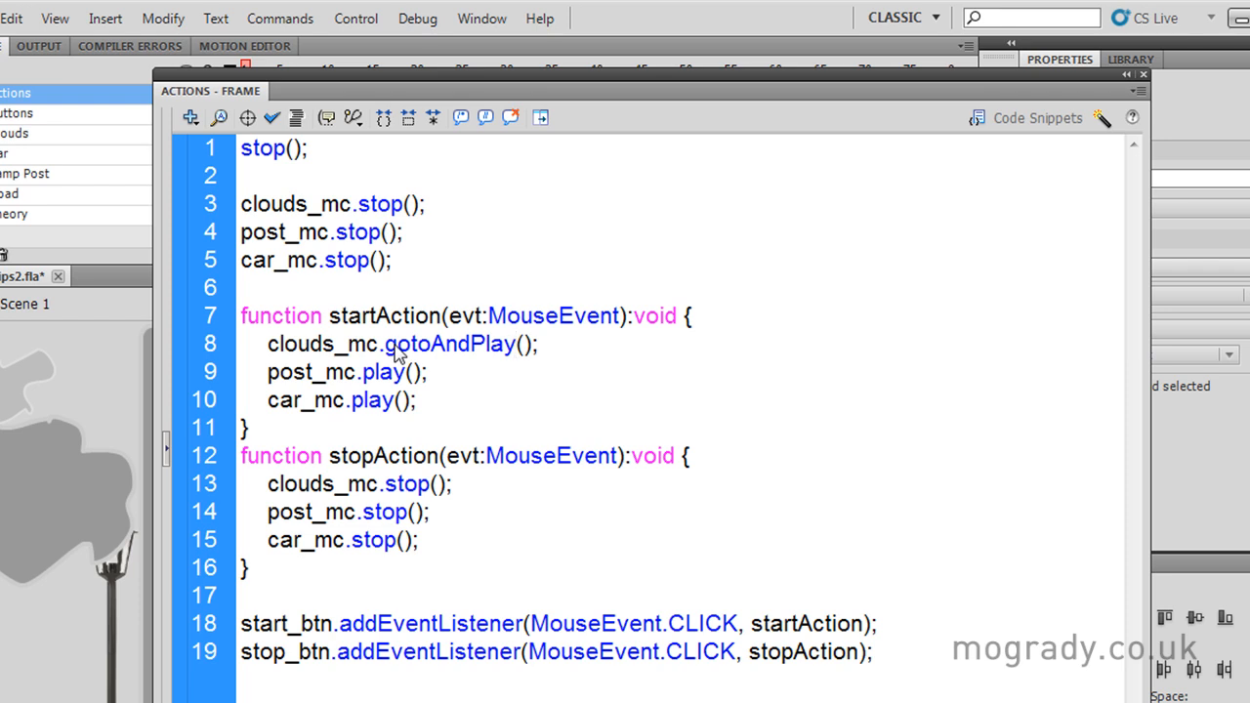
pyautogui.write('1')
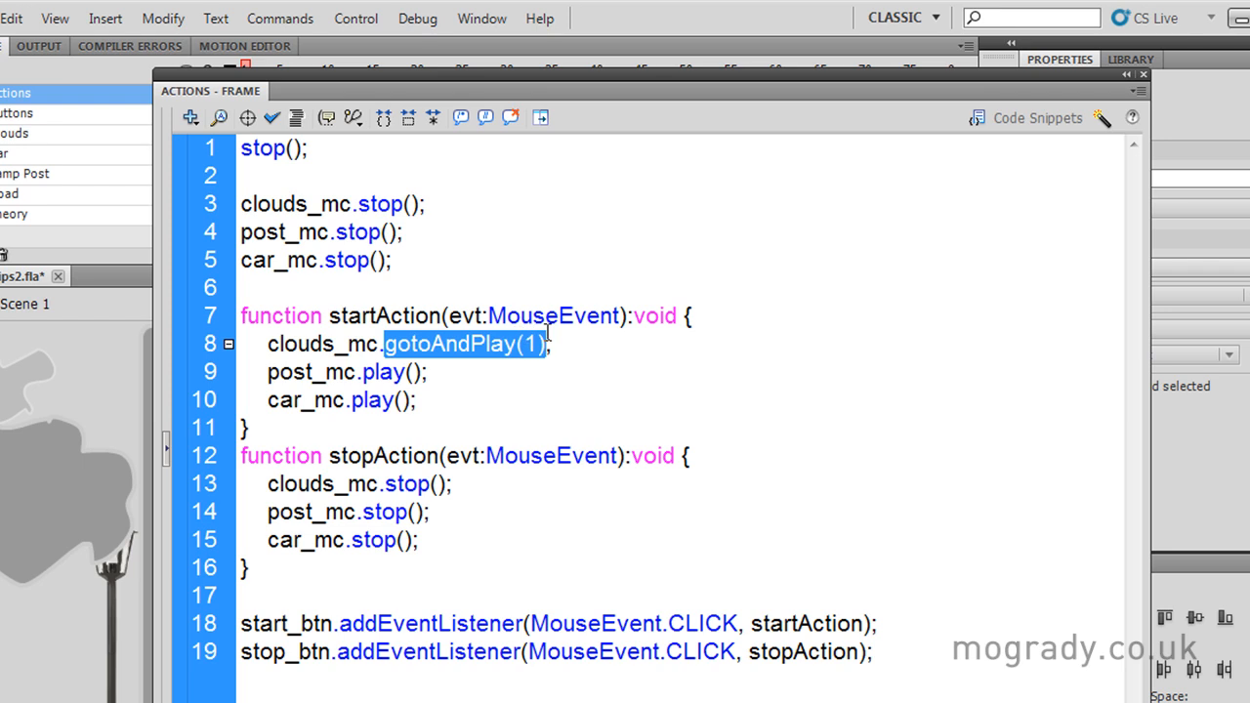
pyautogui.click(364, 372)
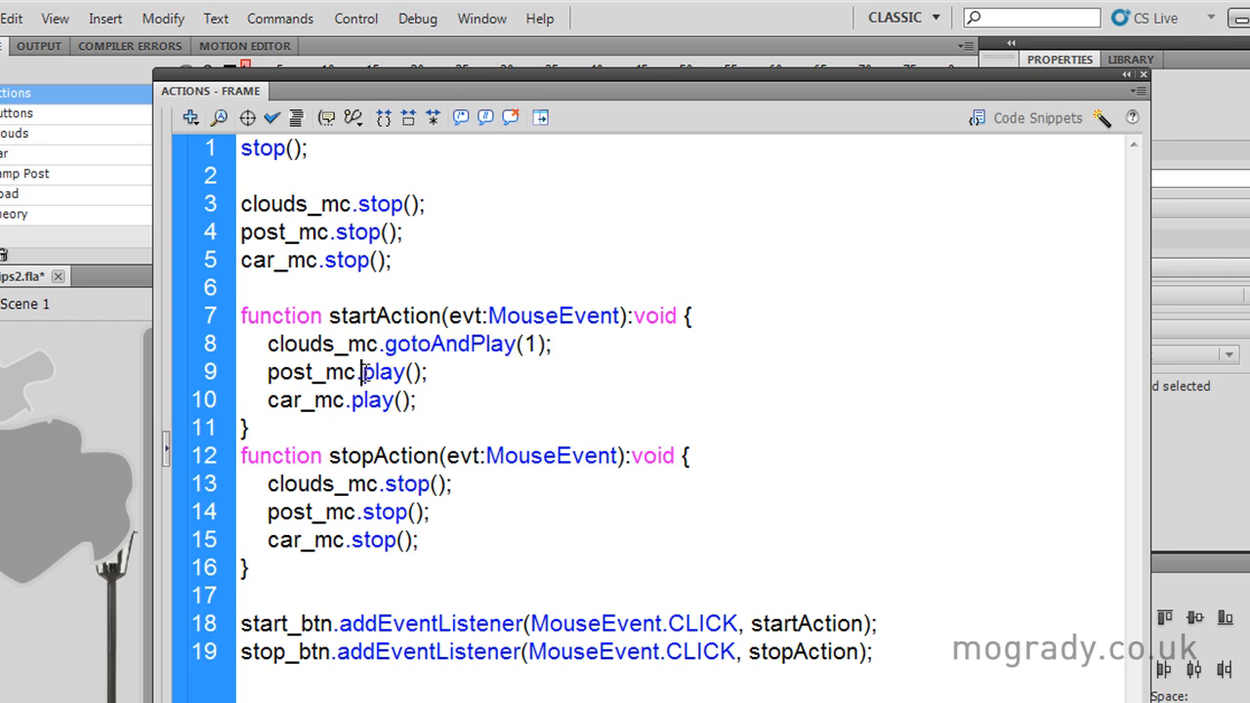
pyautogui.doubleClick(384, 371)
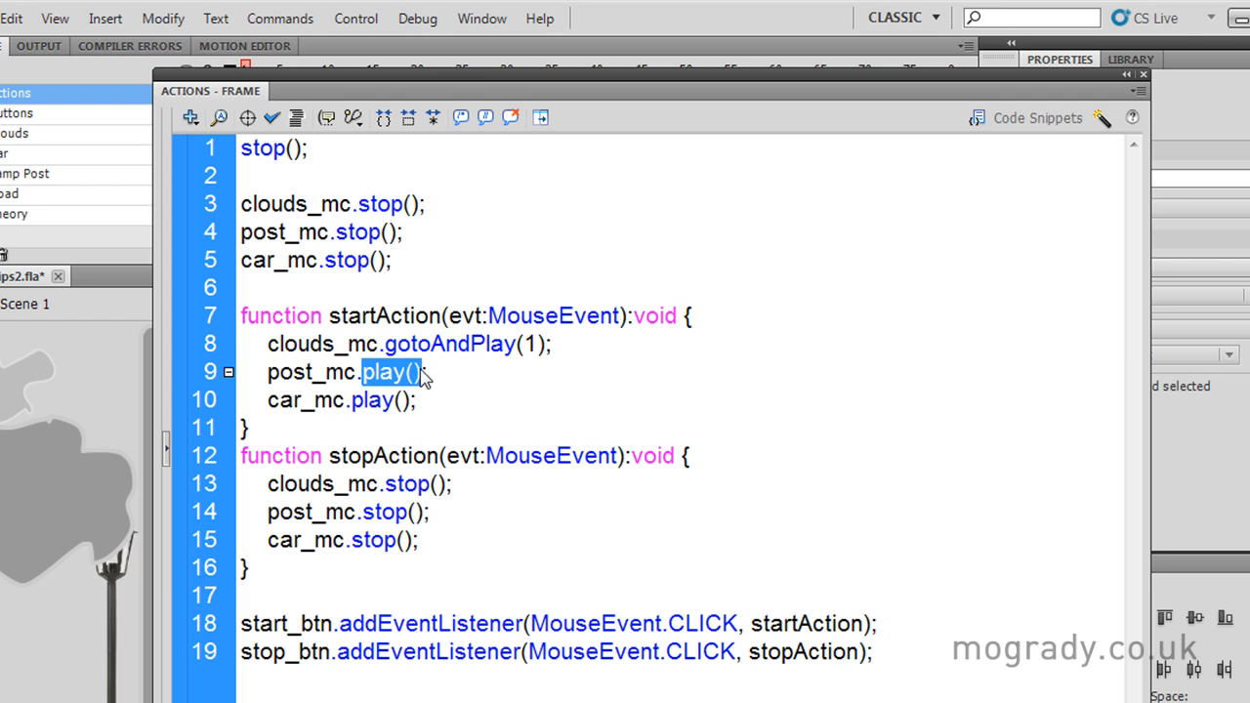
pyautogui.write('gotoAndPlay(1)')
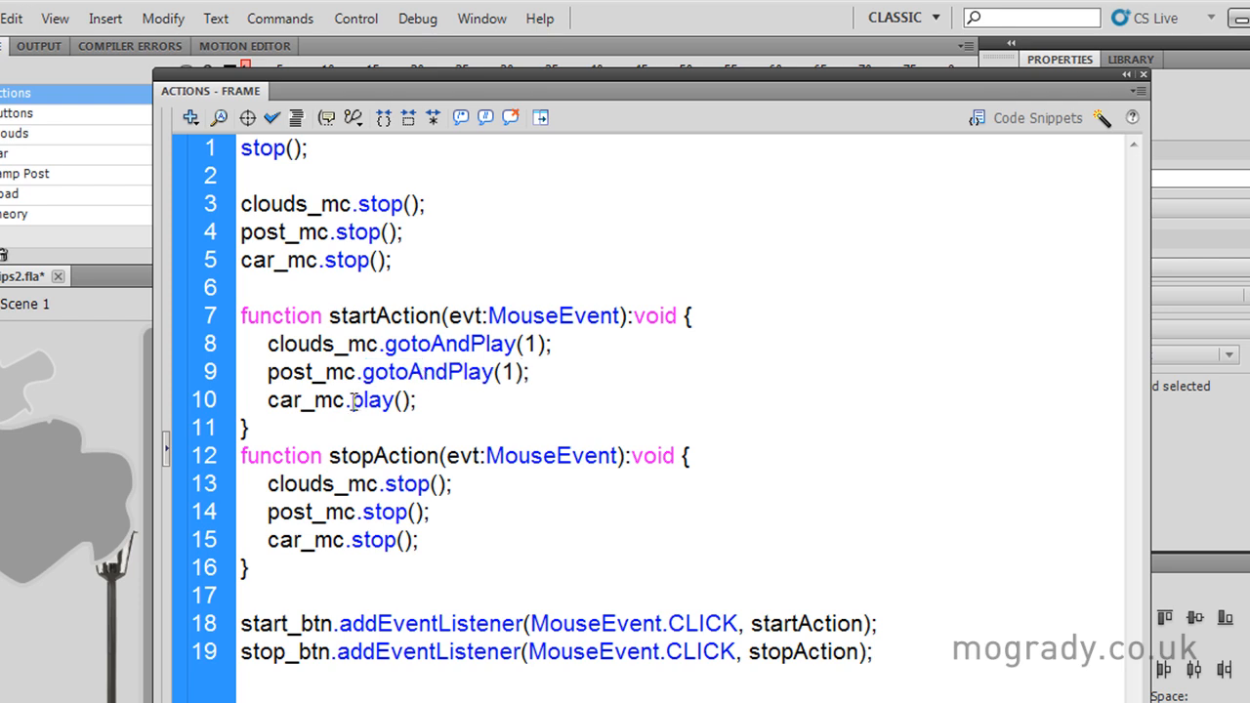
pyautogui.doubleClick(373, 399)
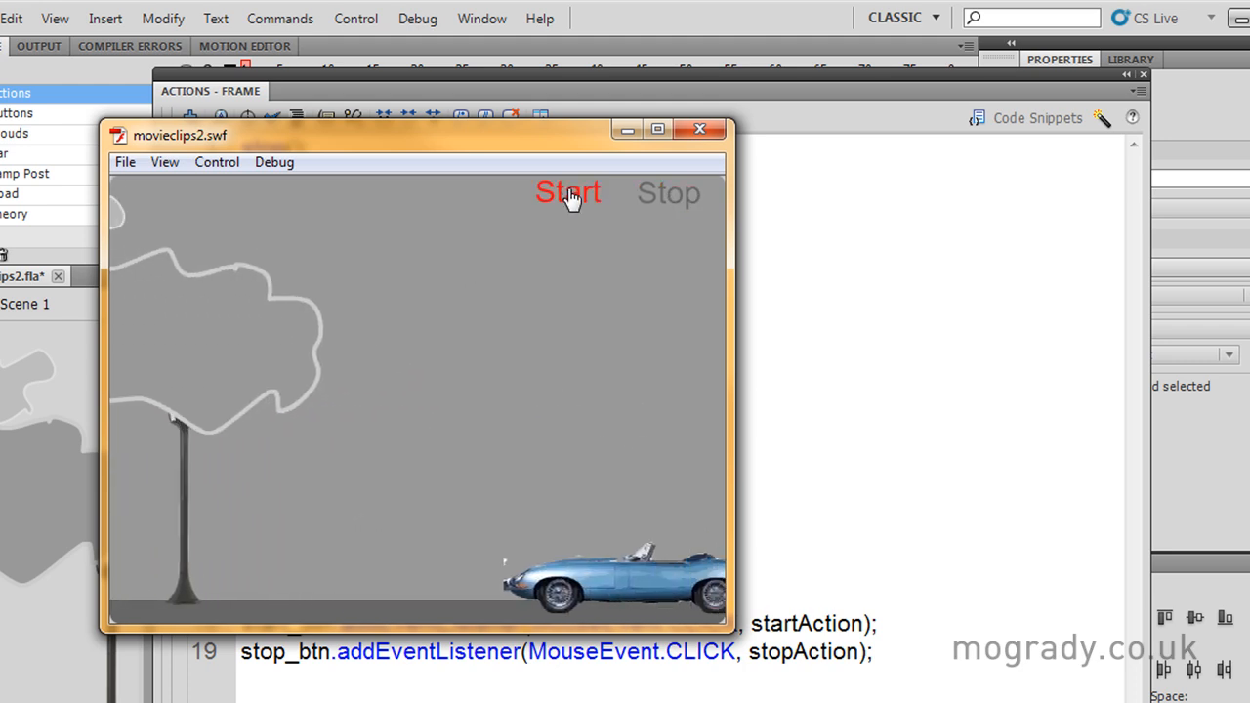
pyautogui.click(568, 192)
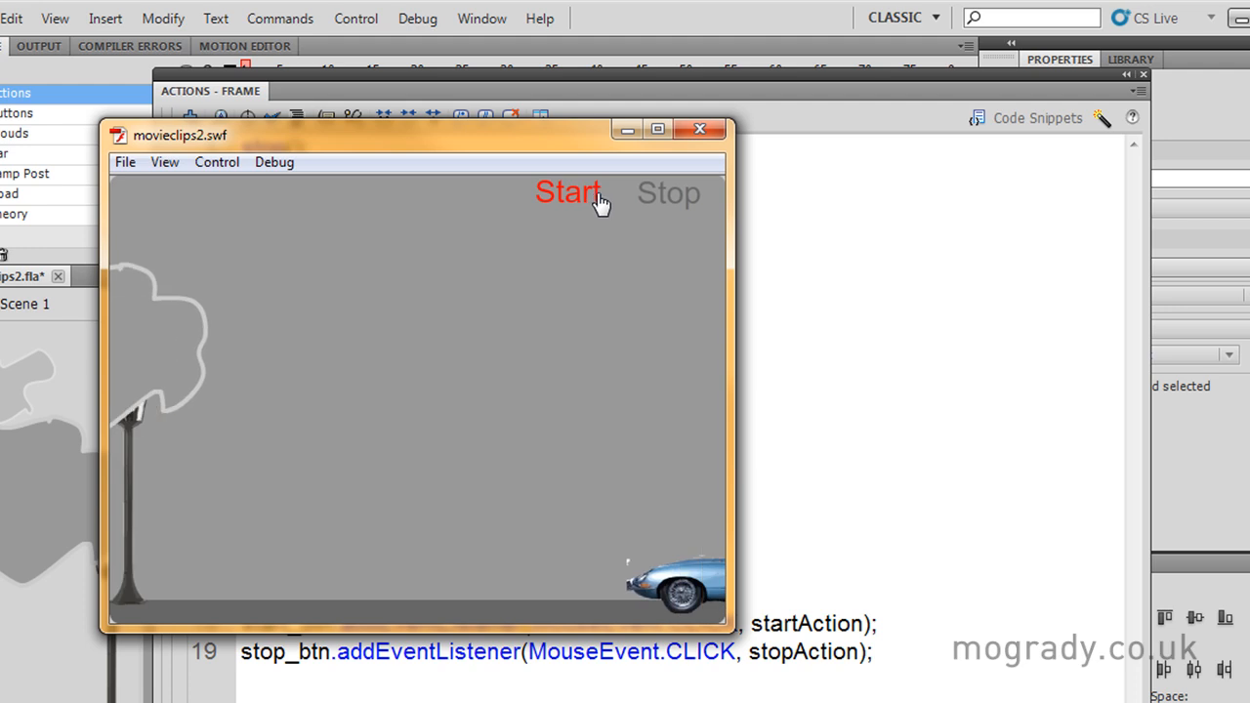
pyautogui.click(699, 129)
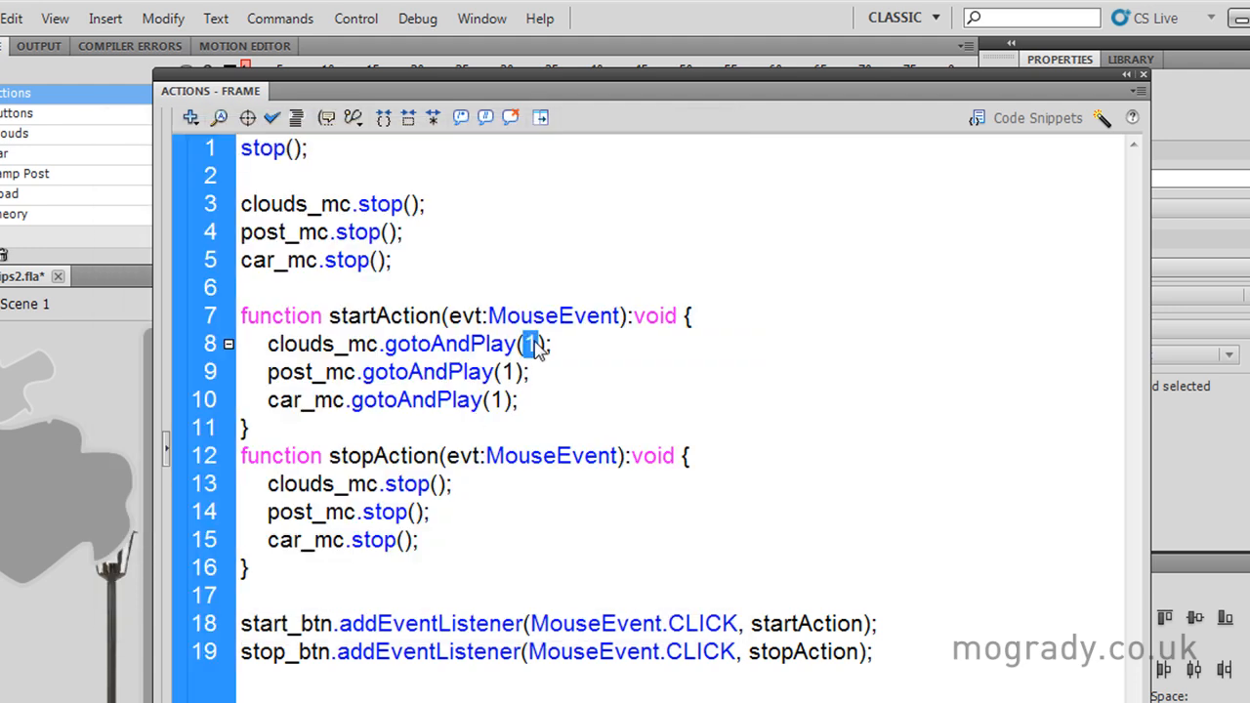
# Change clouds_mc to gotoAndPlay(50) and post_mc to gotoAndPlay(20).
pyautogui.write('50')
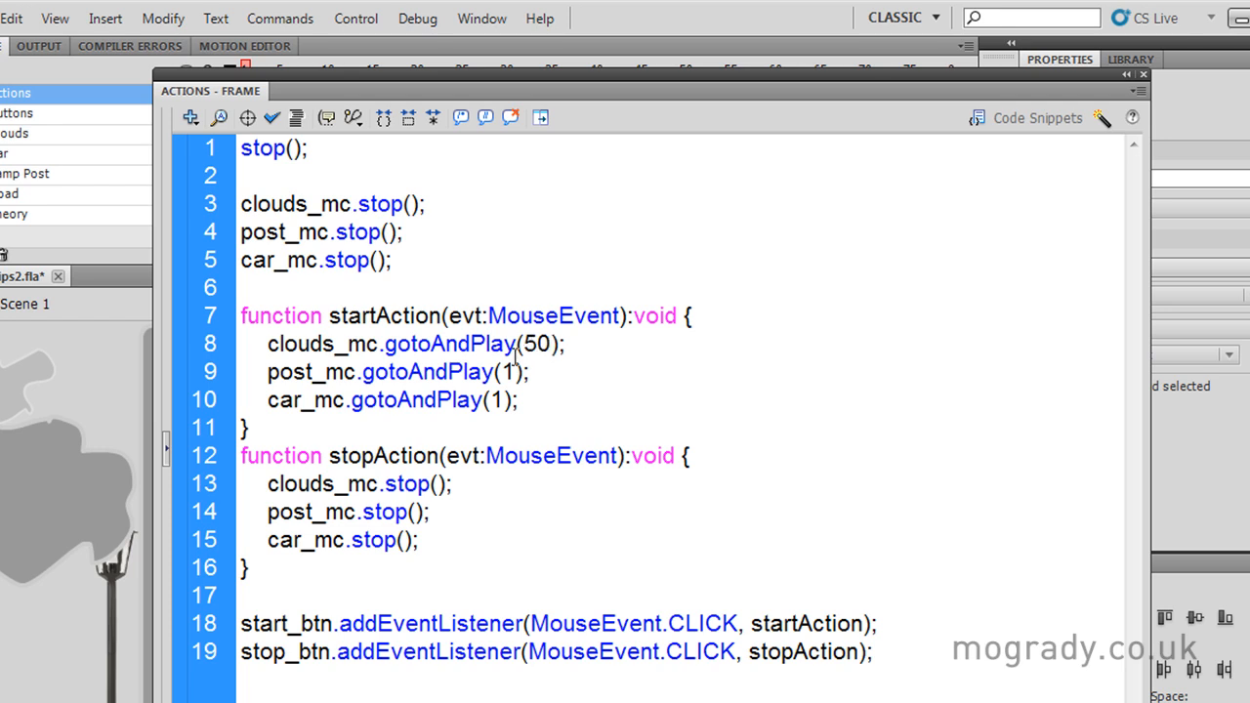
pyautogui.doubleClick(508, 372)
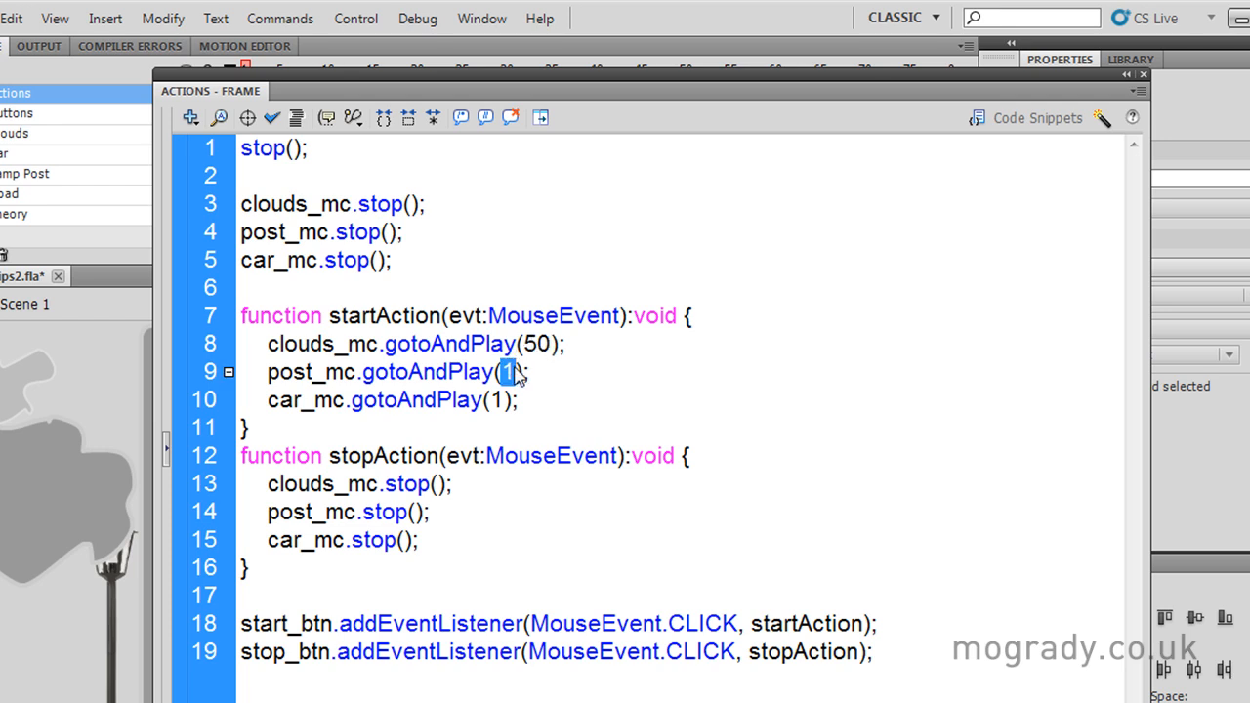
pyautogui.write('20')
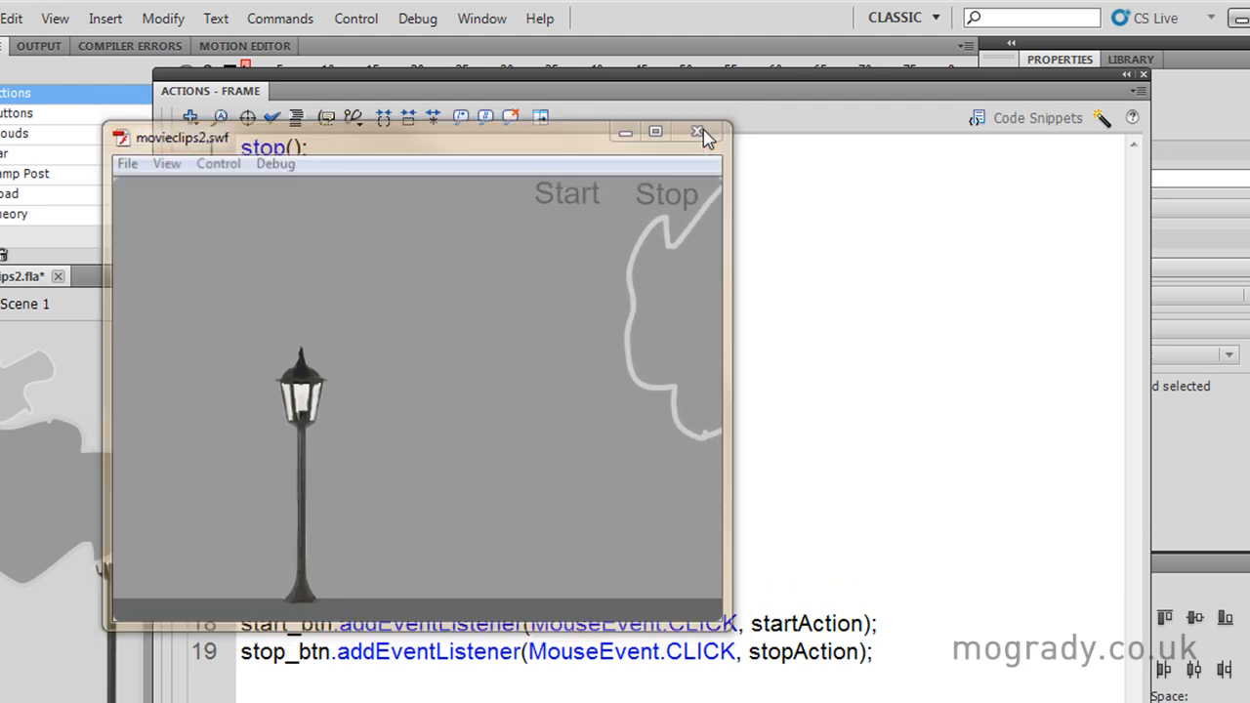
# Close the SWF test window after checking the car starts at frame 30.
pyautogui.click(697, 132)
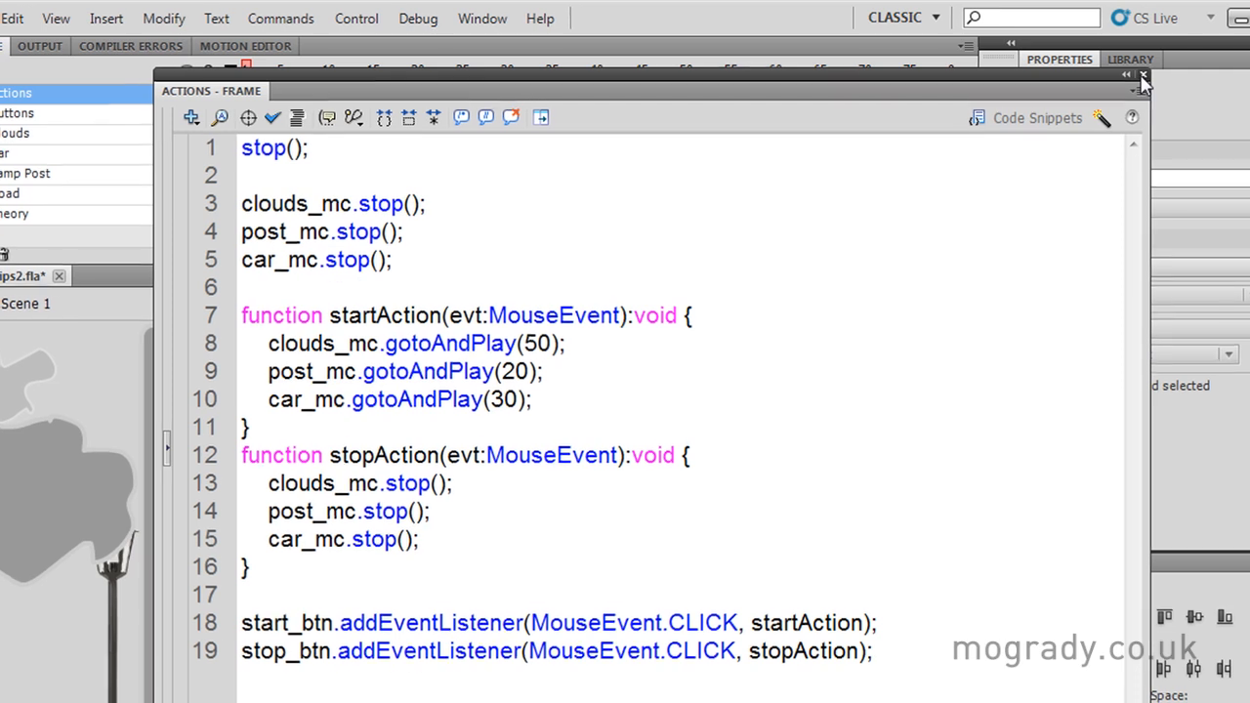
# Close the Actions panel and show the Theory layer's frame 1 diagram.
pyautogui.click(1143, 76)
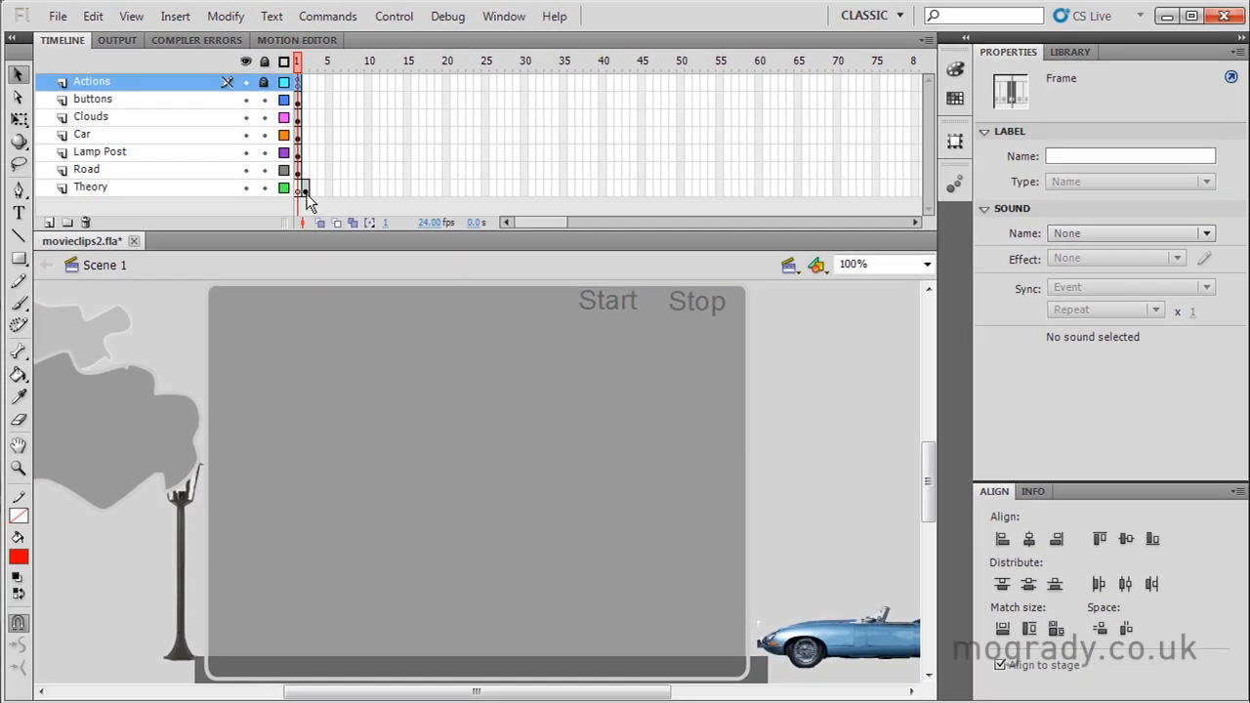
pyautogui.click(90, 186)
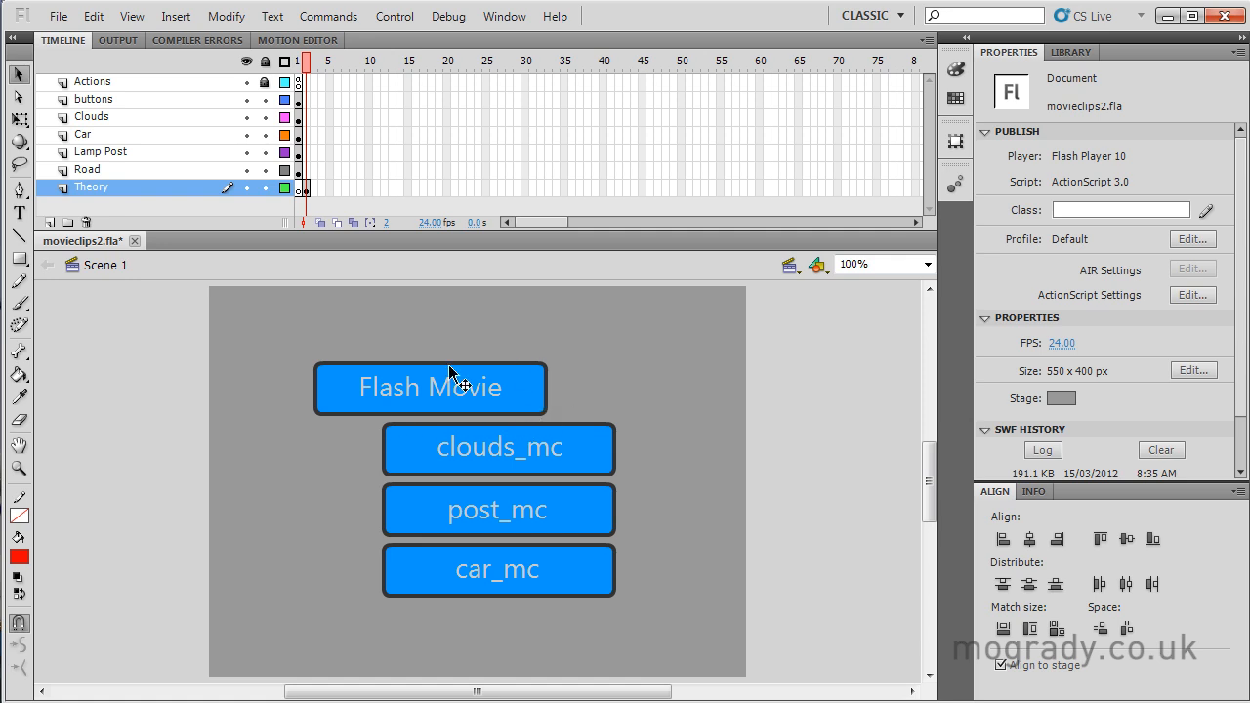
pyautogui.moveTo(615, 459)
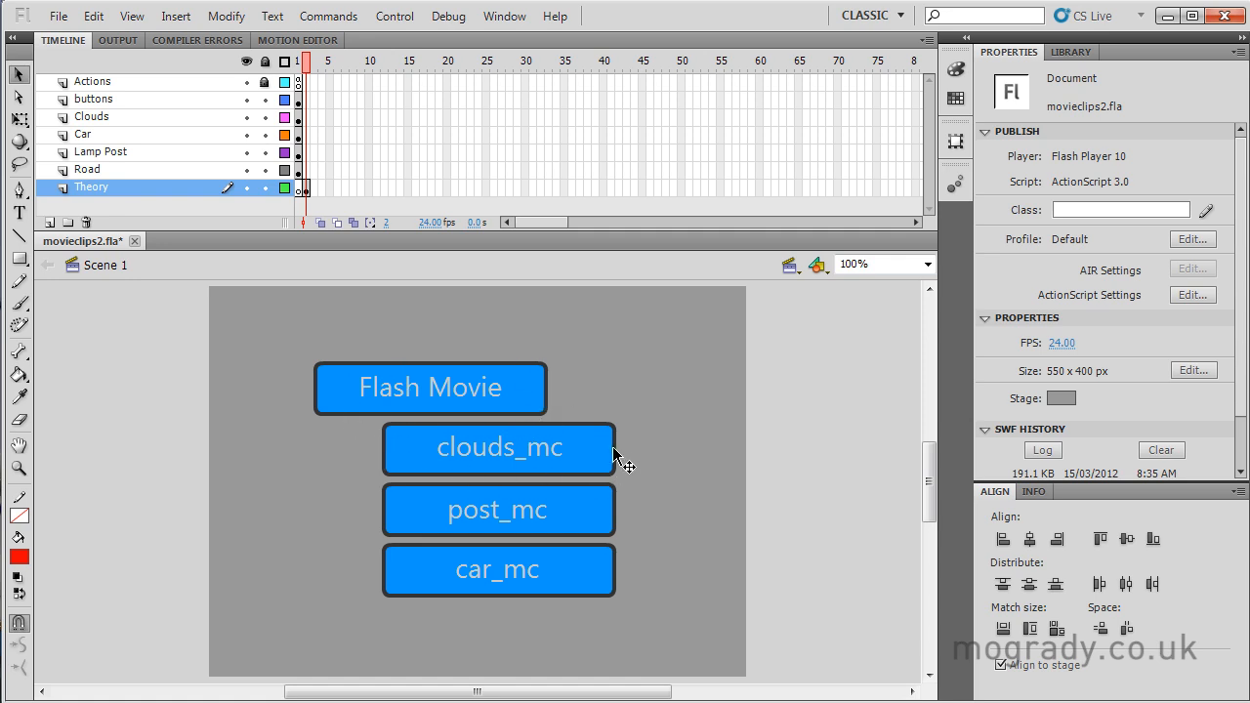
pyautogui.moveTo(602, 559)
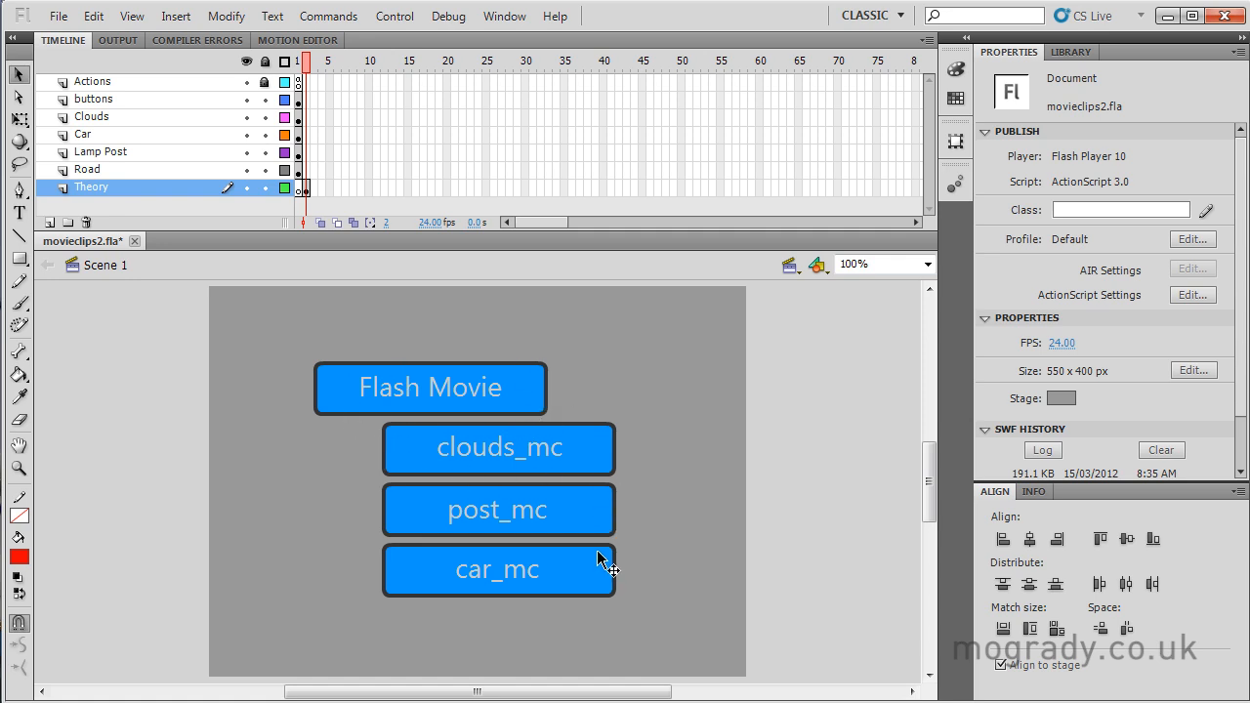